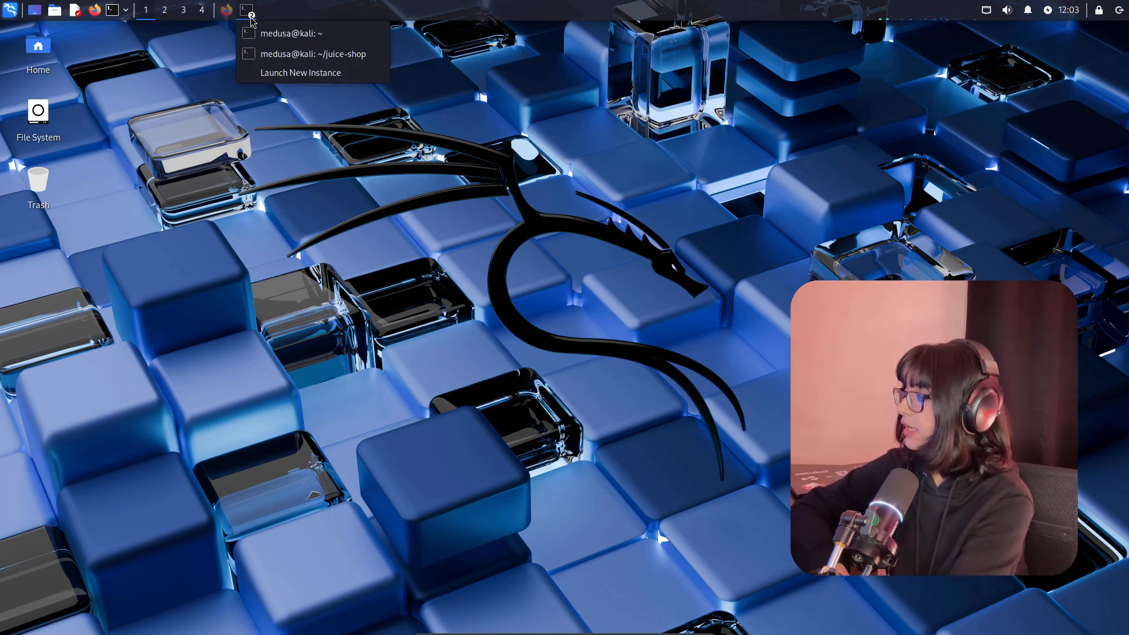
Dismiss the terminal window list and bring up Firefox showing SafeLine's Deploy documentation
left_click(311, 54)
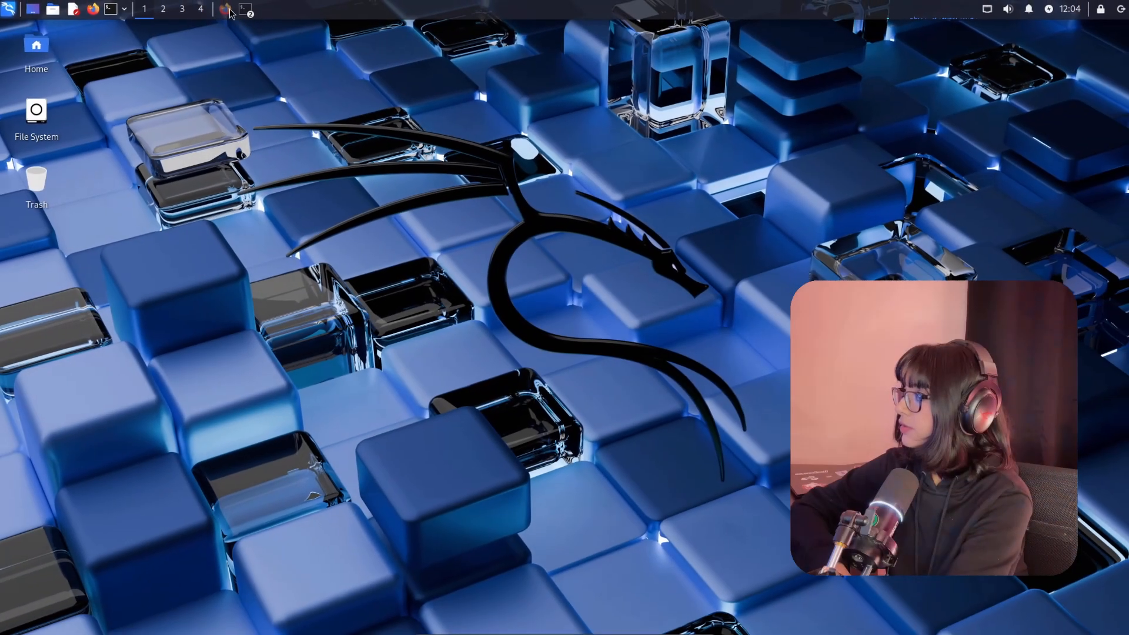
left_click(226, 9)
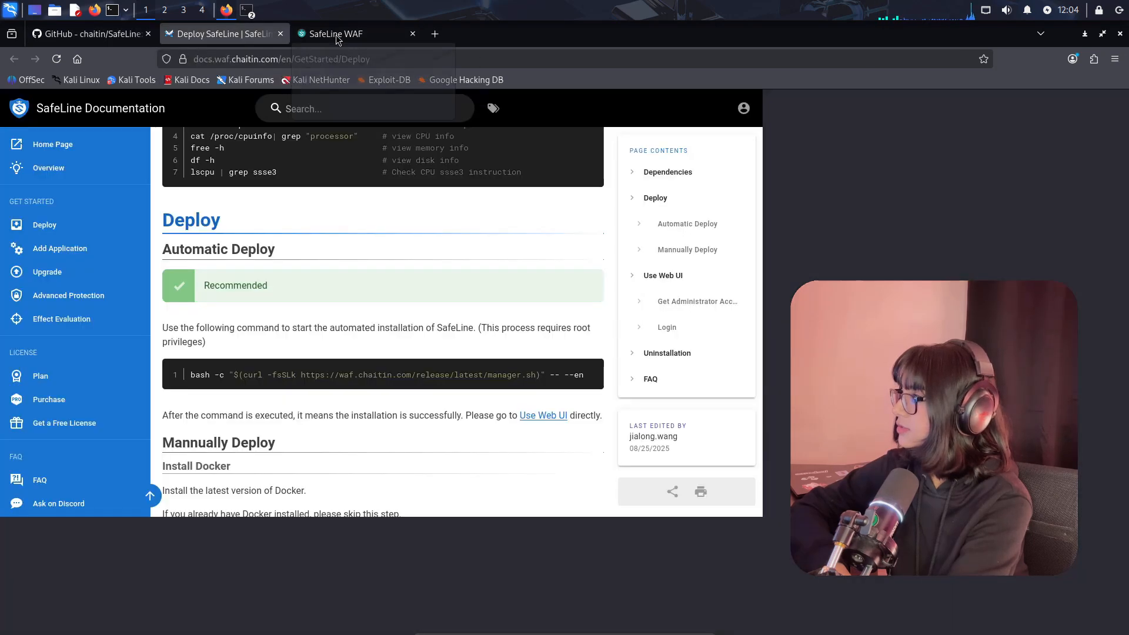
Search Google for 'safeline waf' and open the safepoint.cloud result in a new tab
left_click(349, 34)
type("s")
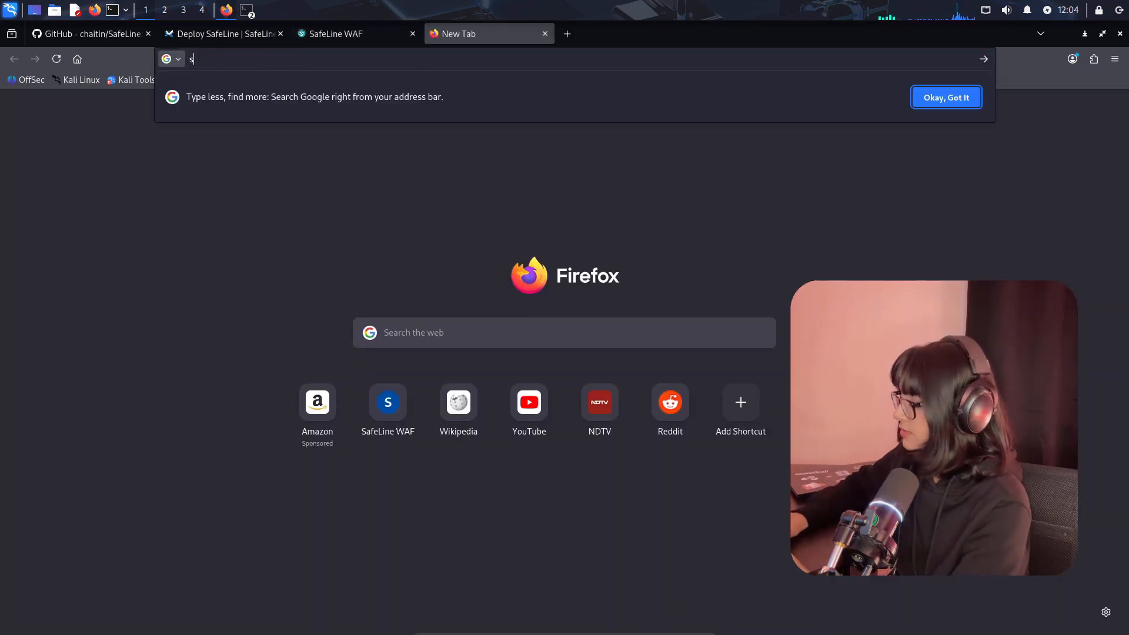
type("afeline waf")
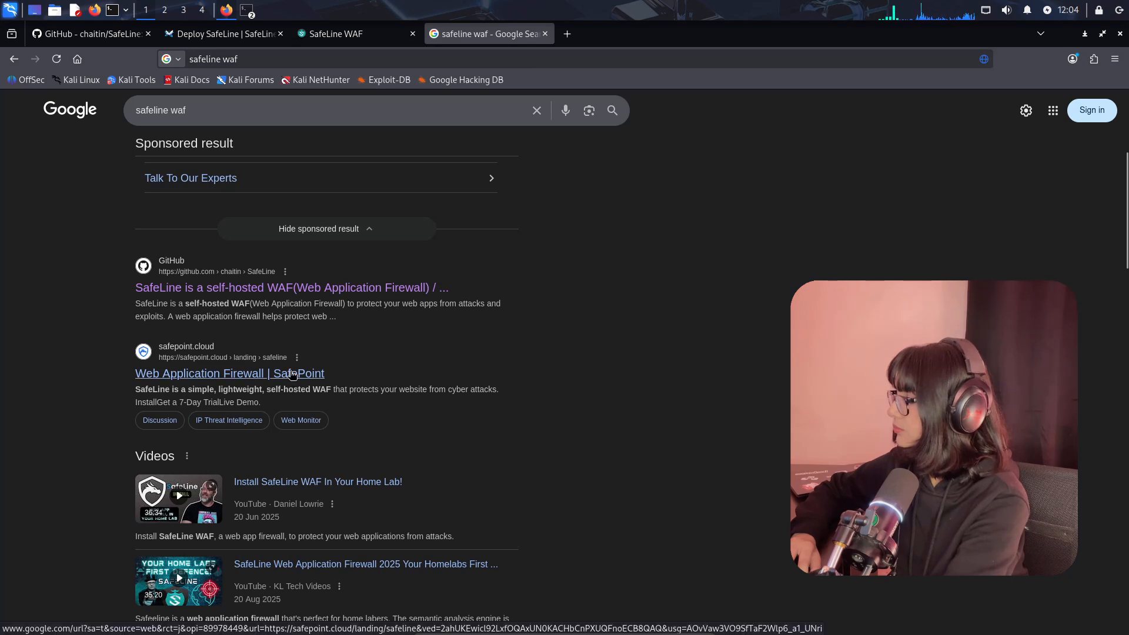
left_click(229, 373)
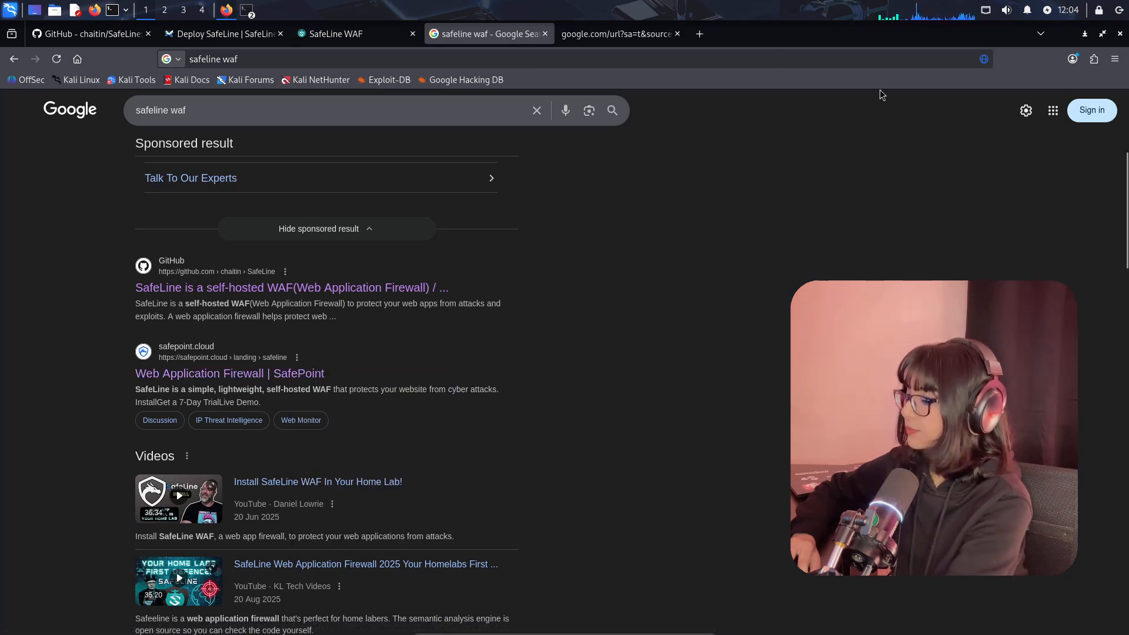
left_click(229, 373)
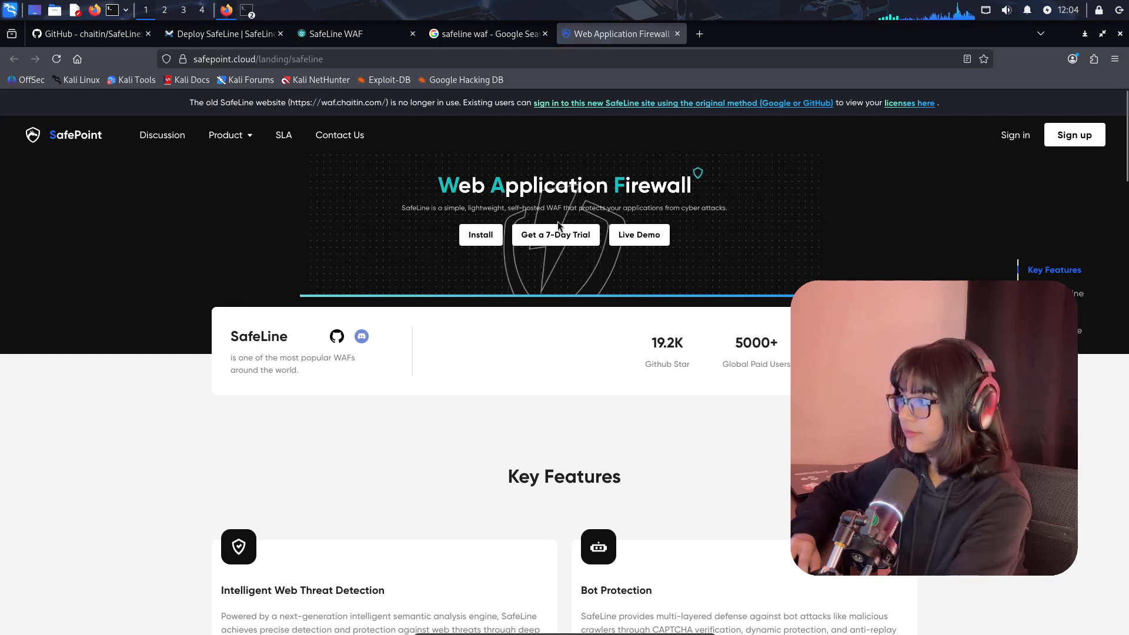
mouse_move(611, 302)
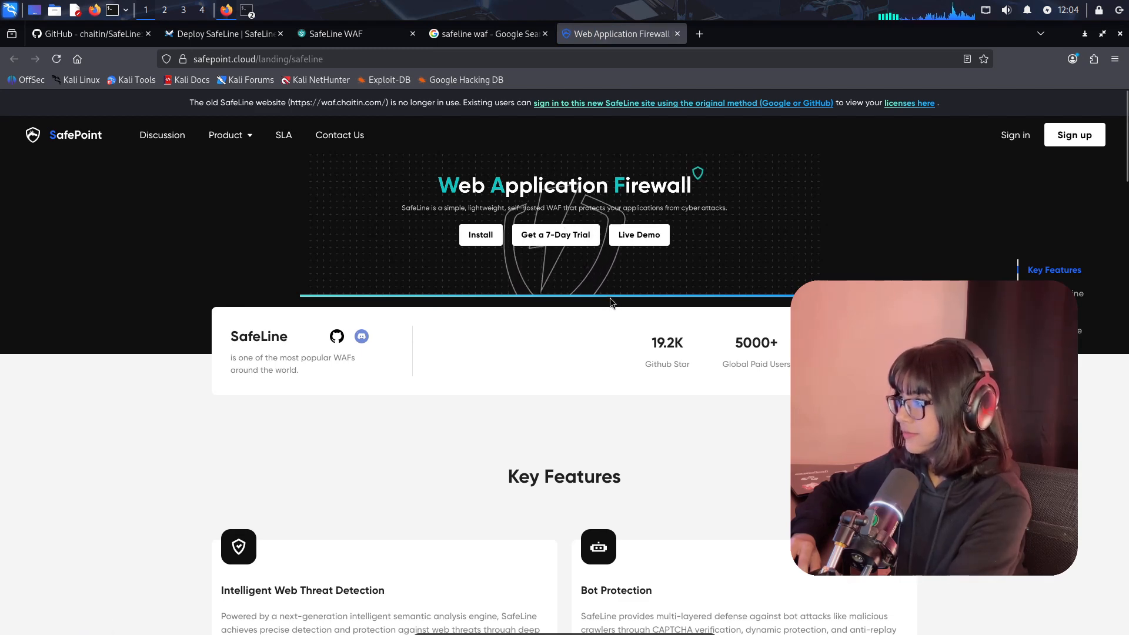
Scroll through the SafePoint SafeLine WAF page's key features
scroll("down", 3)
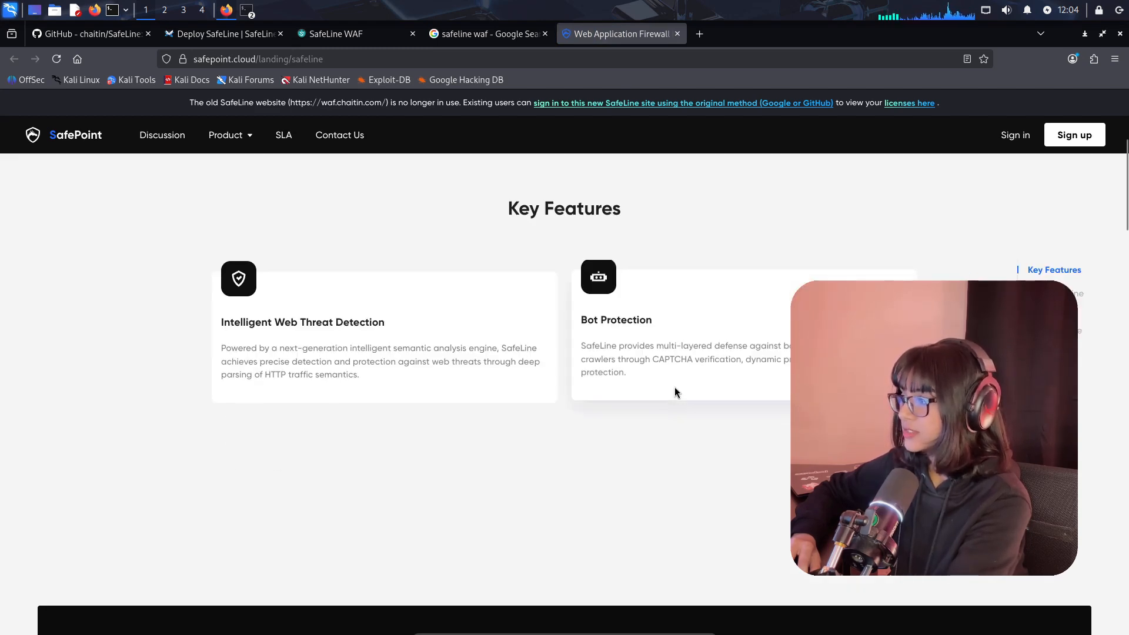
scroll("down", 3)
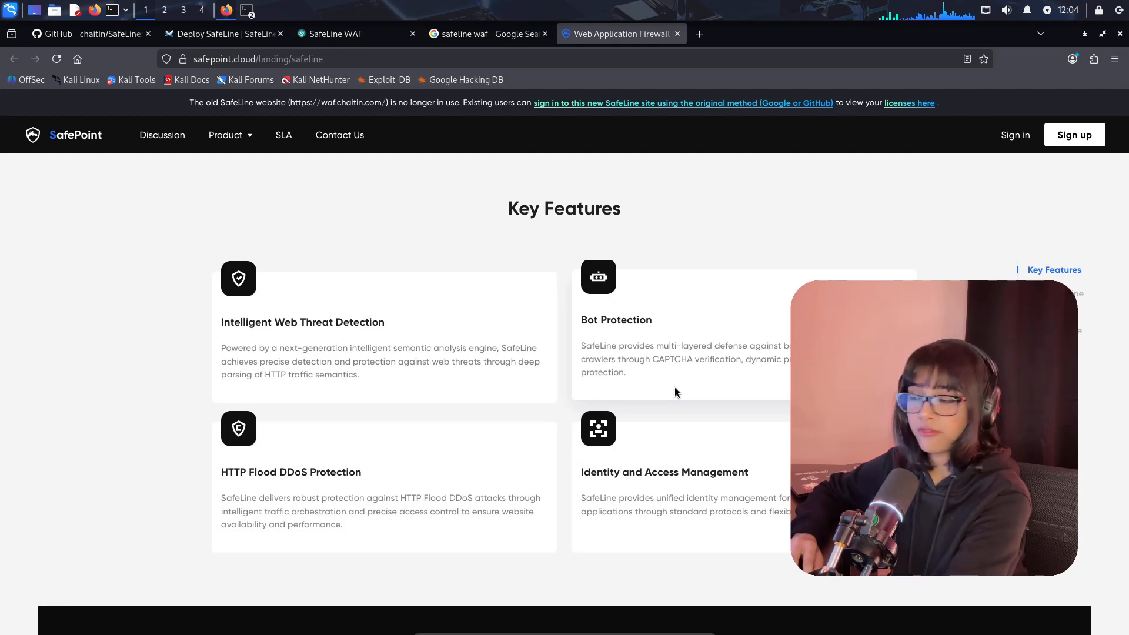
scroll("down", 3)
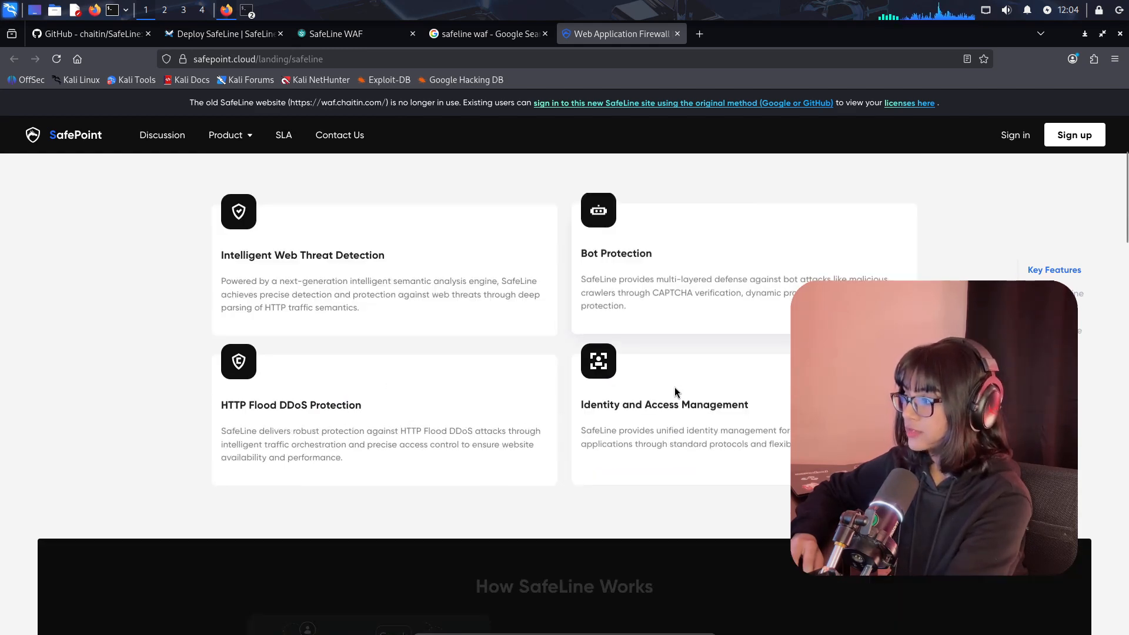
scroll("up", 3)
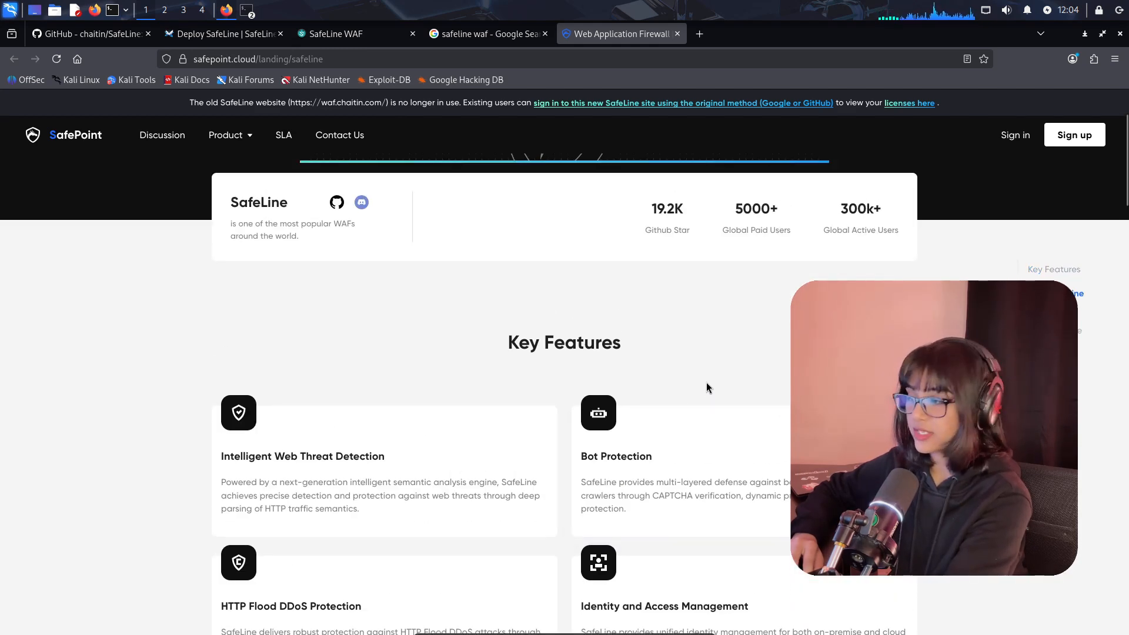
scroll("up", 3)
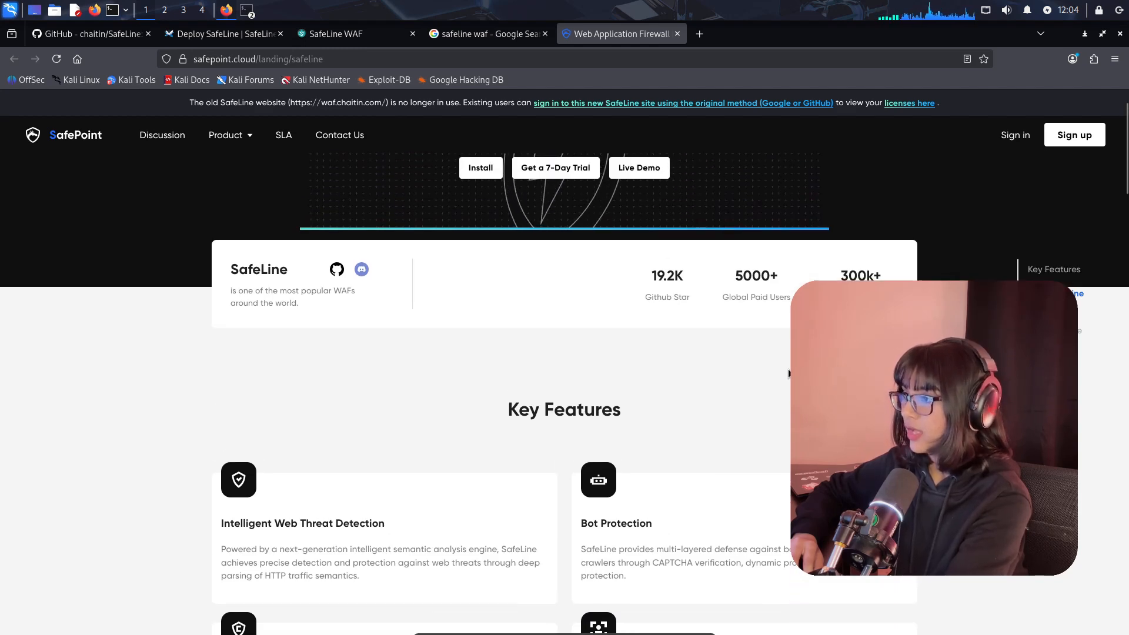
scroll("down", 3)
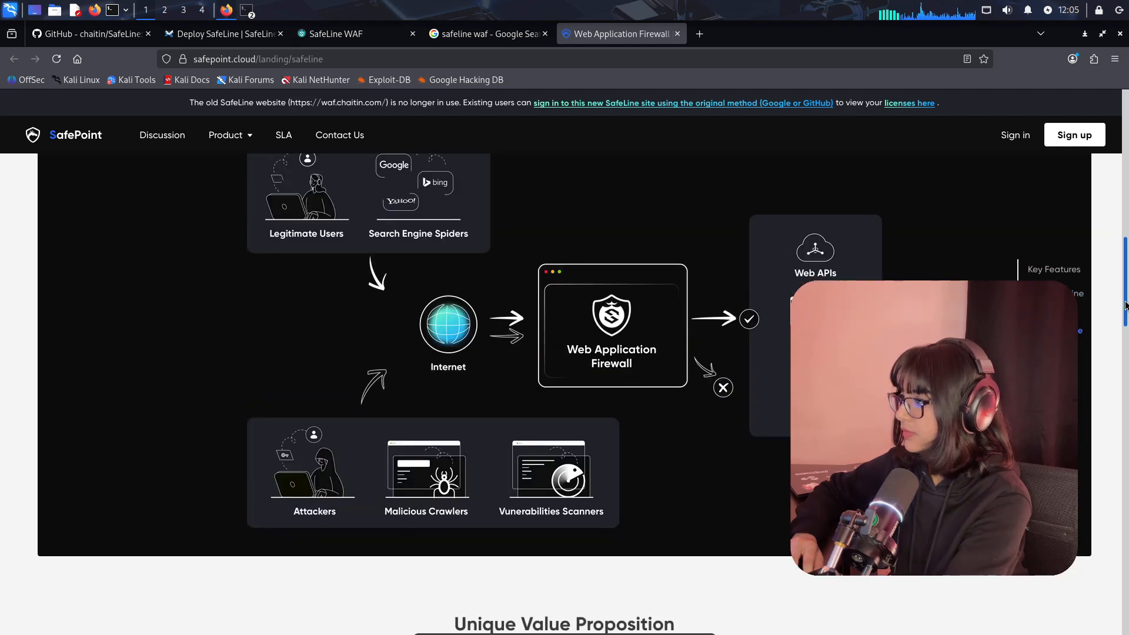
scroll("up", 3)
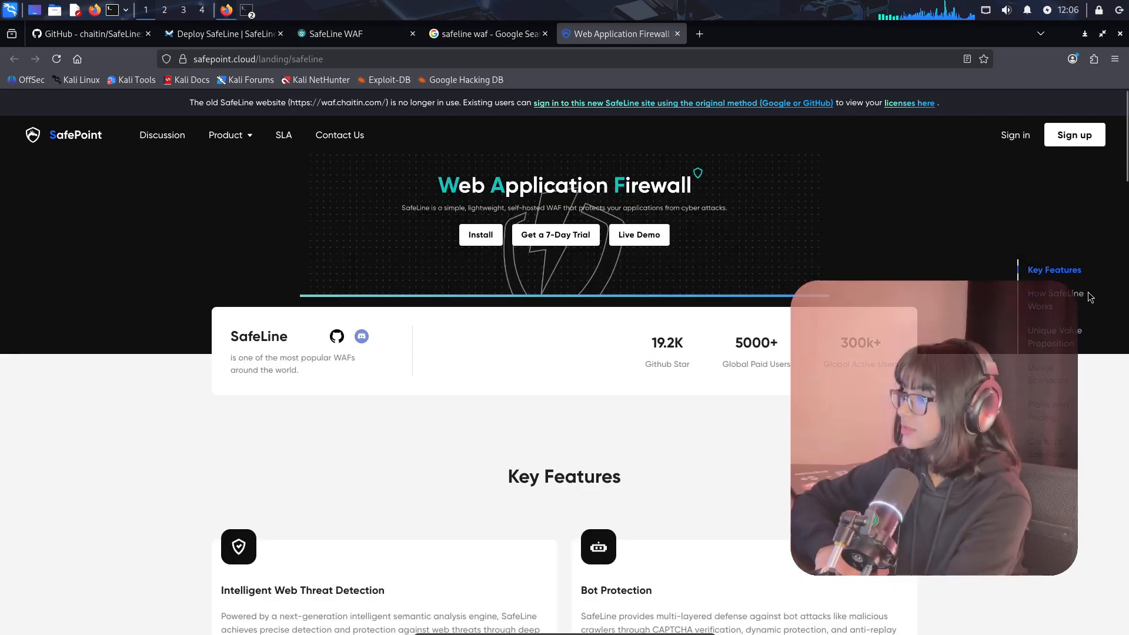
Switch to the chaitin/SafeLine GitHub tab and scroll through the README introduction and features
left_click(90, 33)
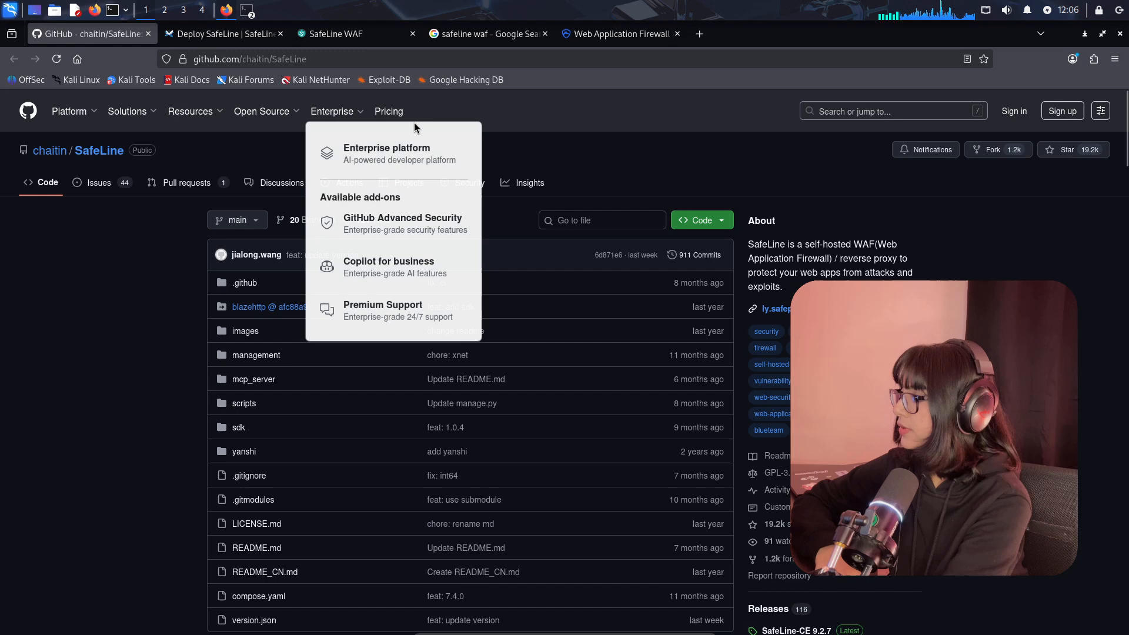
scroll("down", 3)
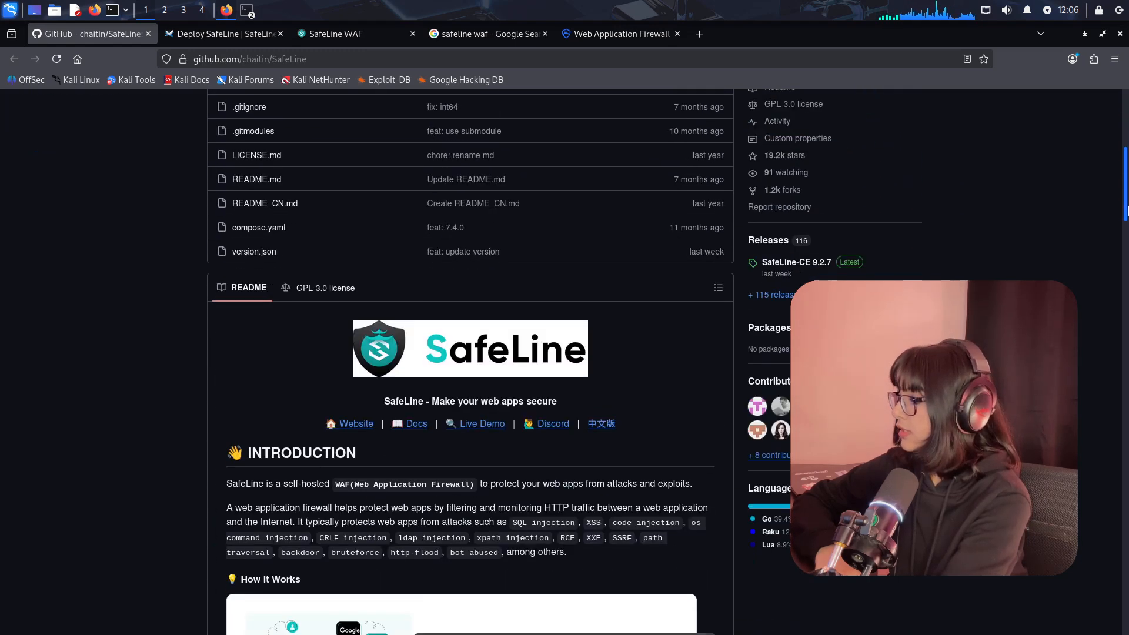
scroll("down", 3)
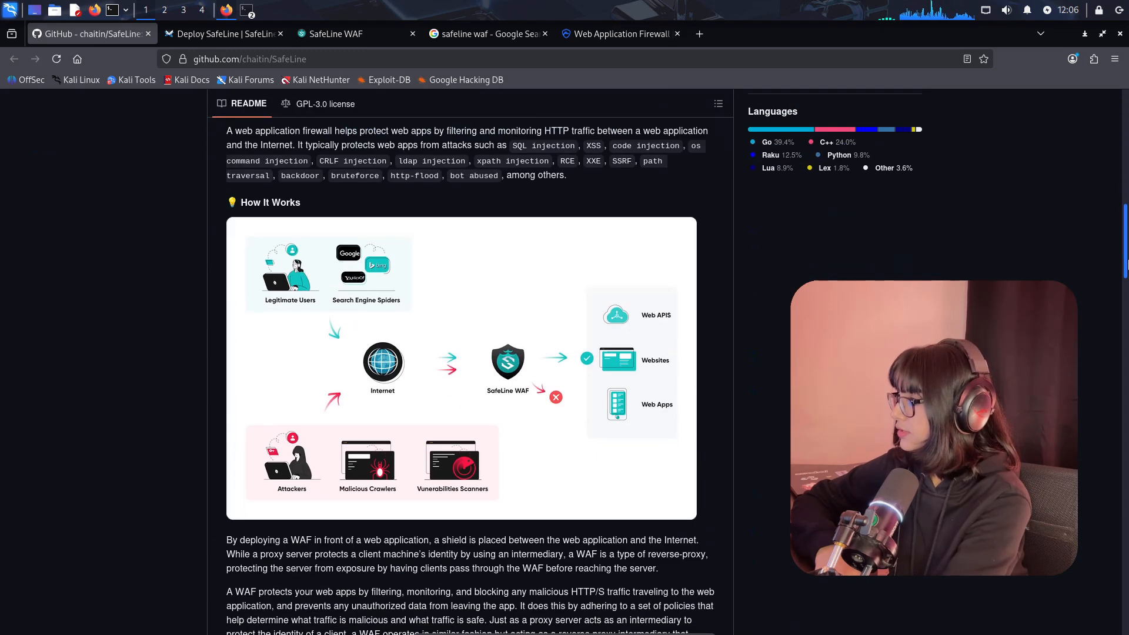
scroll("down", 3)
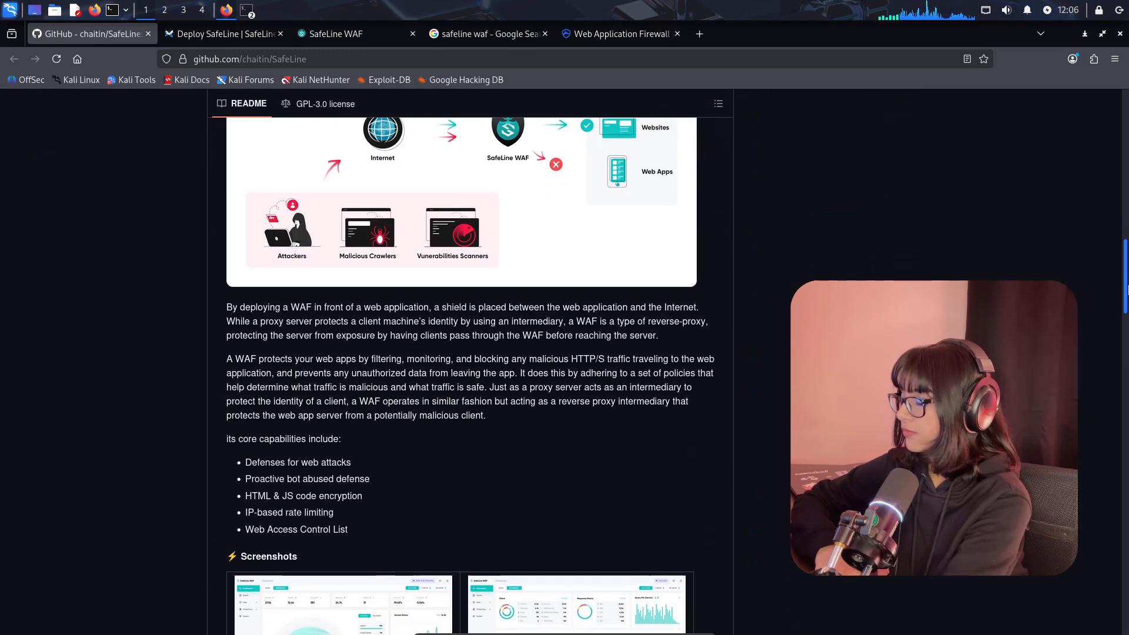
scroll("down", 3)
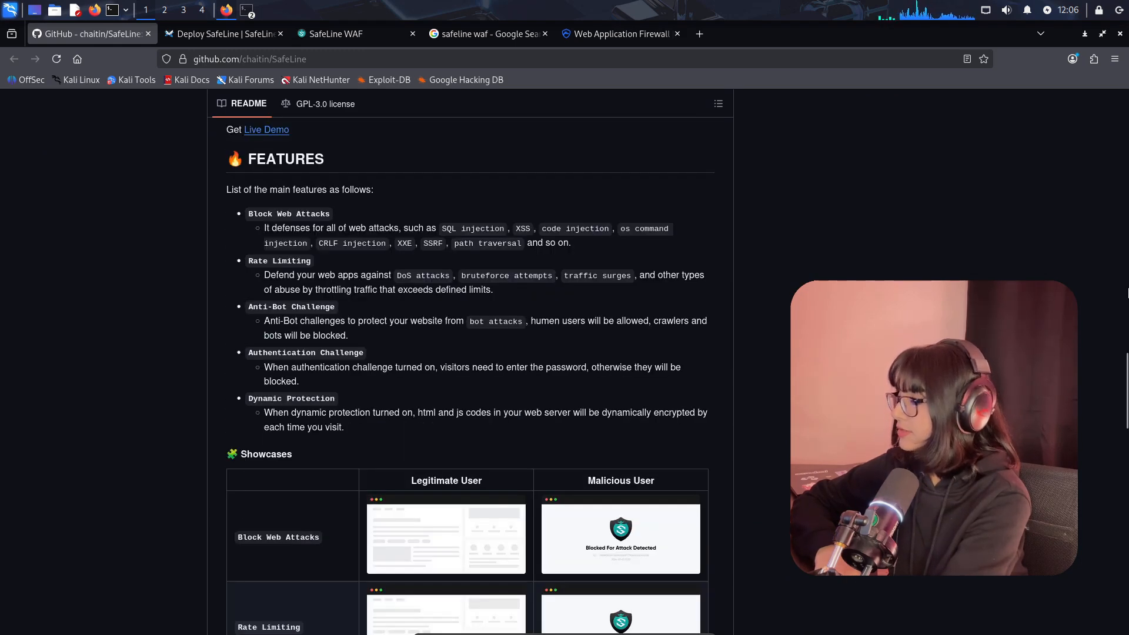
Zoom the page to 110% and scroll down to Quickstart's Install Guide link
left_click(1114, 59)
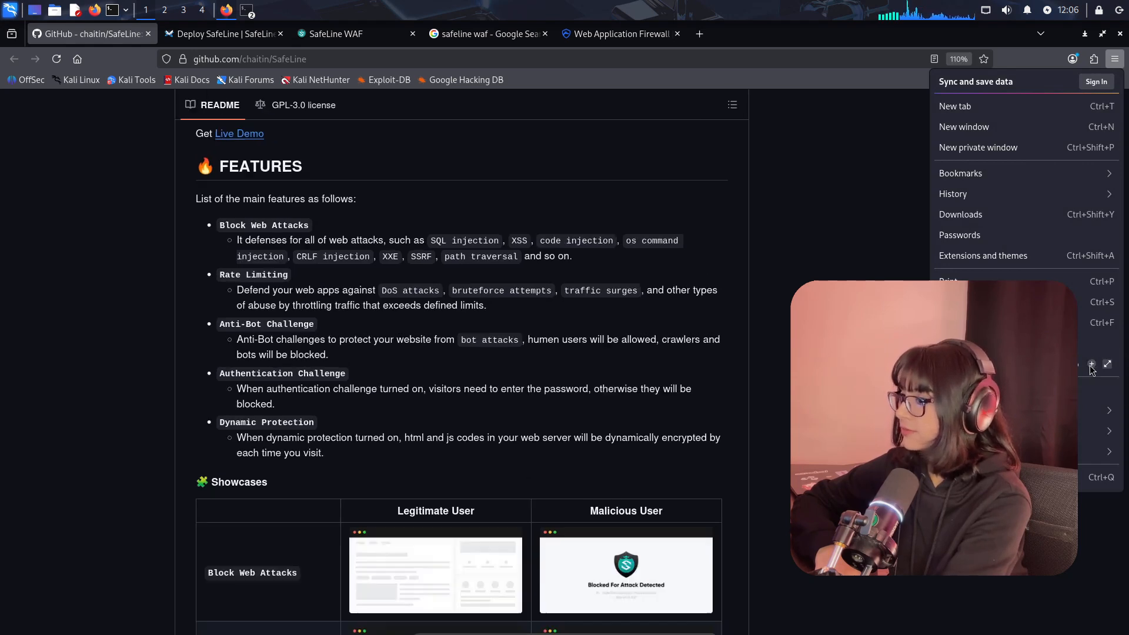
left_click(422, 420)
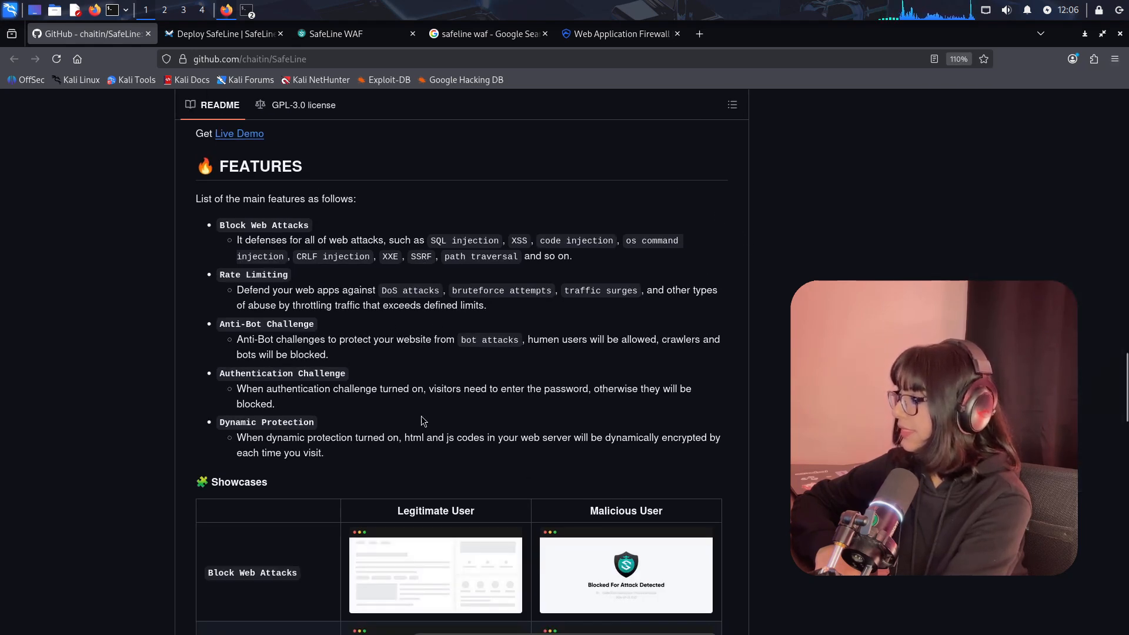
scroll("down", 3)
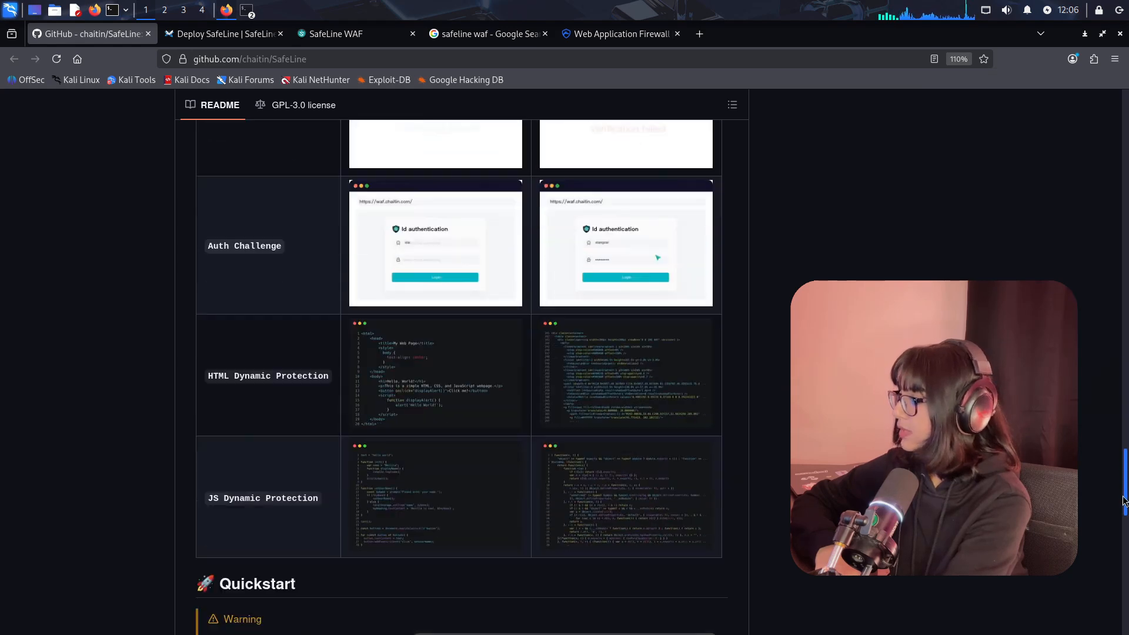
scroll("down", 3)
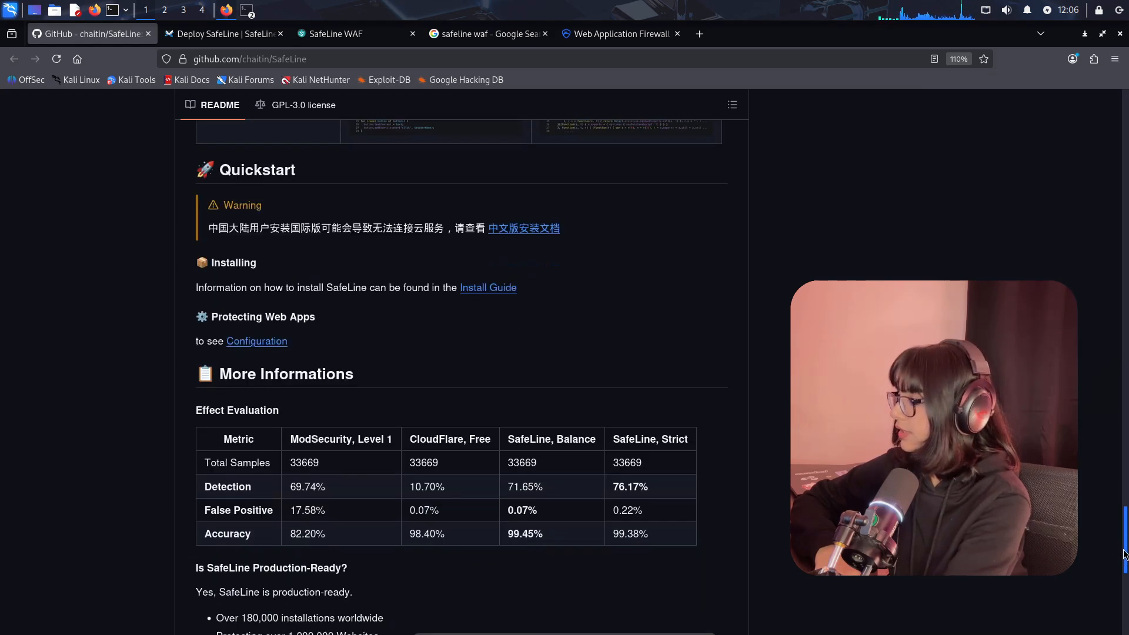
right_click(487, 288)
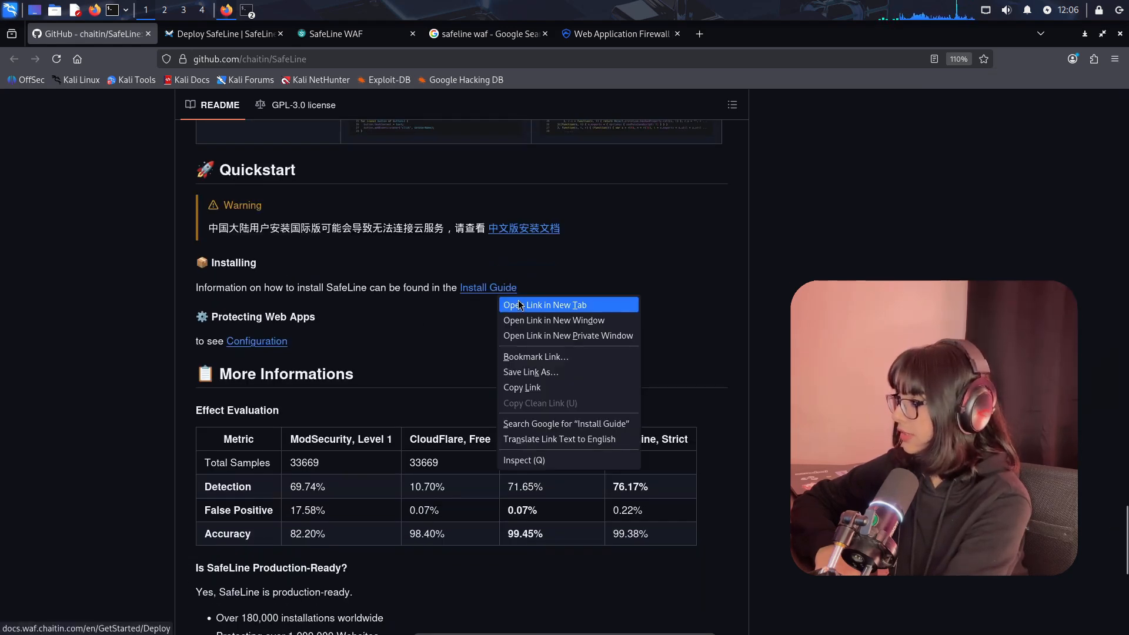
Open the Install Guide in a new tab and review the Deploy page's dependency table
left_click(545, 304)
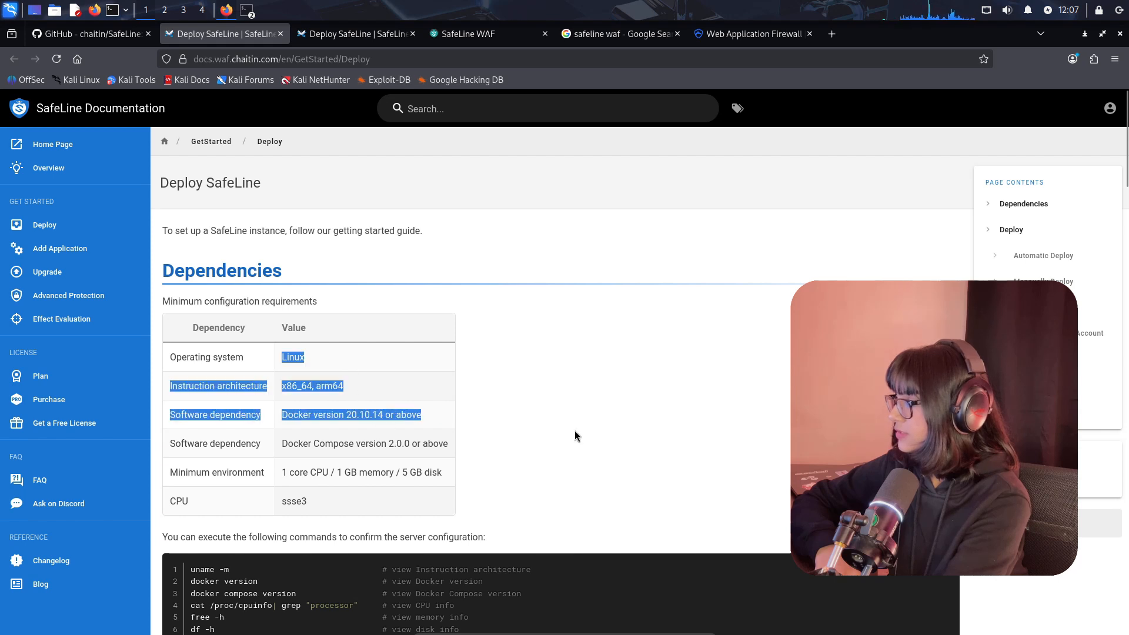
left_click(574, 436)
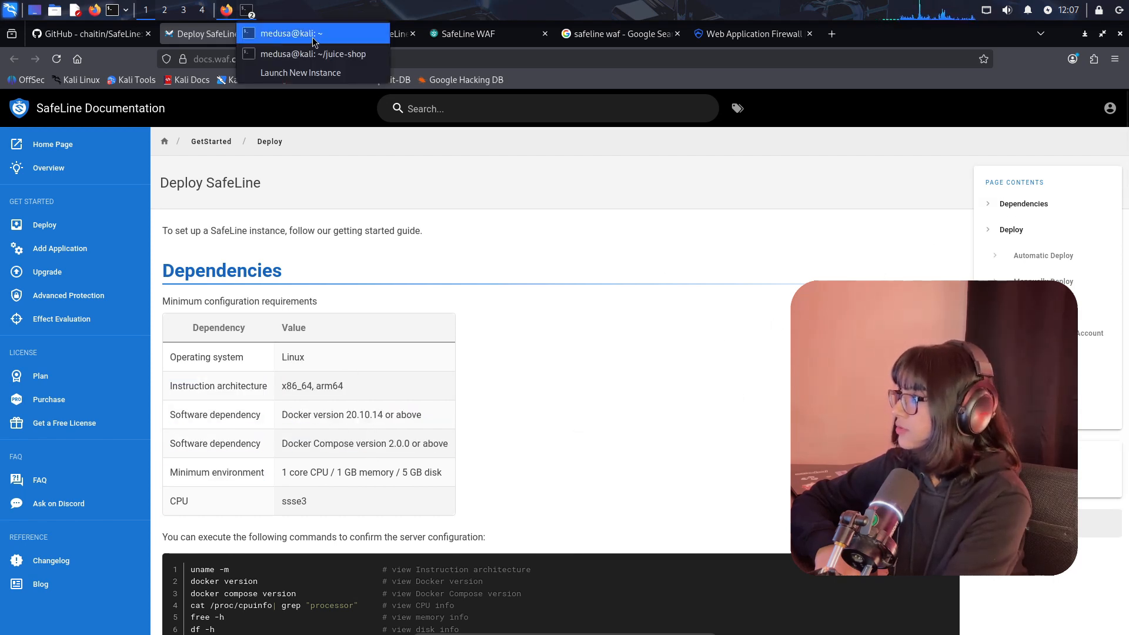
Verify docker.io and docker-compose installed in QTerminal, then return to SafeLine's Automatic Deploy command
left_click(291, 33)
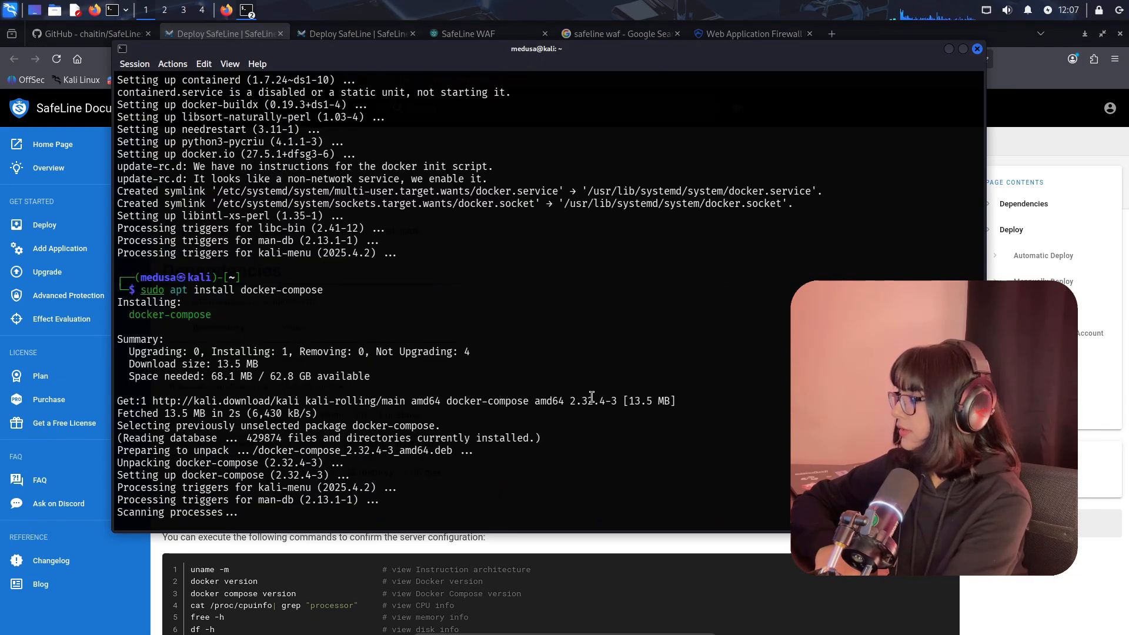
double_click(283, 289)
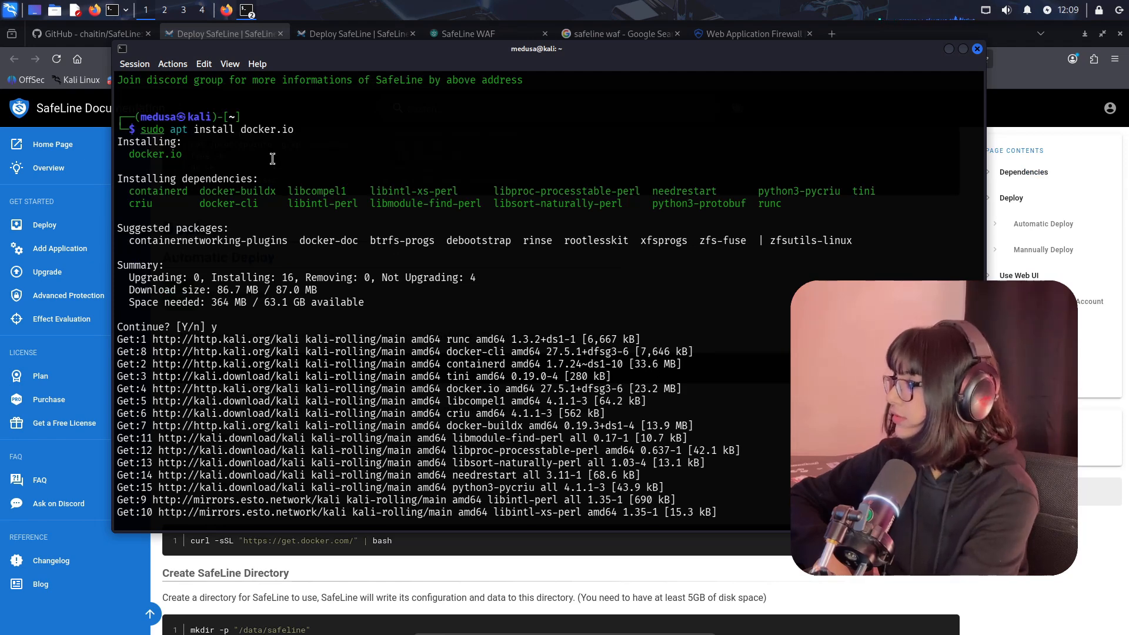
double_click(266, 129)
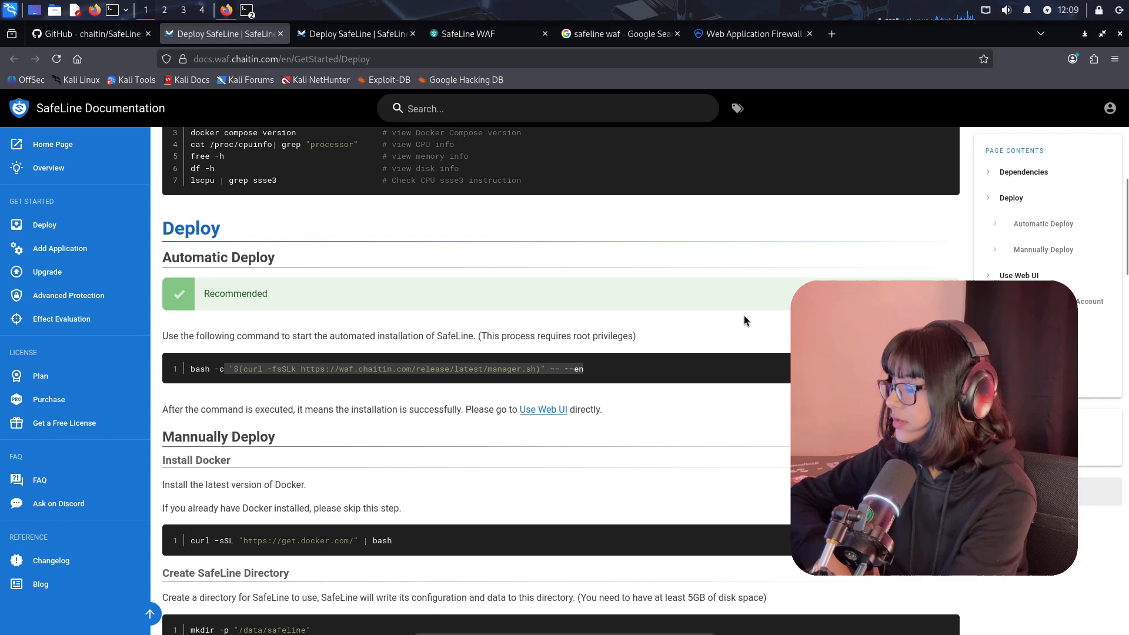
Choose option 1 (INSTALL) in the SafeLine manager script and note admin credentials and panel URL
left_click(246, 10)
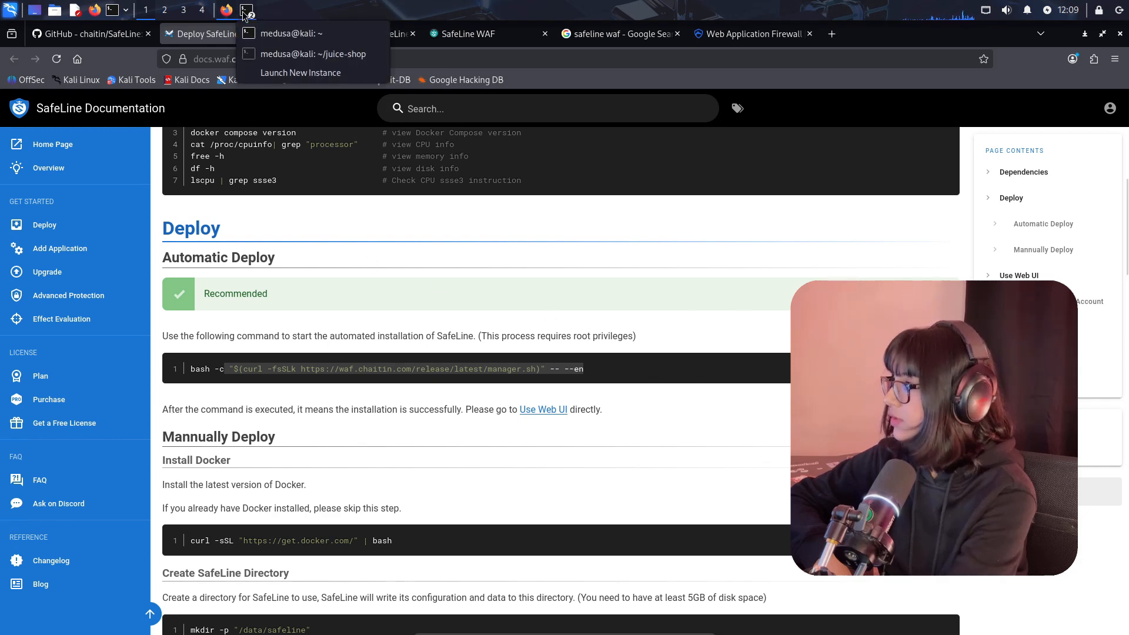
left_click(291, 33)
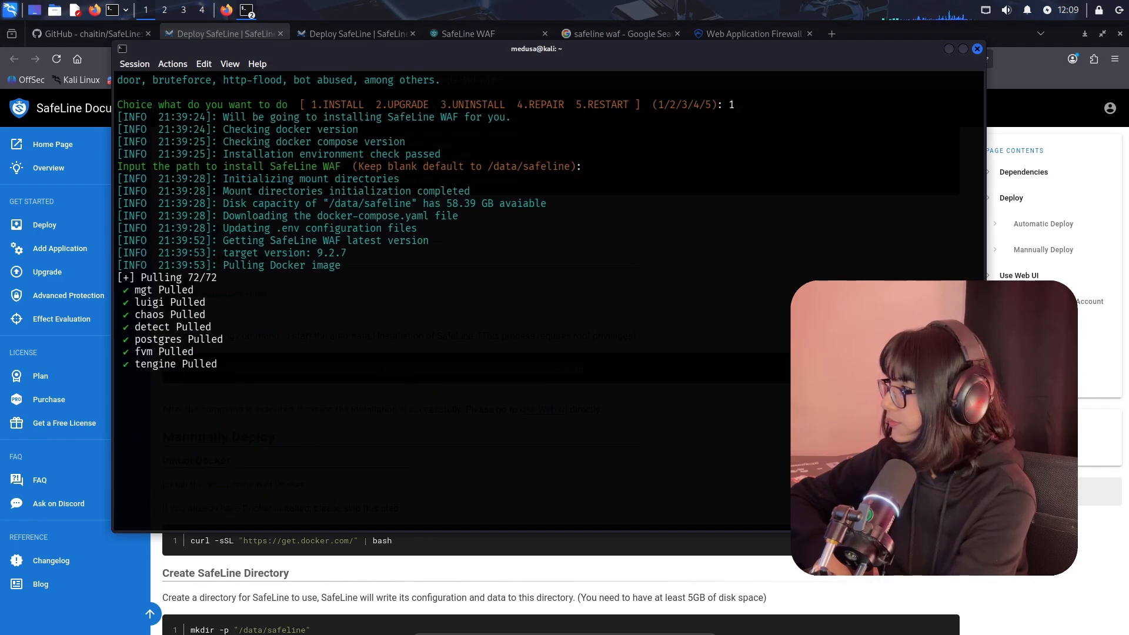
scroll("up", 3)
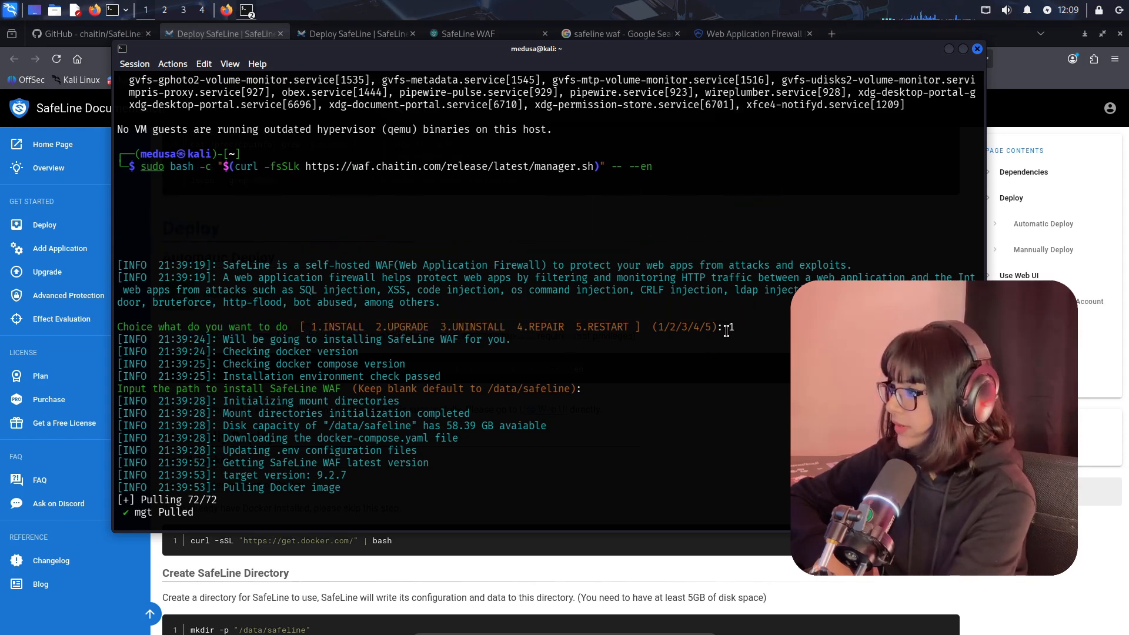
type("1")
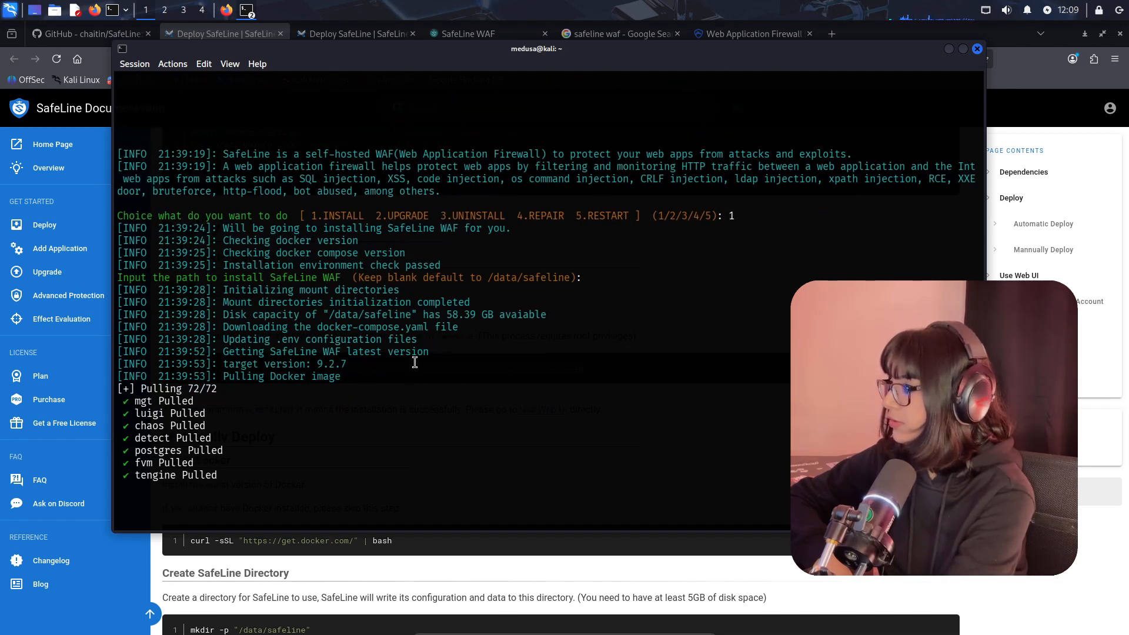
scroll("up", 3)
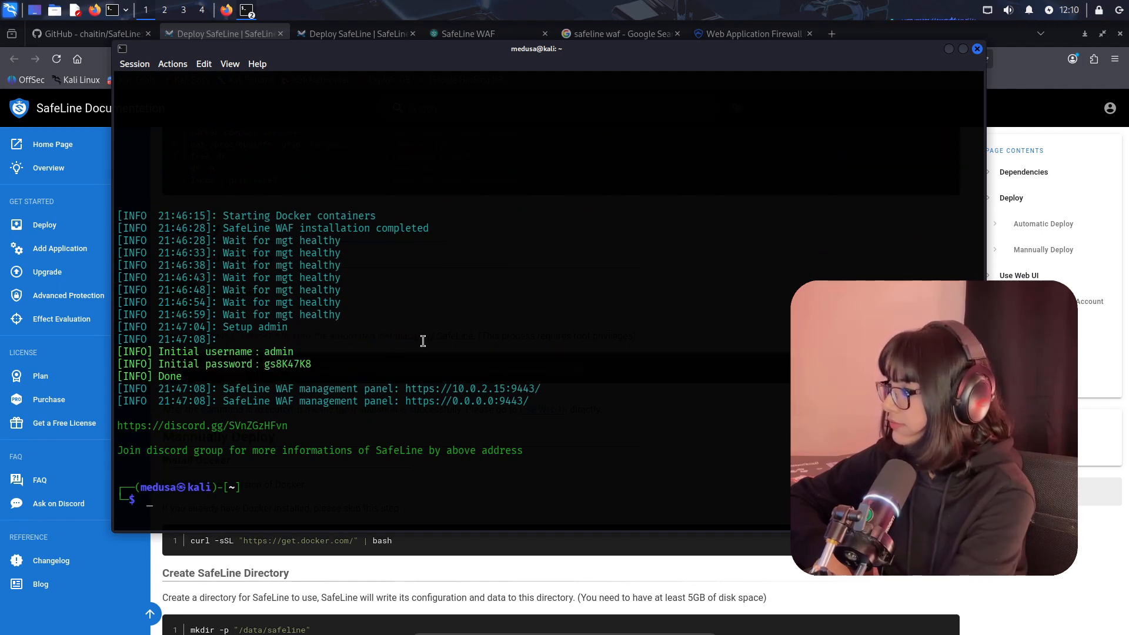
mouse_move(487, 401)
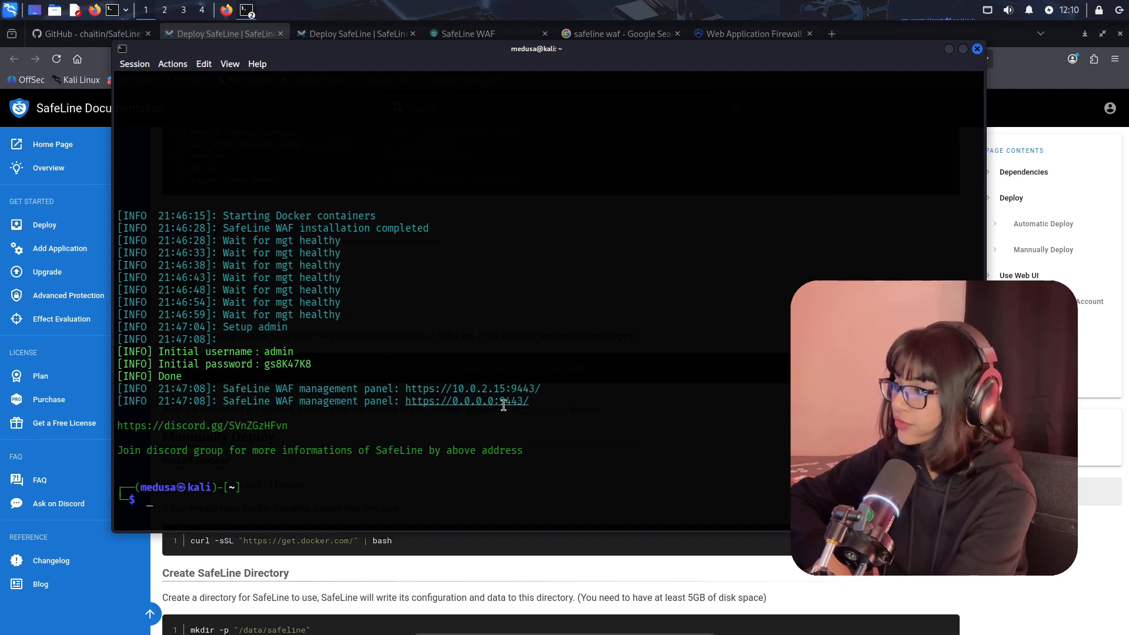
mouse_move(288, 360)
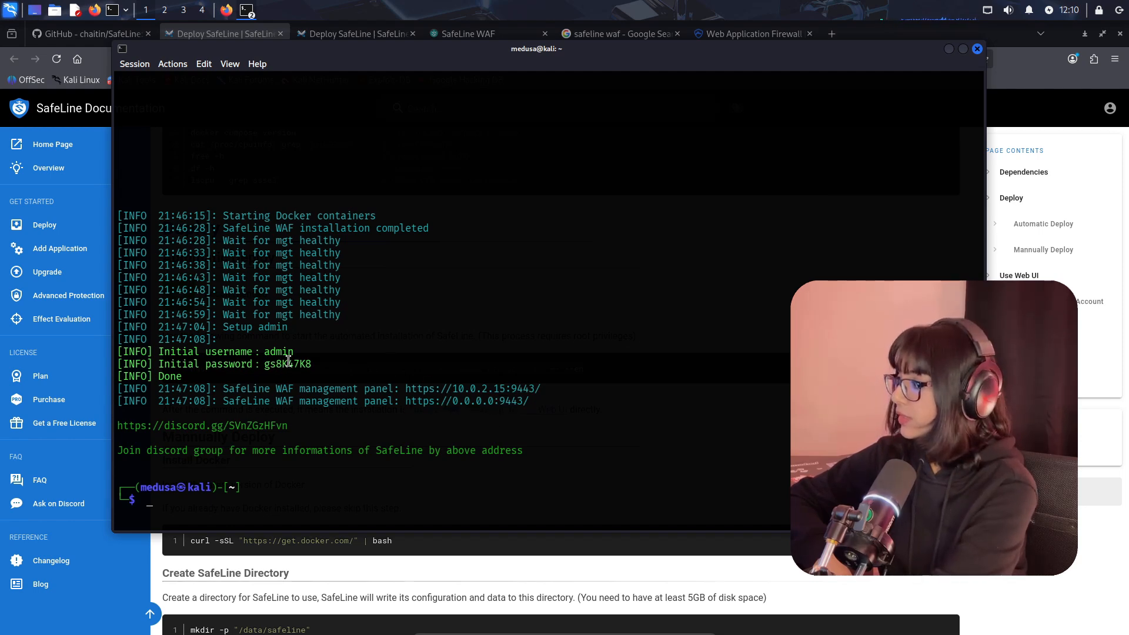
mouse_move(729, 152)
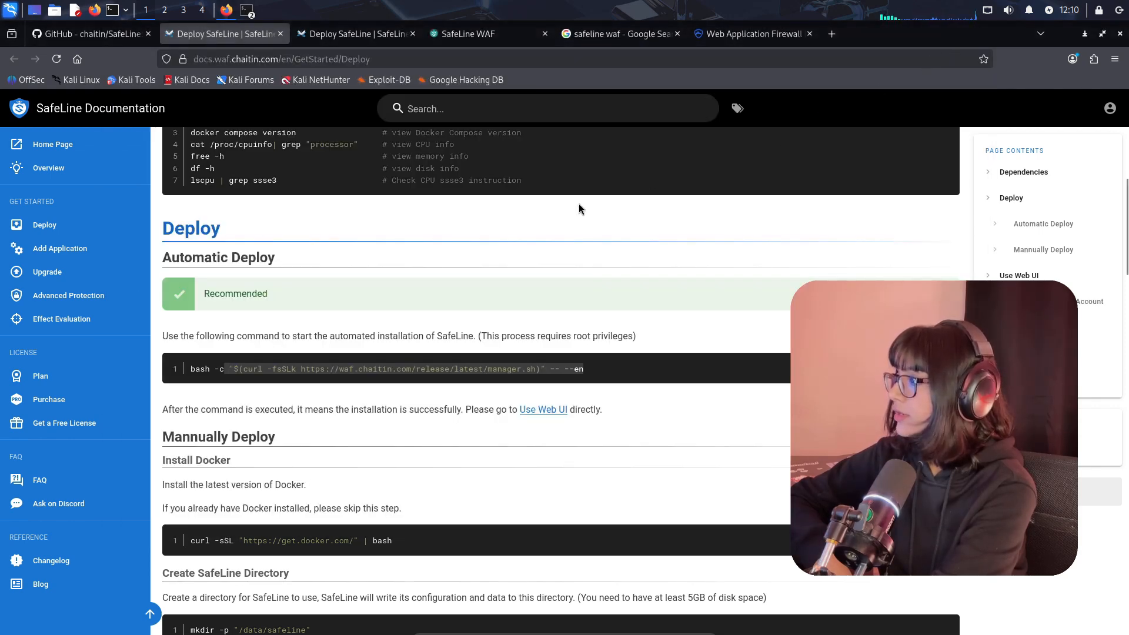
Open Statistics in the local SafeLine console and scroll the all-zero traffic dashboard
left_click(484, 34)
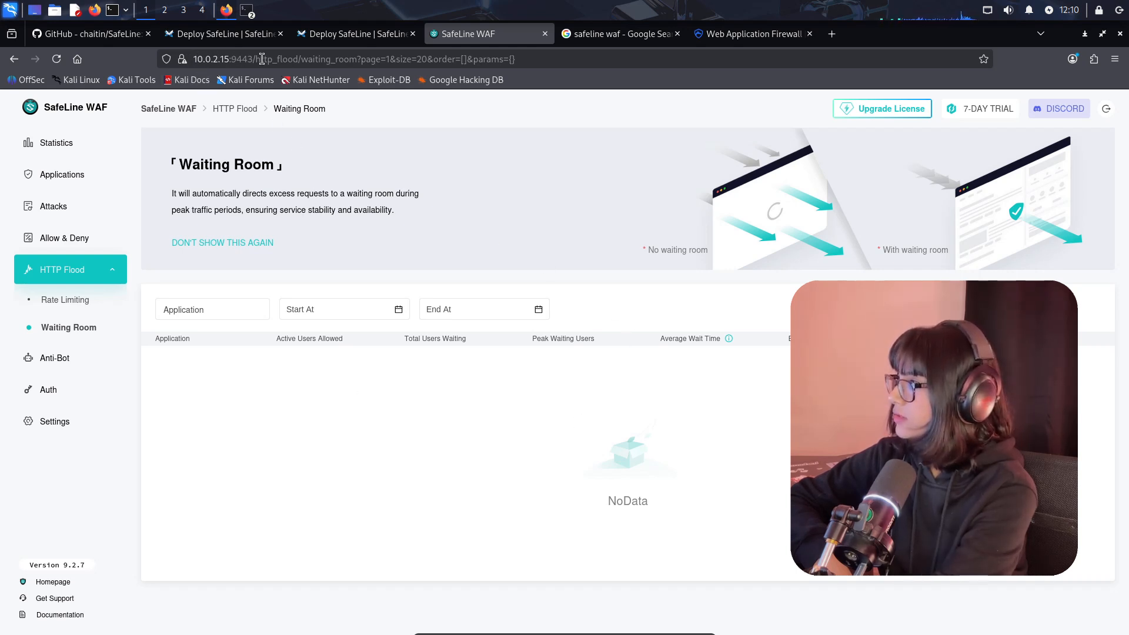
left_click(55, 142)
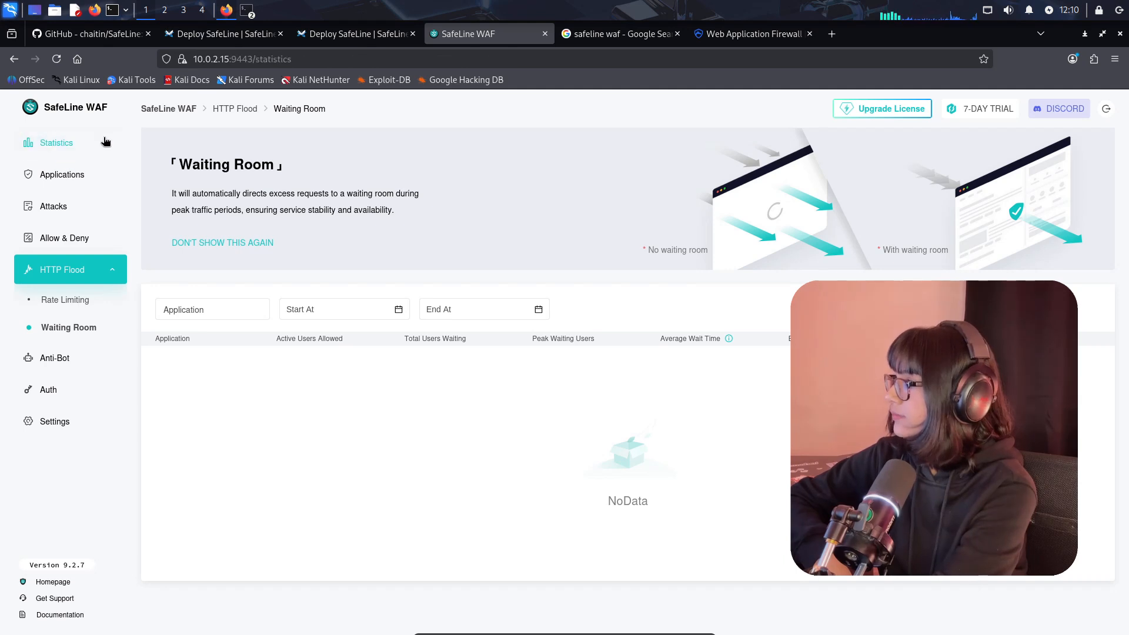
left_click(55, 142)
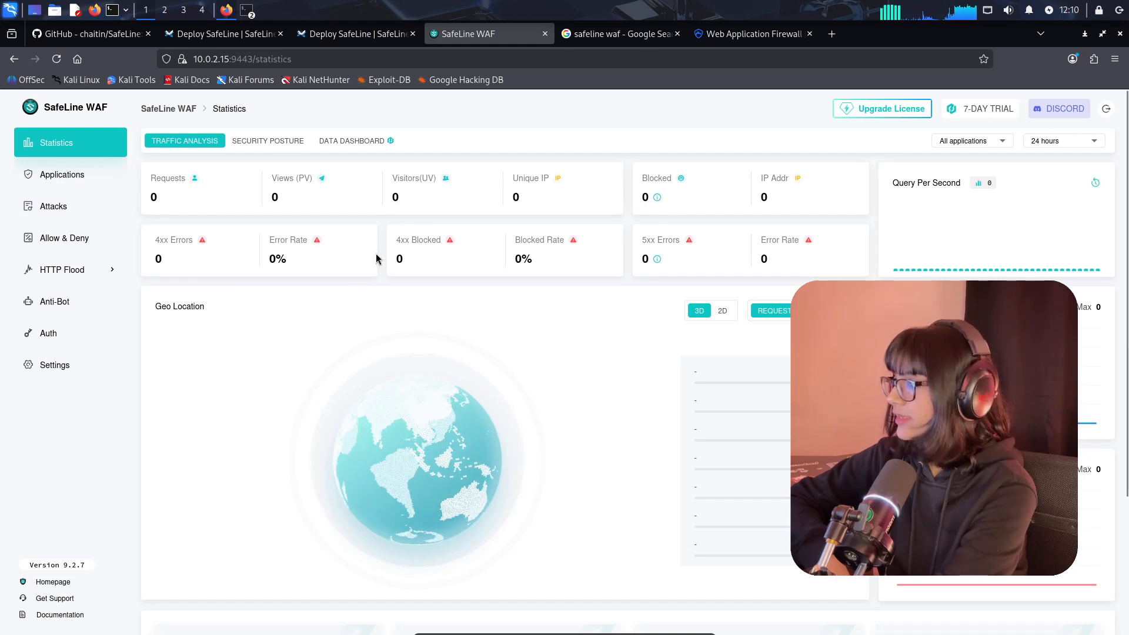
mouse_move(314, 250)
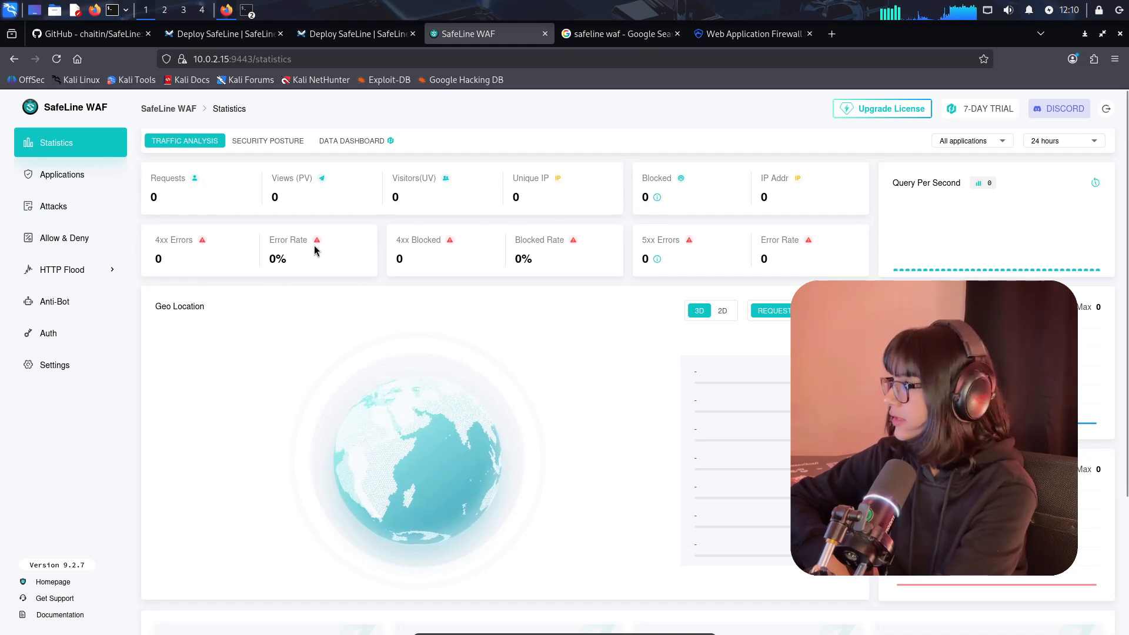
mouse_move(415, 184)
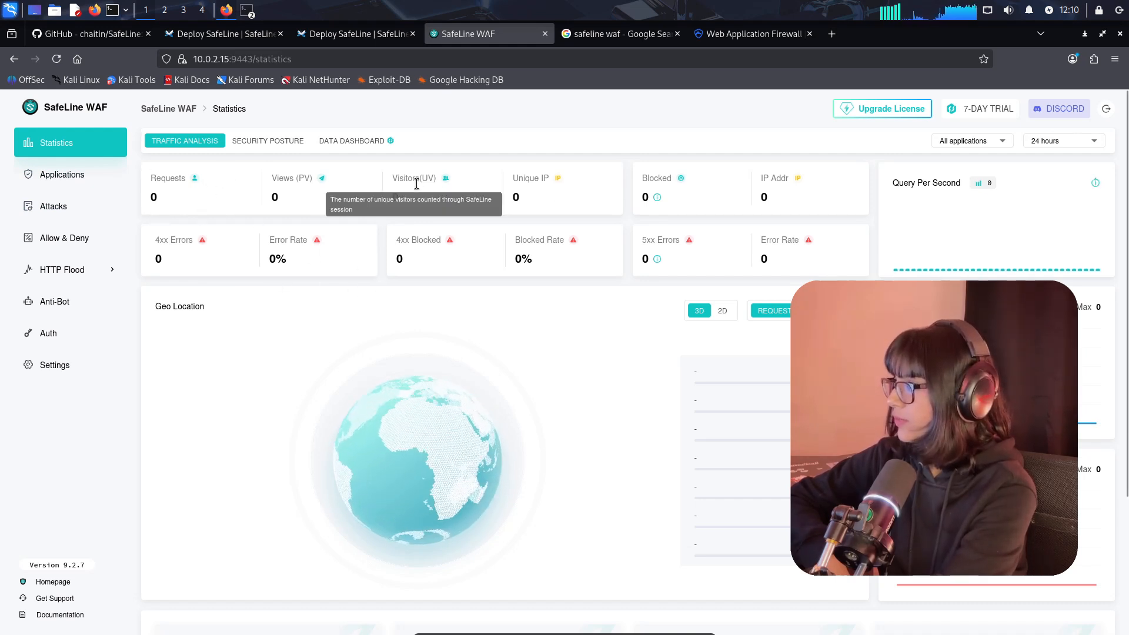
mouse_move(535, 202)
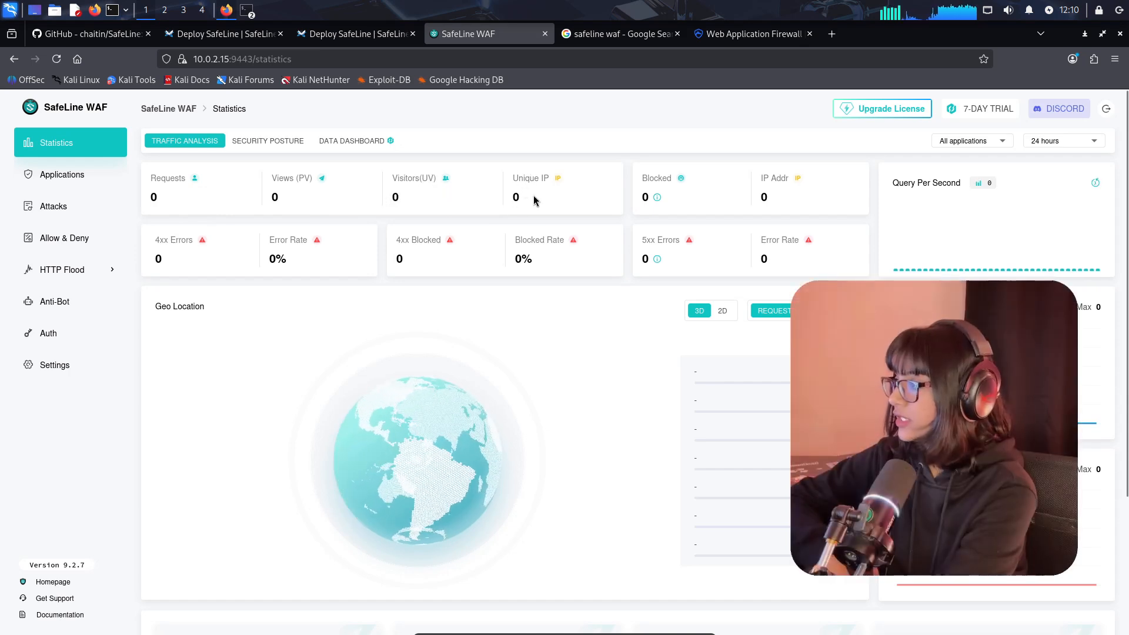
mouse_move(656, 196)
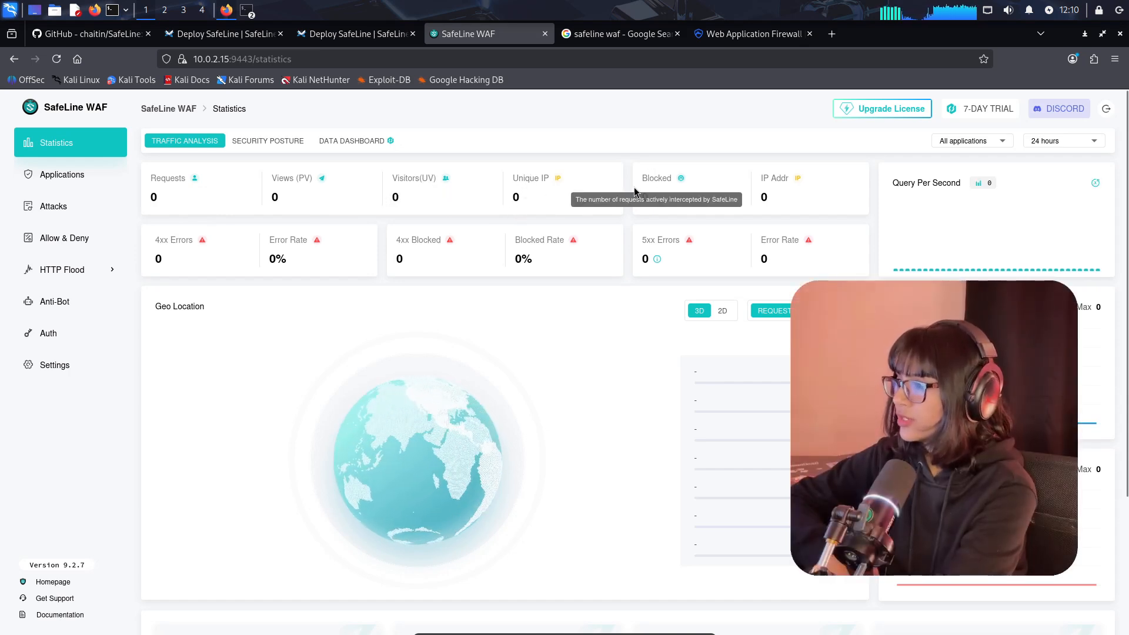
mouse_move(777, 231)
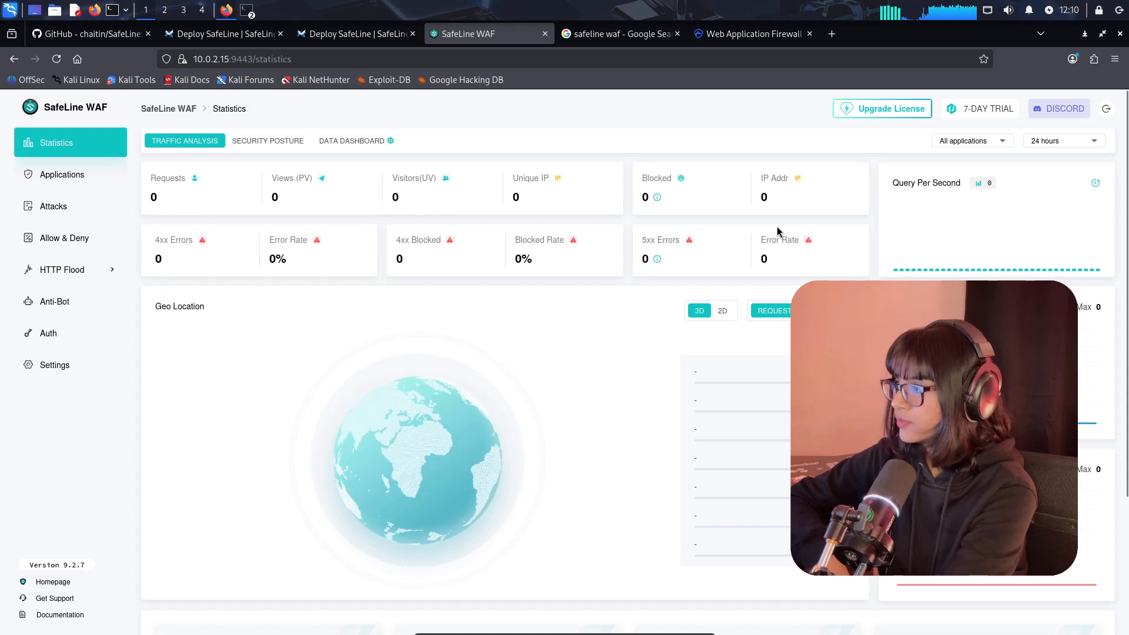
mouse_move(642, 239)
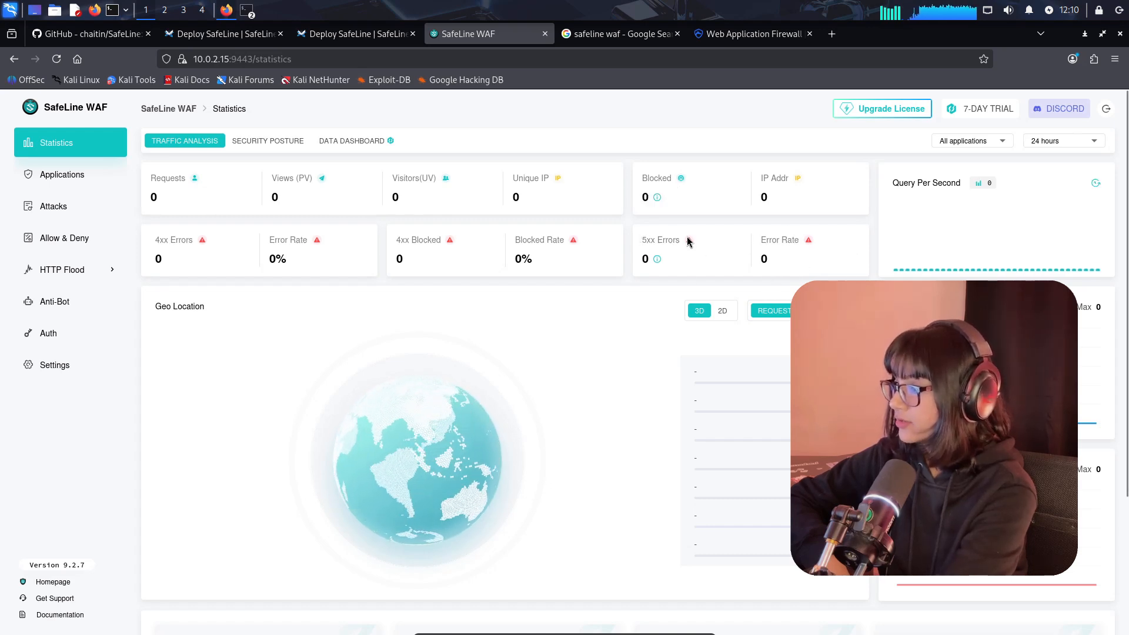
mouse_move(404, 261)
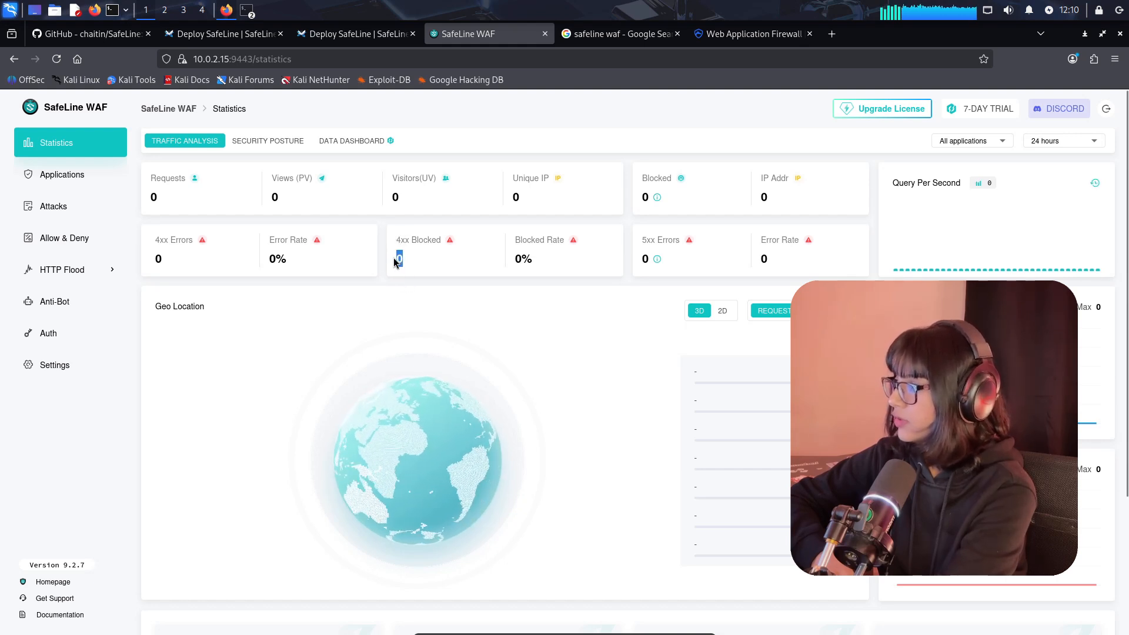
mouse_move(414, 264)
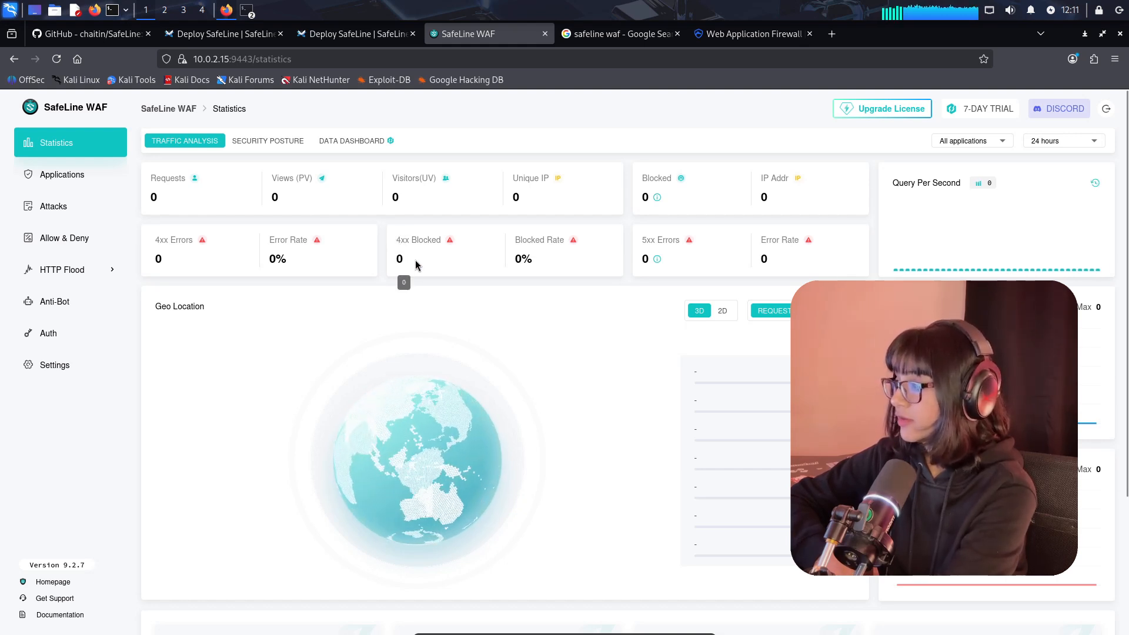
scroll("down", 3)
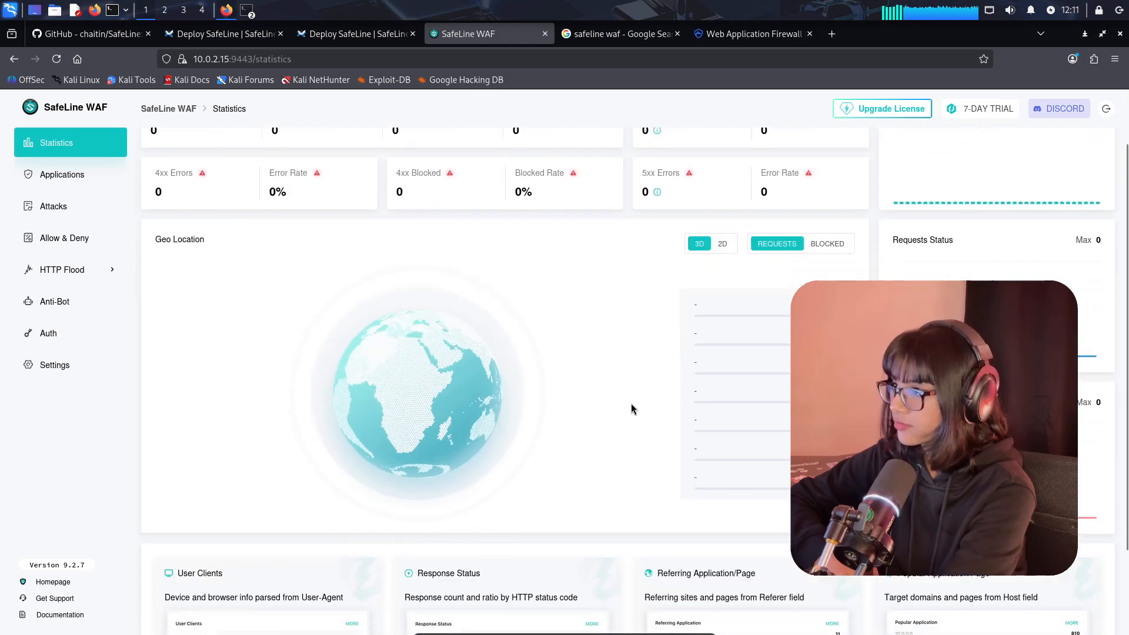
scroll("down", 3)
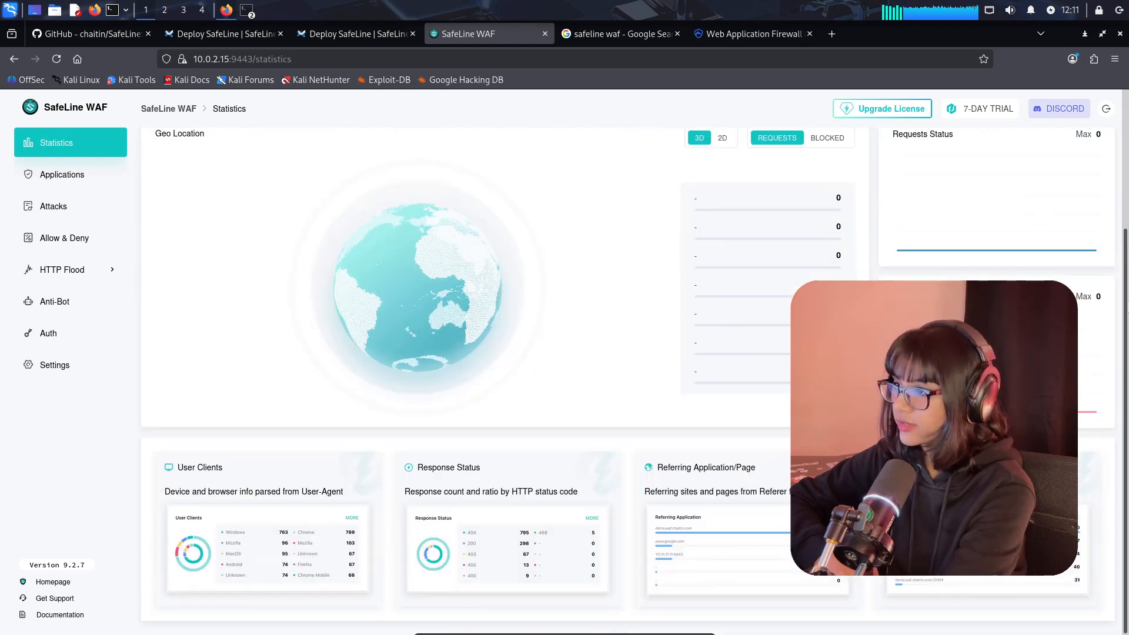
scroll("up", 3)
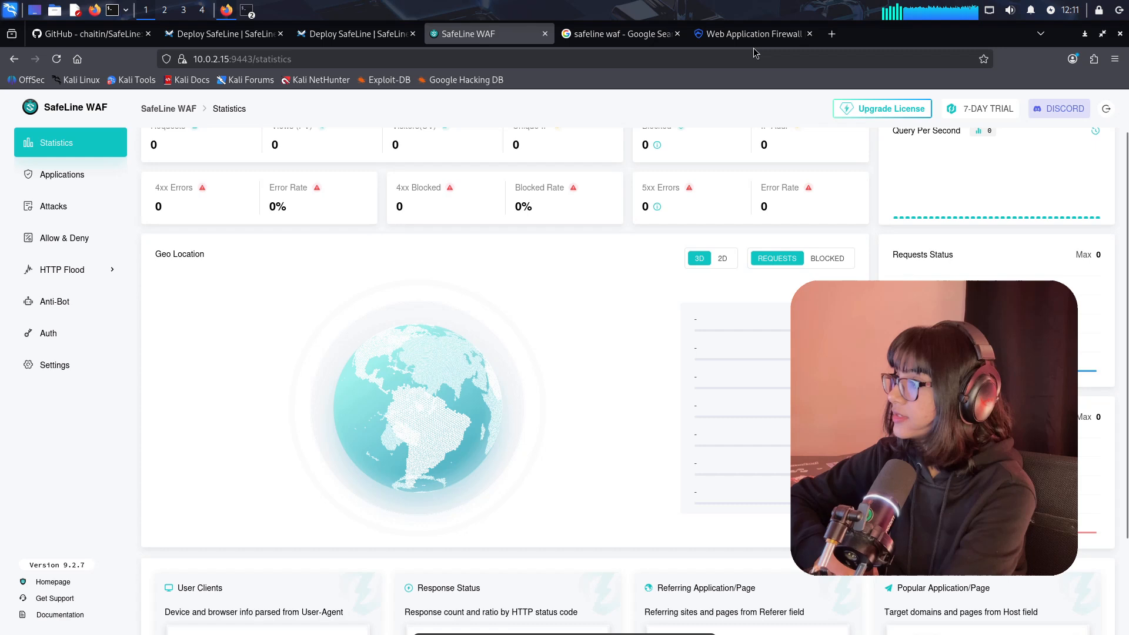
Open SafeLine's Live Demo in a new tab, showing 871 requests and 140 blocked
left_click(748, 34)
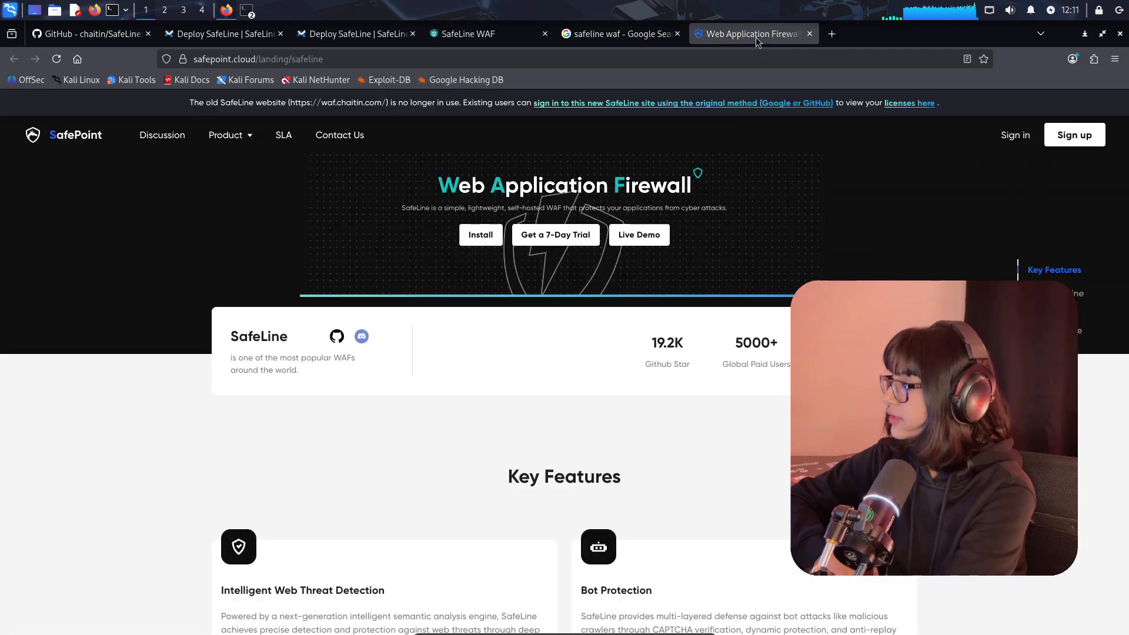
mouse_move(767, 212)
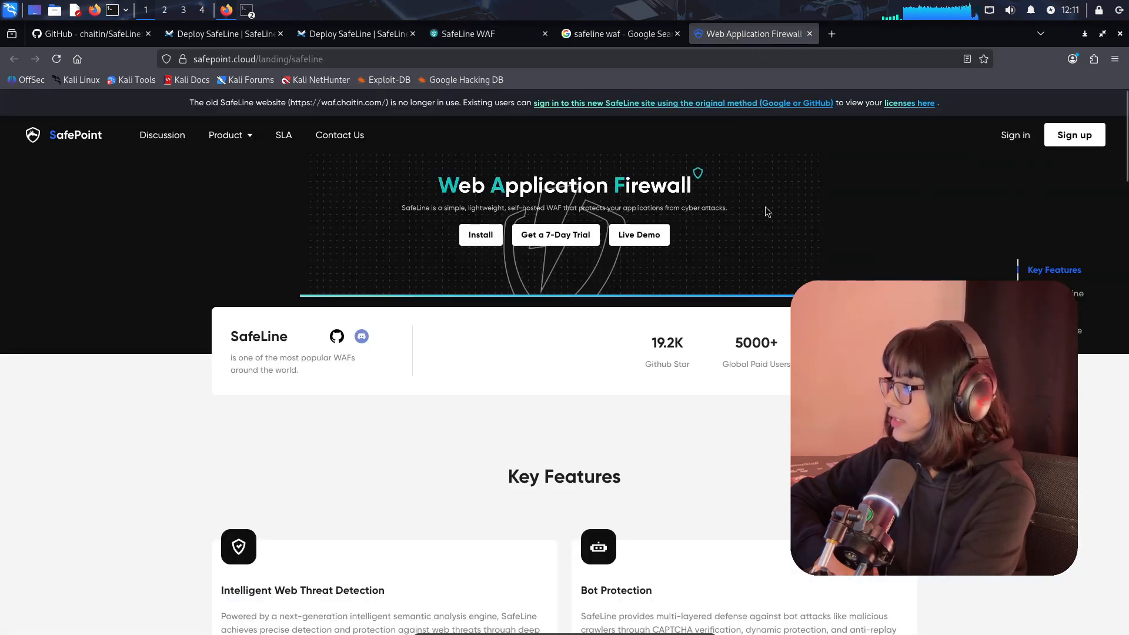
right_click(638, 234)
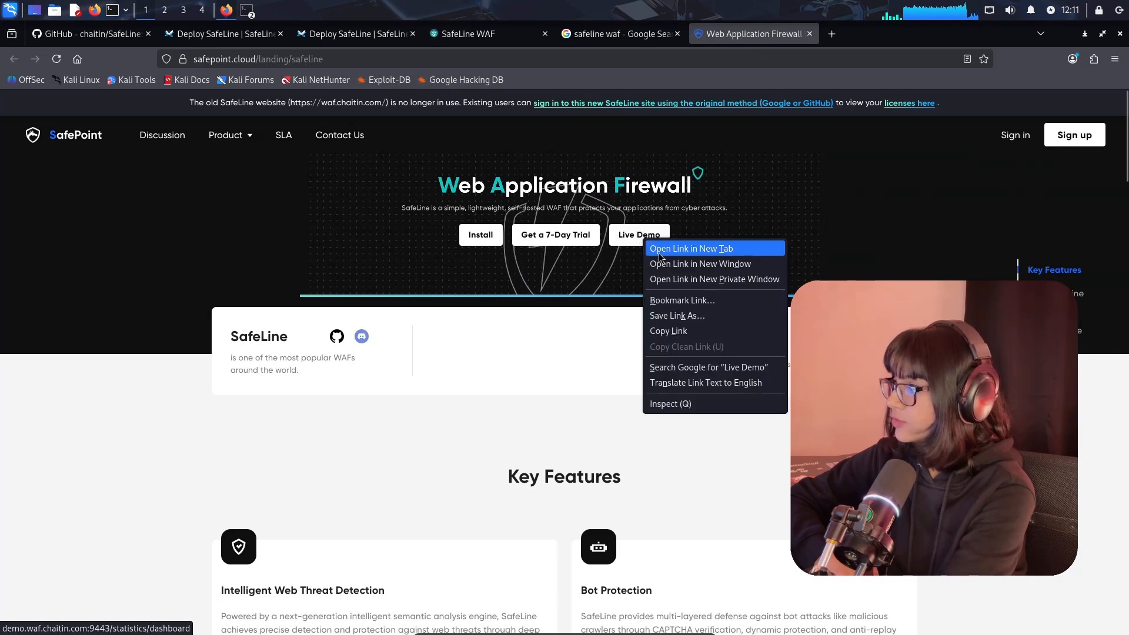
left_click(691, 247)
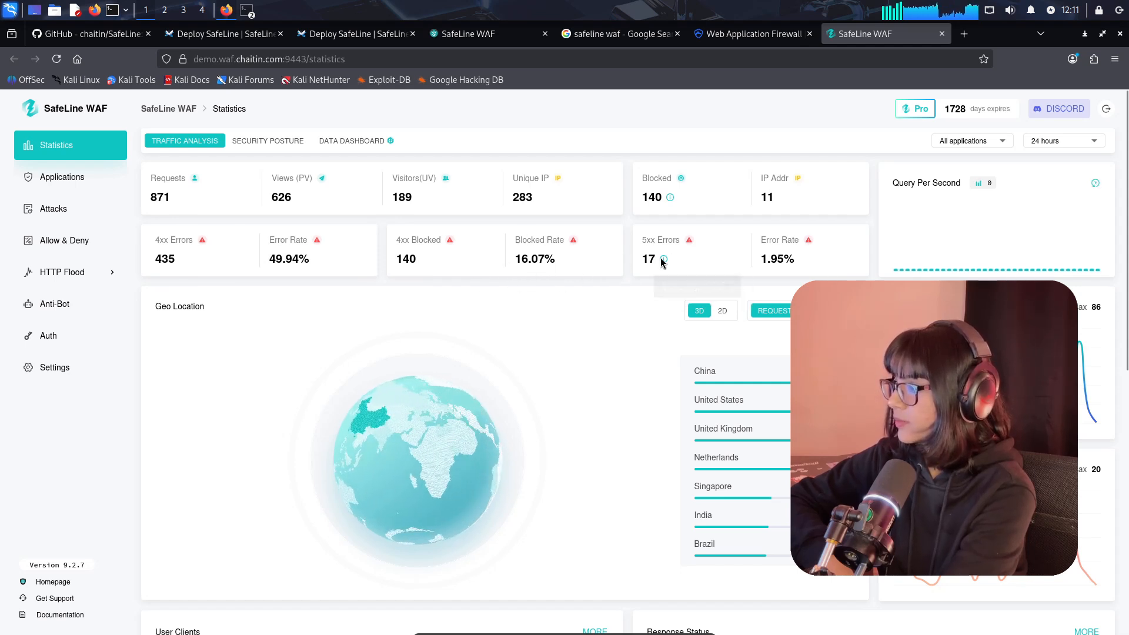
mouse_move(670, 196)
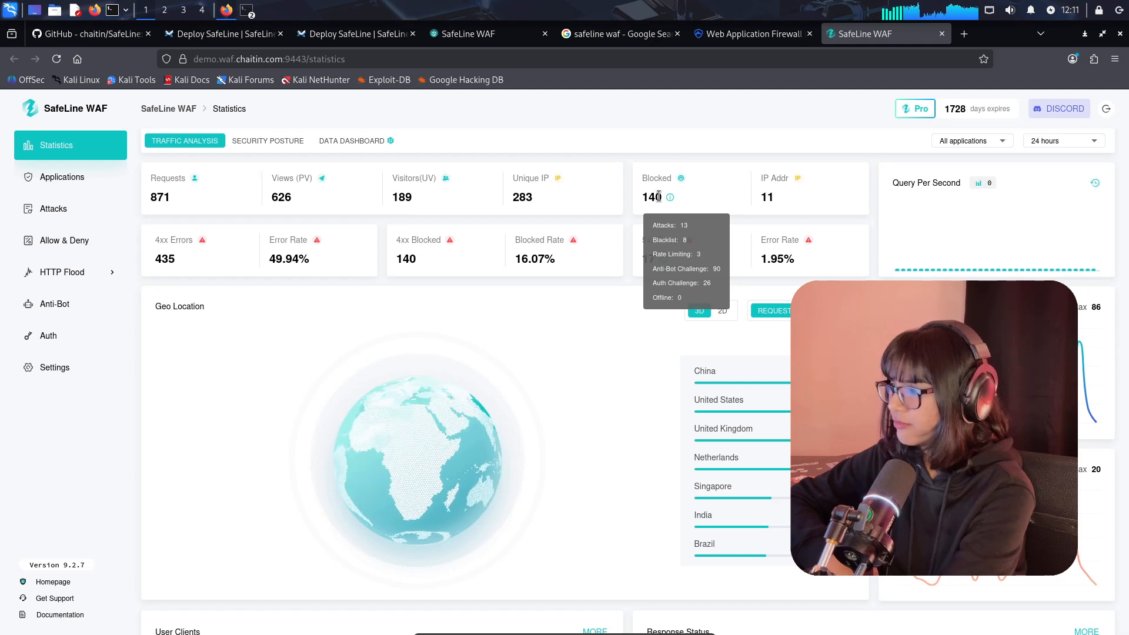
mouse_move(475, 43)
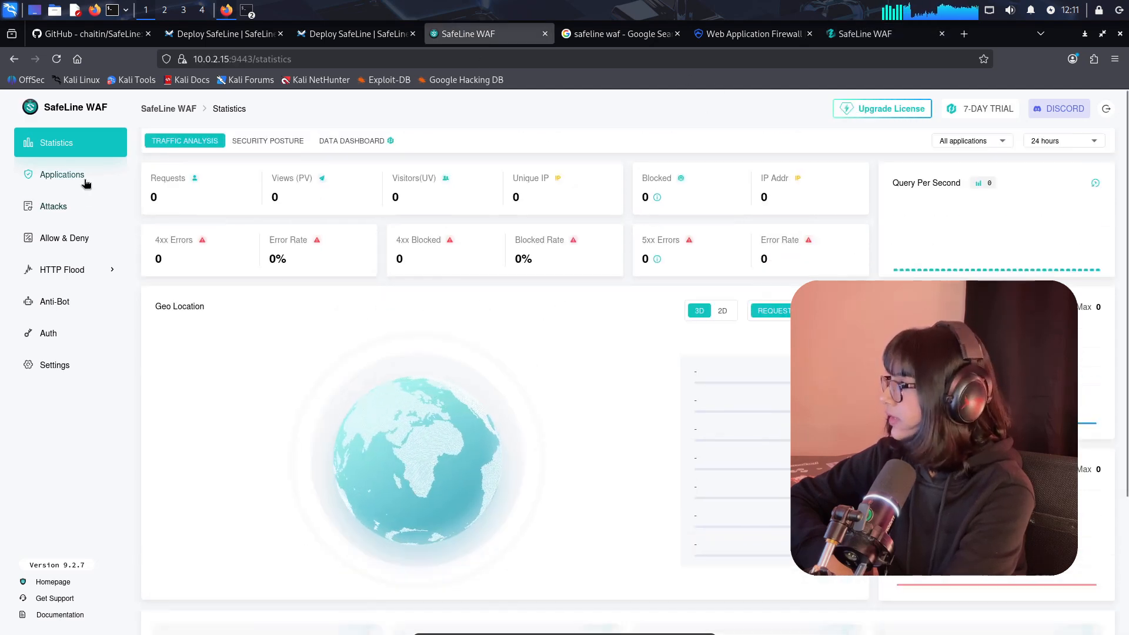
Go to Applications in the local SafeLine console and open the Add Application form
left_click(61, 174)
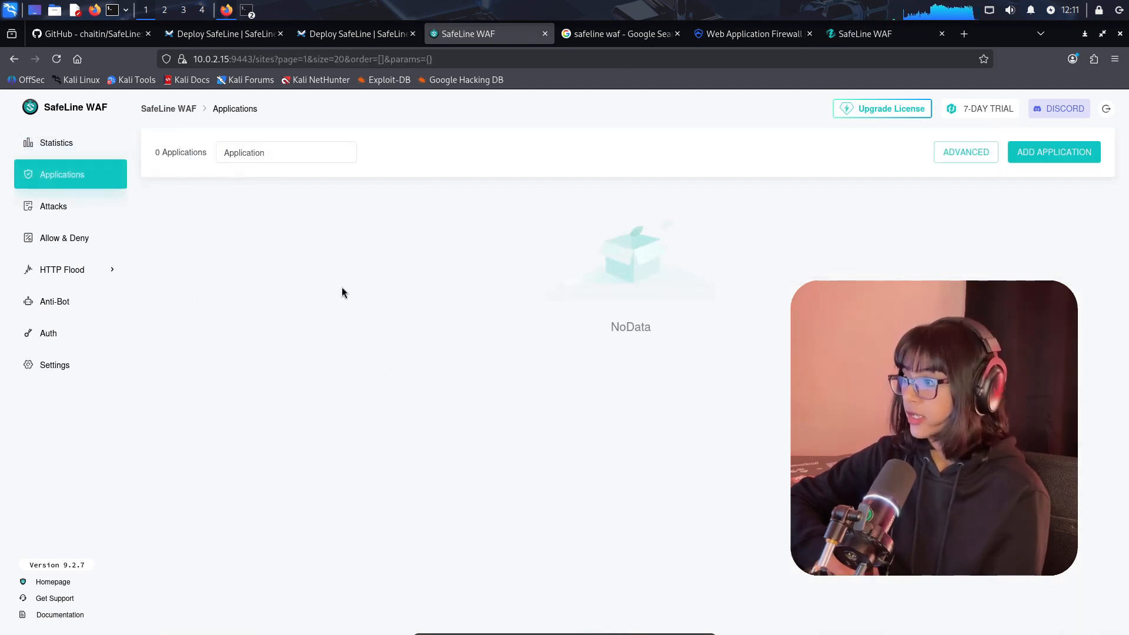
mouse_move(856, 265)
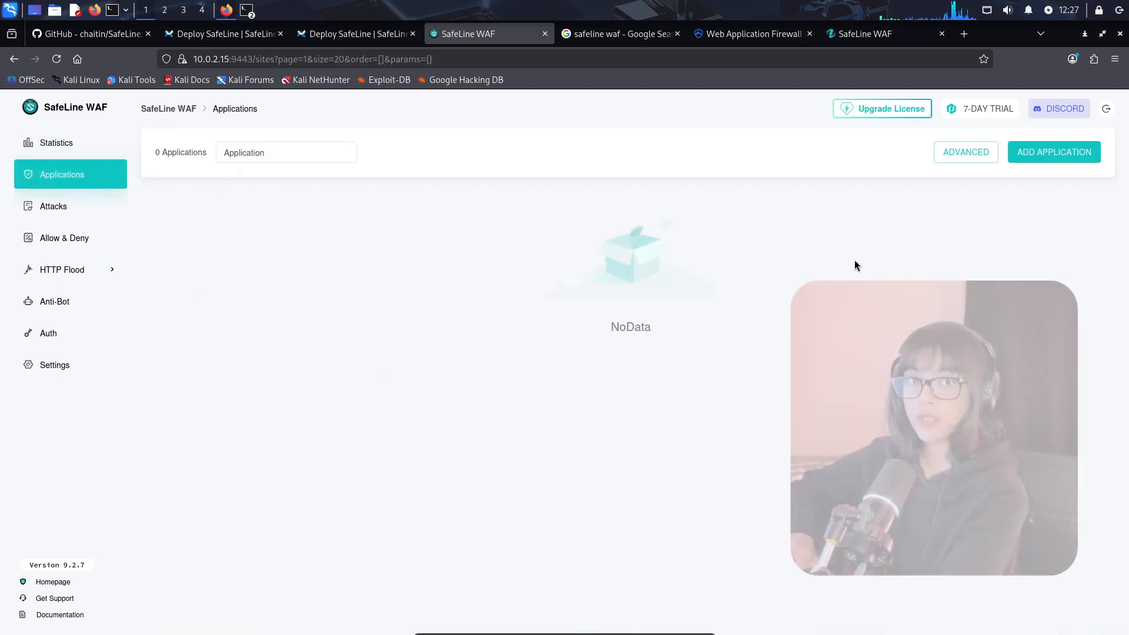
left_click(1053, 152)
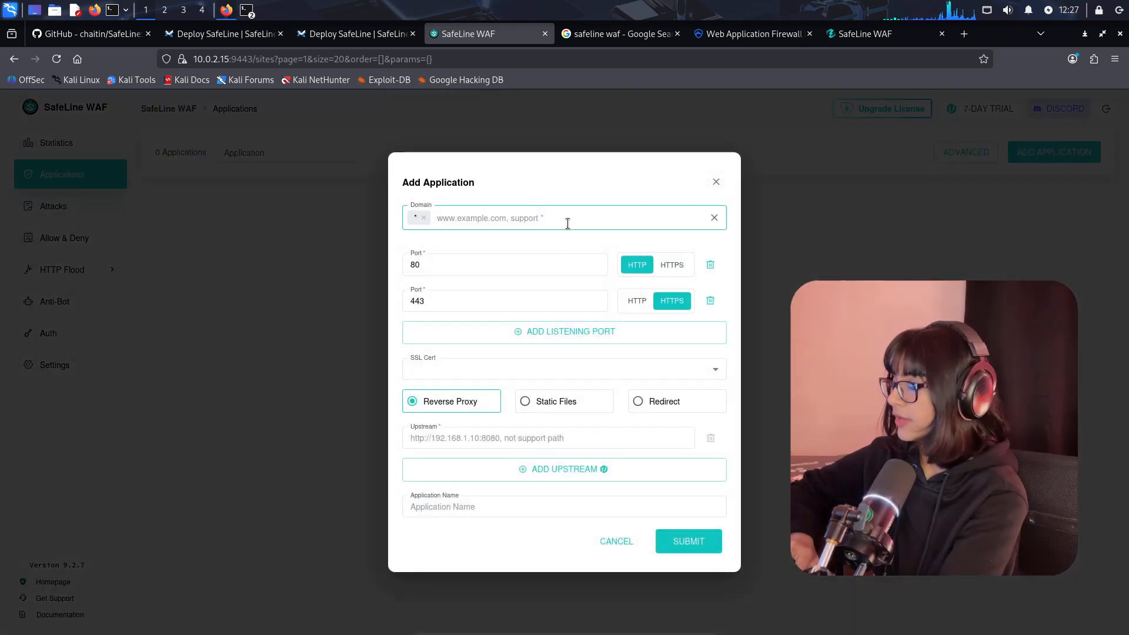
mouse_move(595, 218)
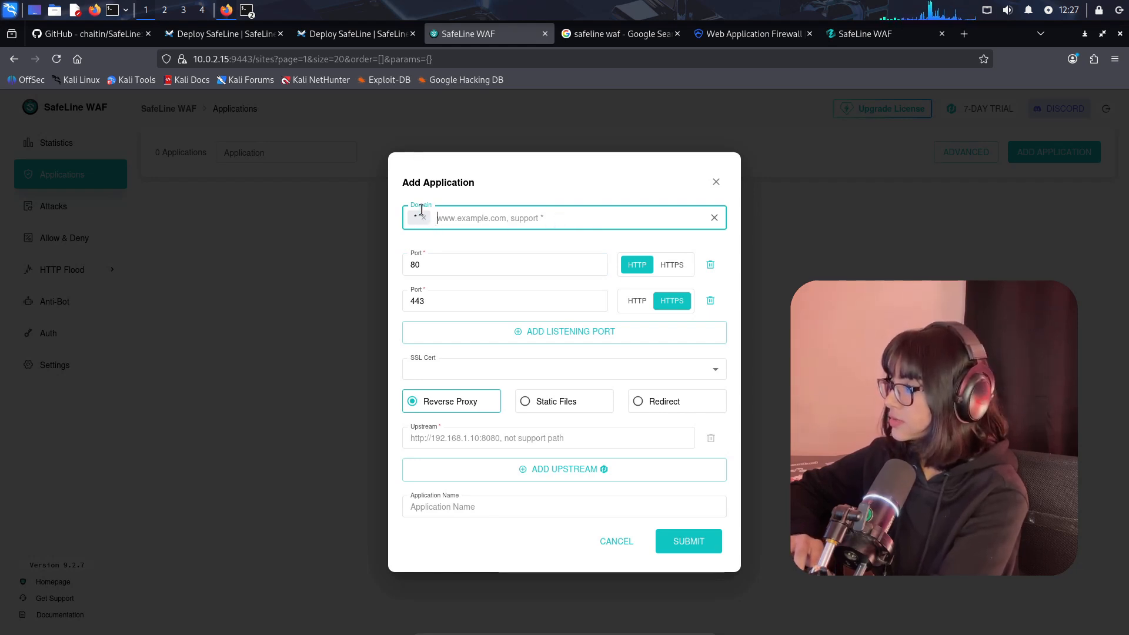
mouse_move(551, 253)
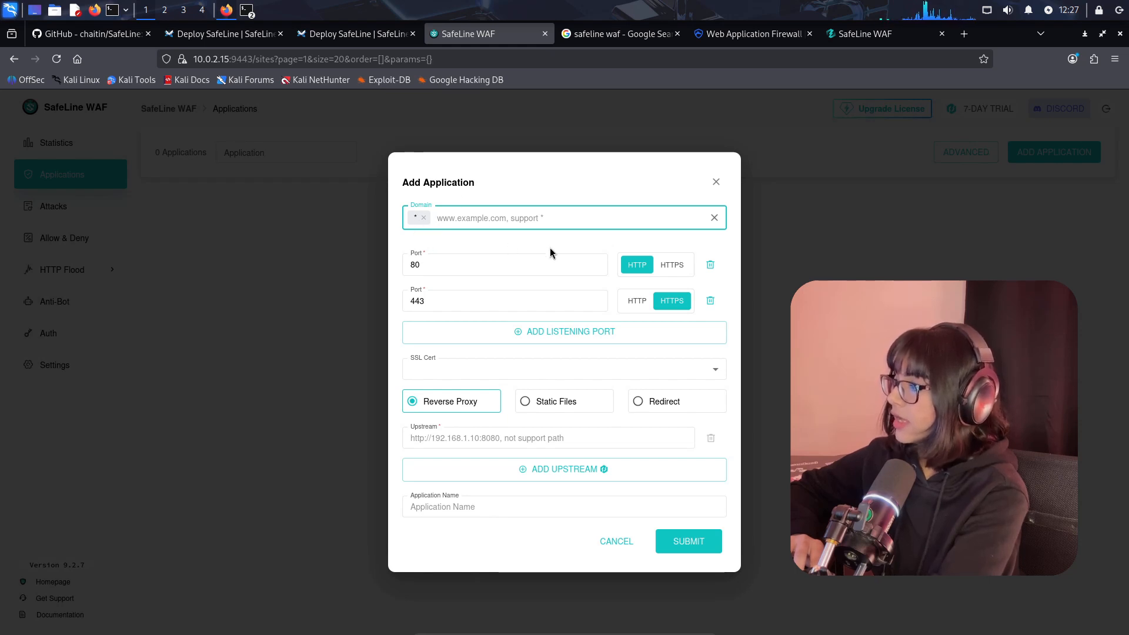
mouse_move(559, 226)
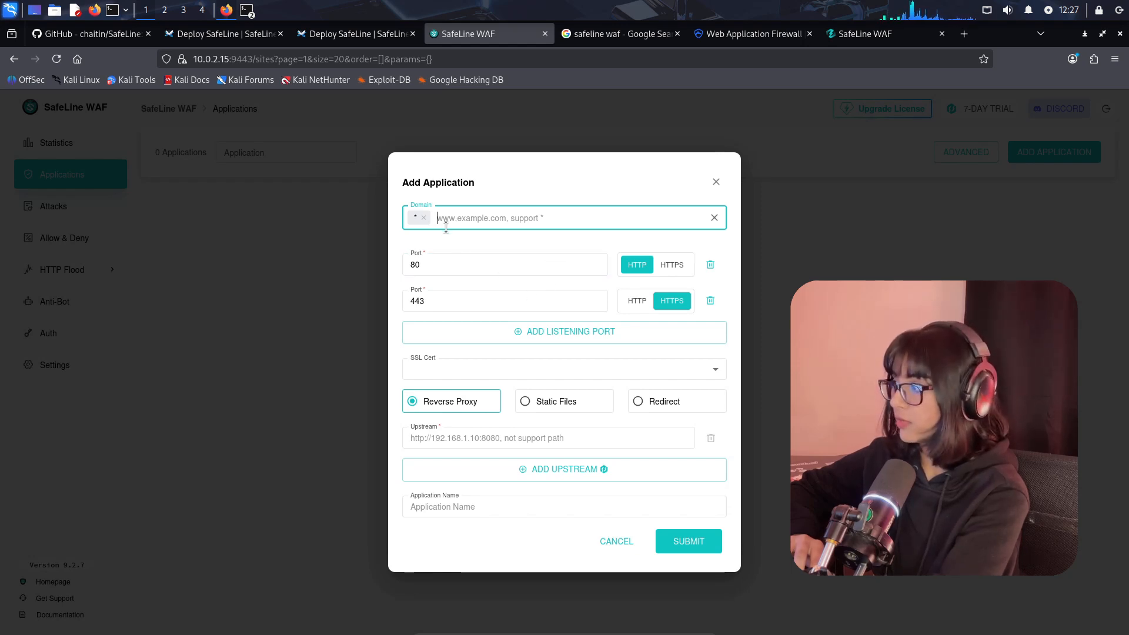
mouse_move(449, 245)
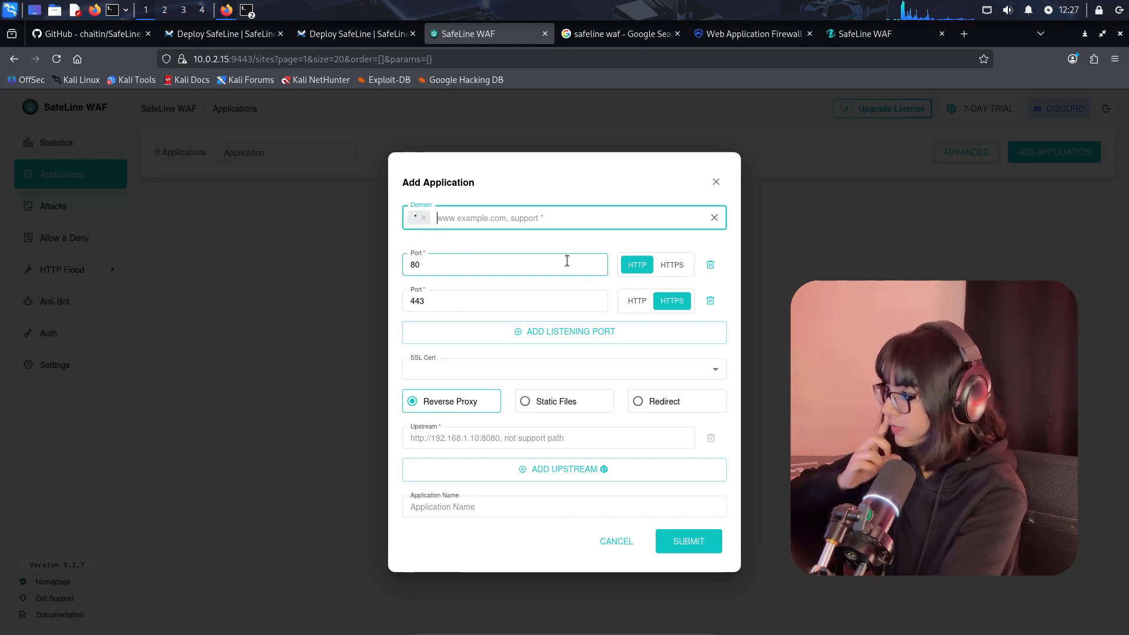
mouse_move(545, 260)
type("h")
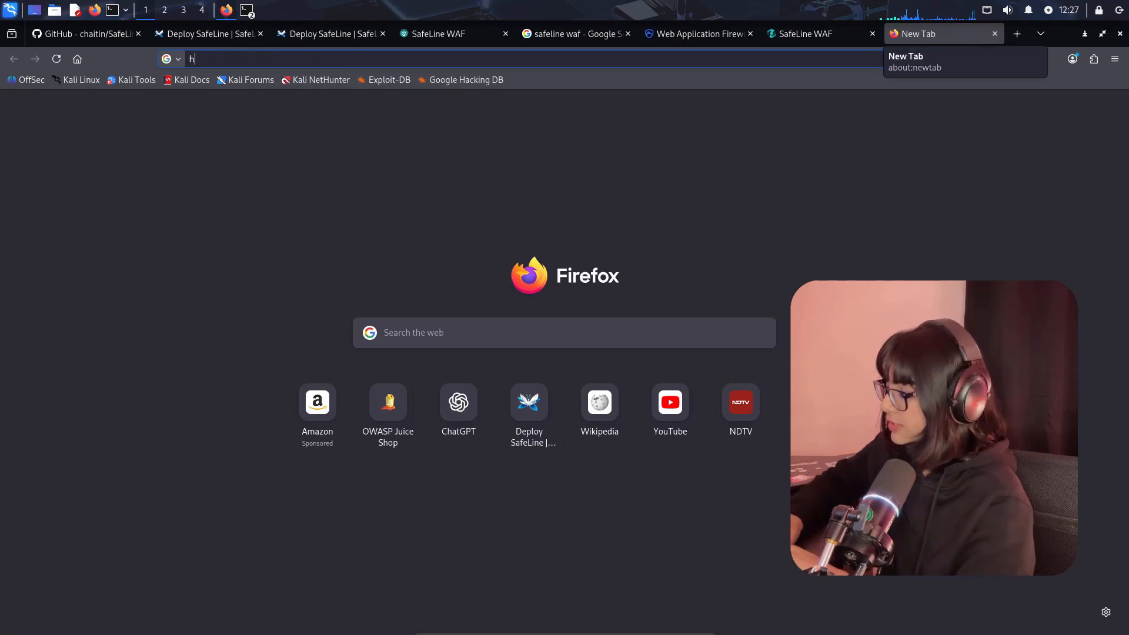
type("ttp://10.0.2.15:3000/#/")
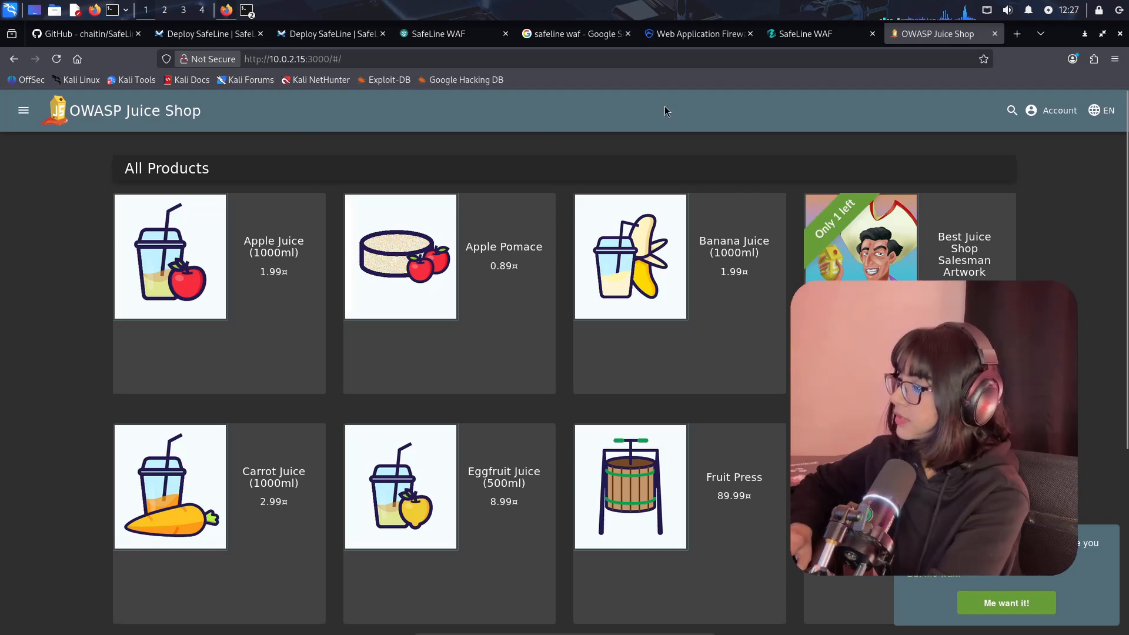
mouse_move(449, 34)
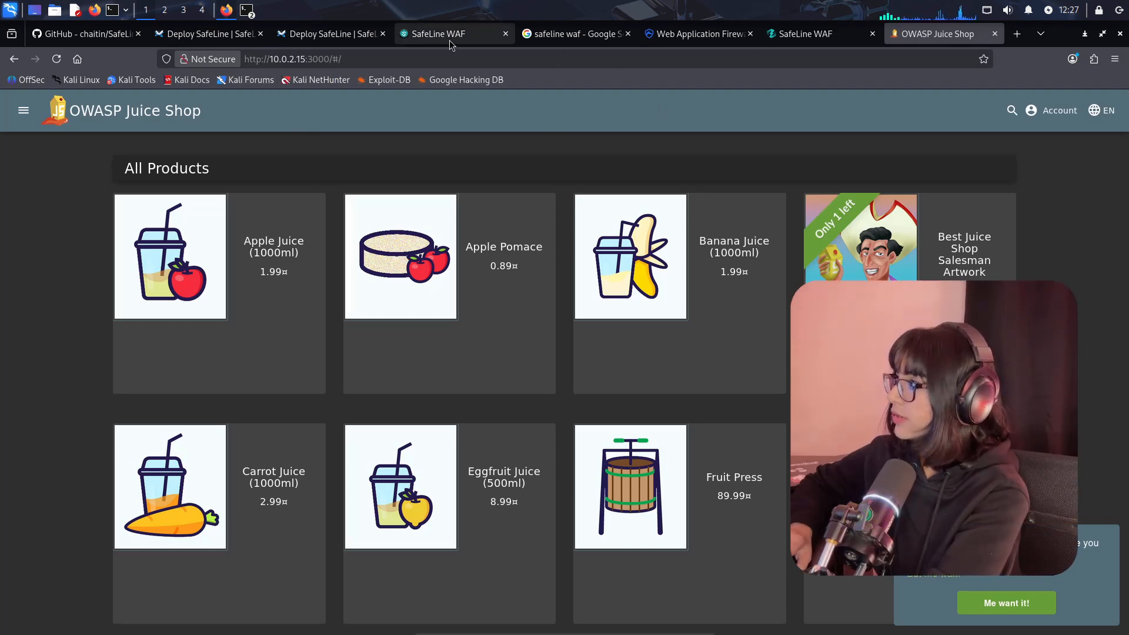
left_click(435, 33)
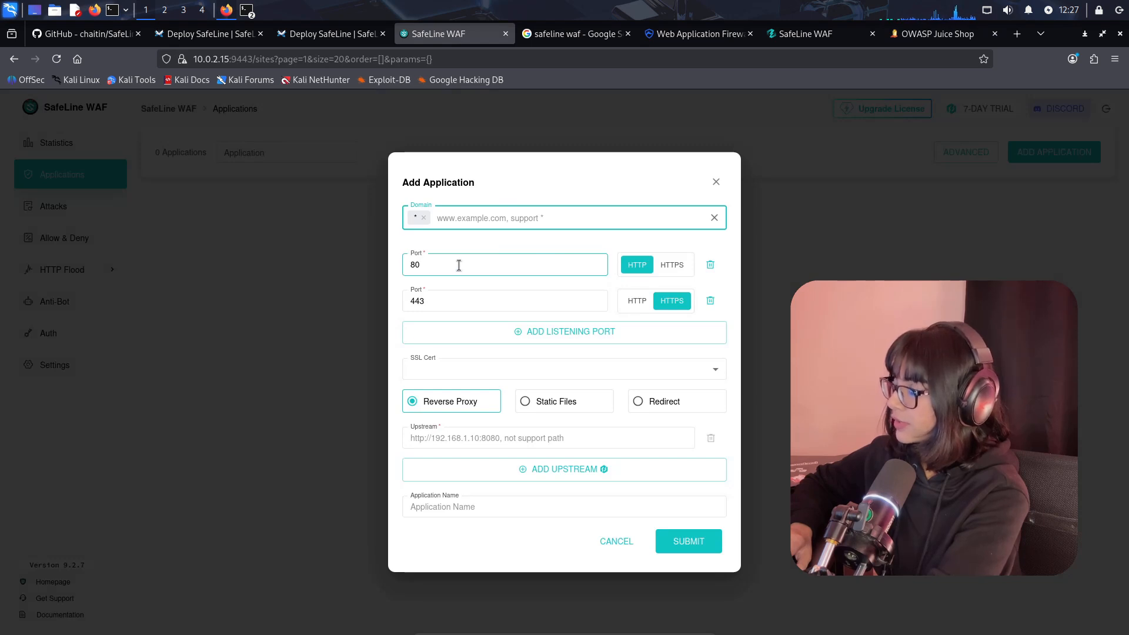
left_click(504, 301)
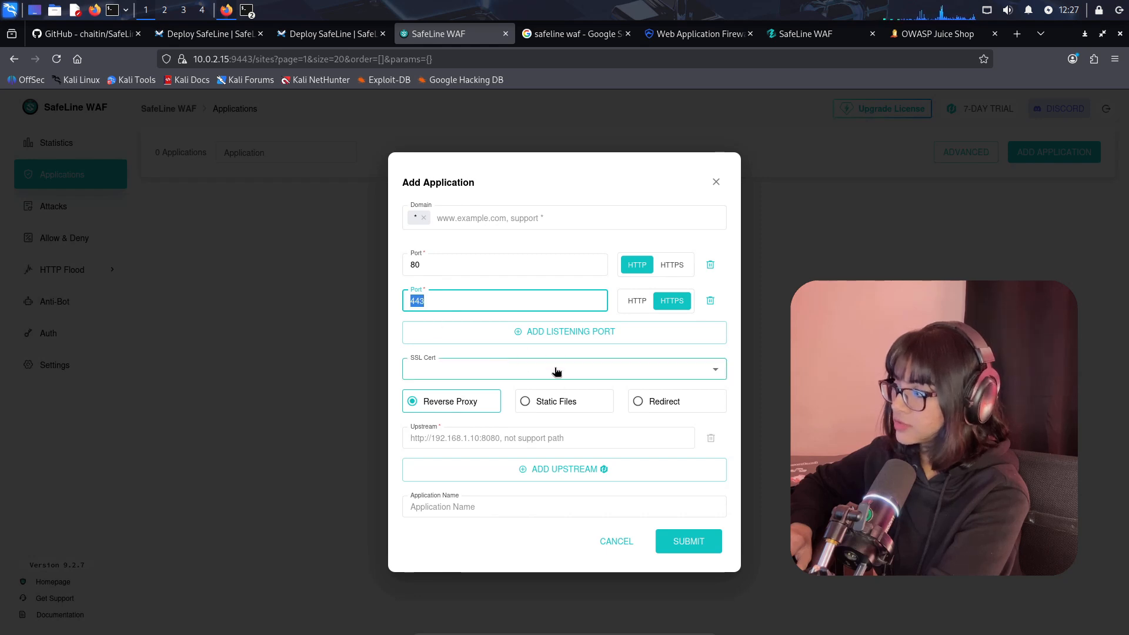
left_click(564, 369)
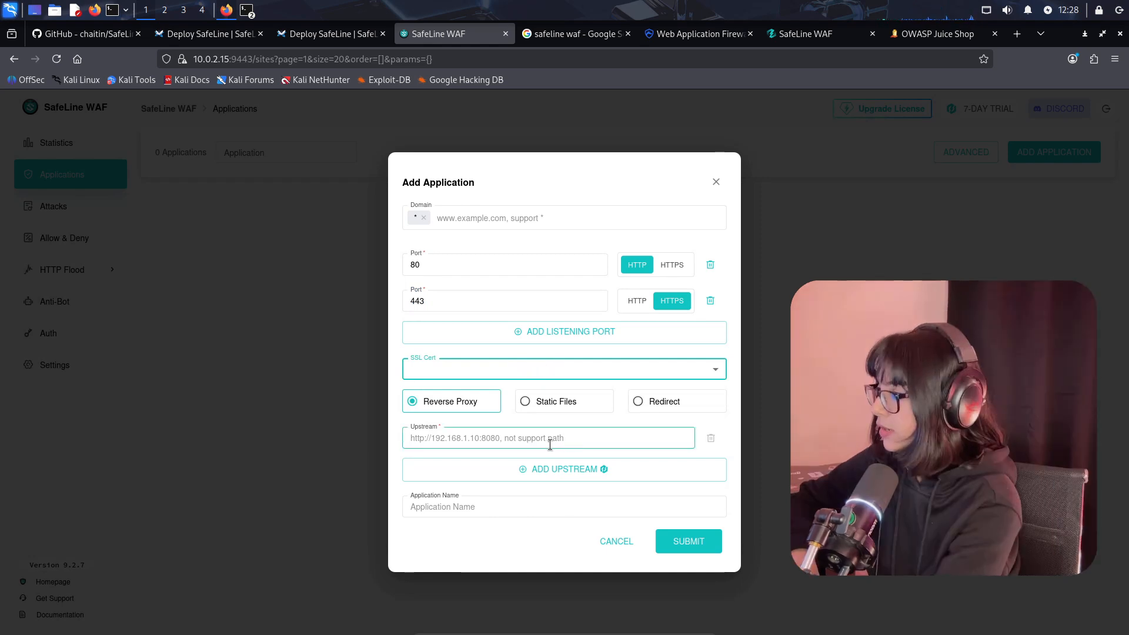
left_click(547, 438)
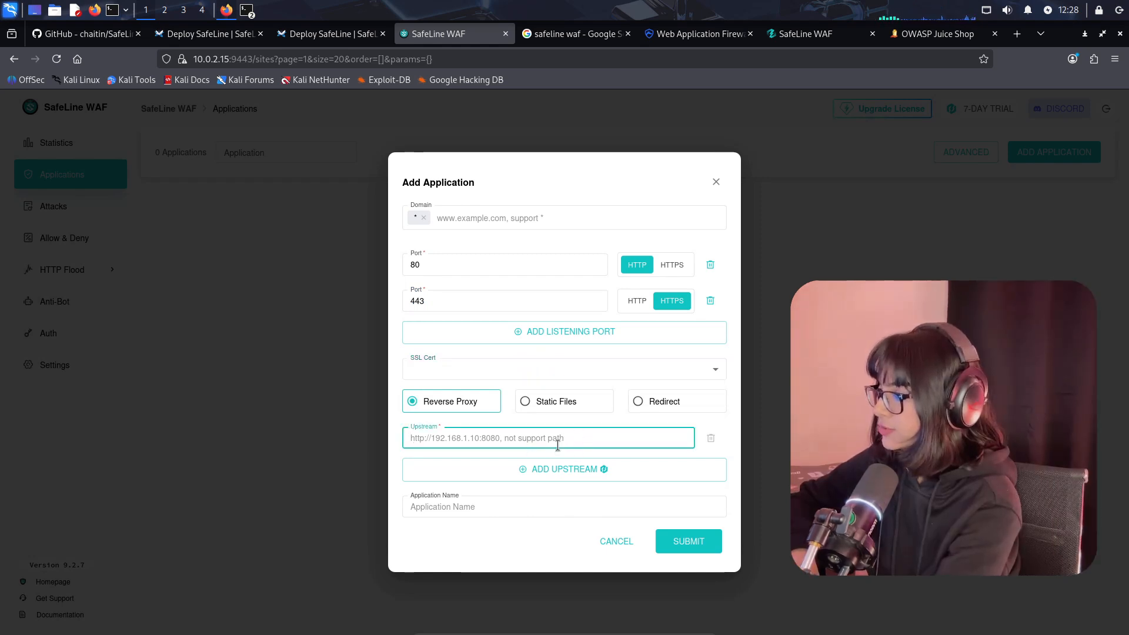
left_click(686, 541)
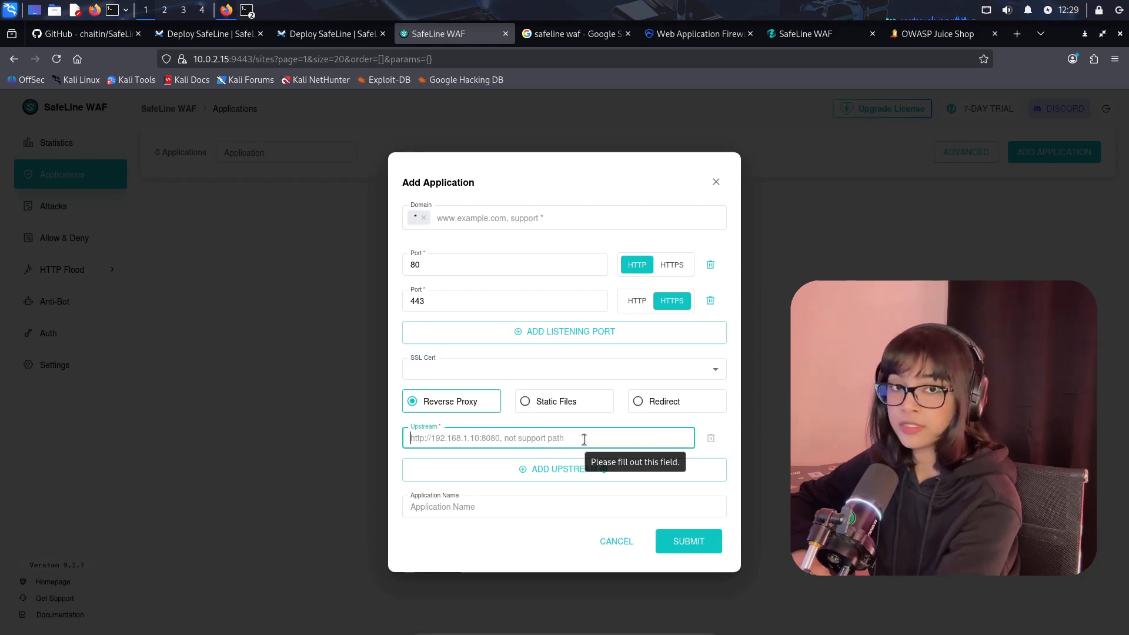
Copy the Juice Shop address from its tab and return to the Add Application form
left_click(932, 34)
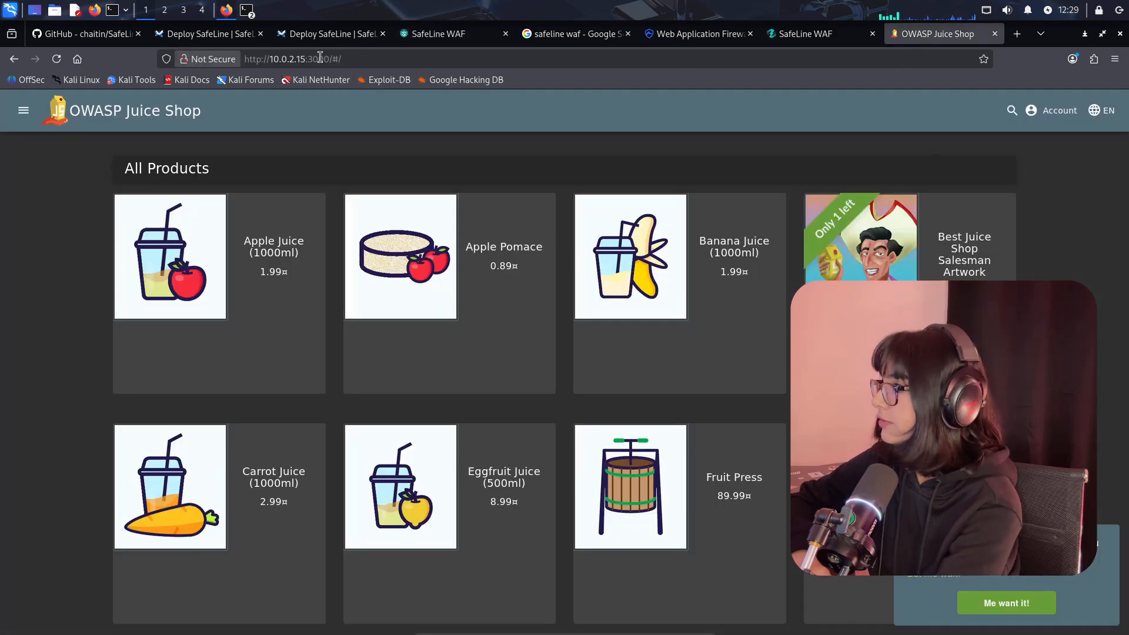
left_click(324, 58)
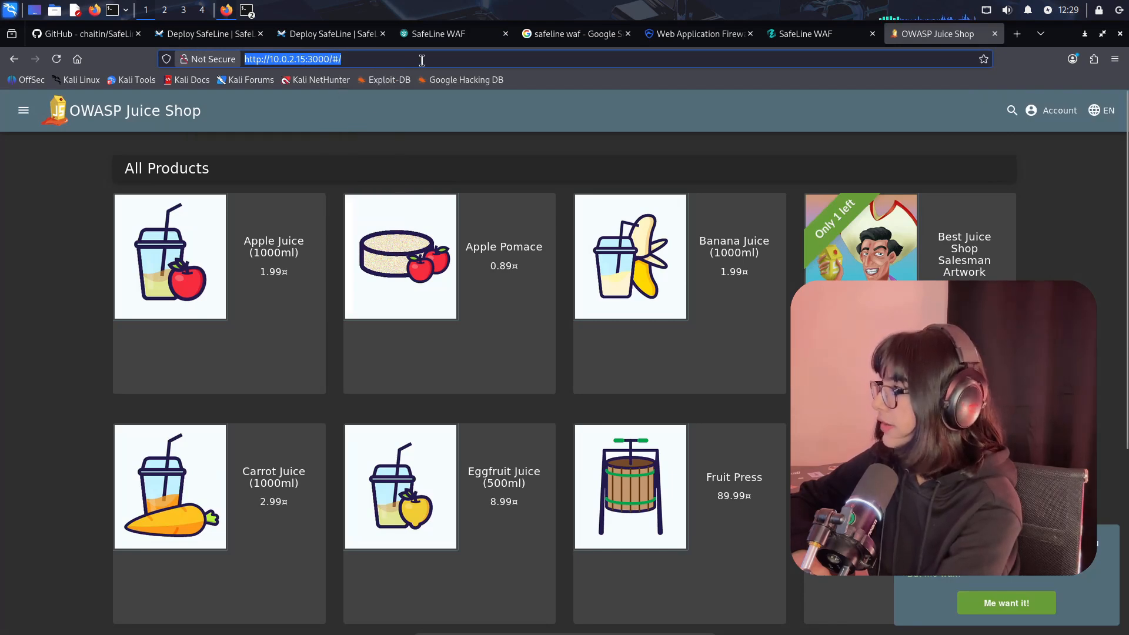
left_click(331, 34)
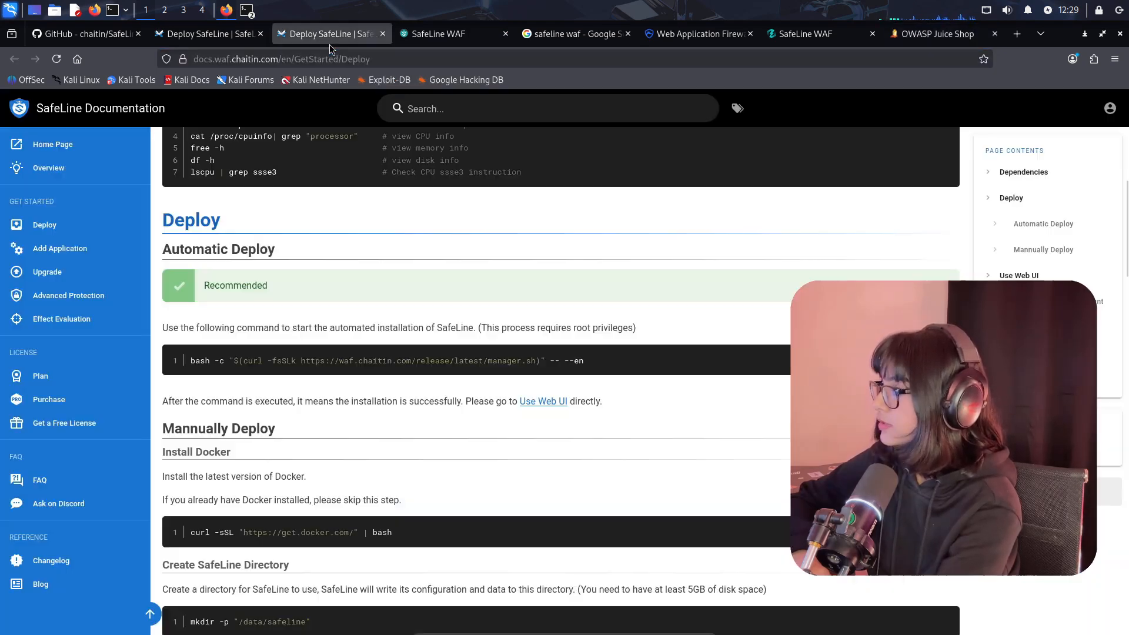
left_click(454, 33)
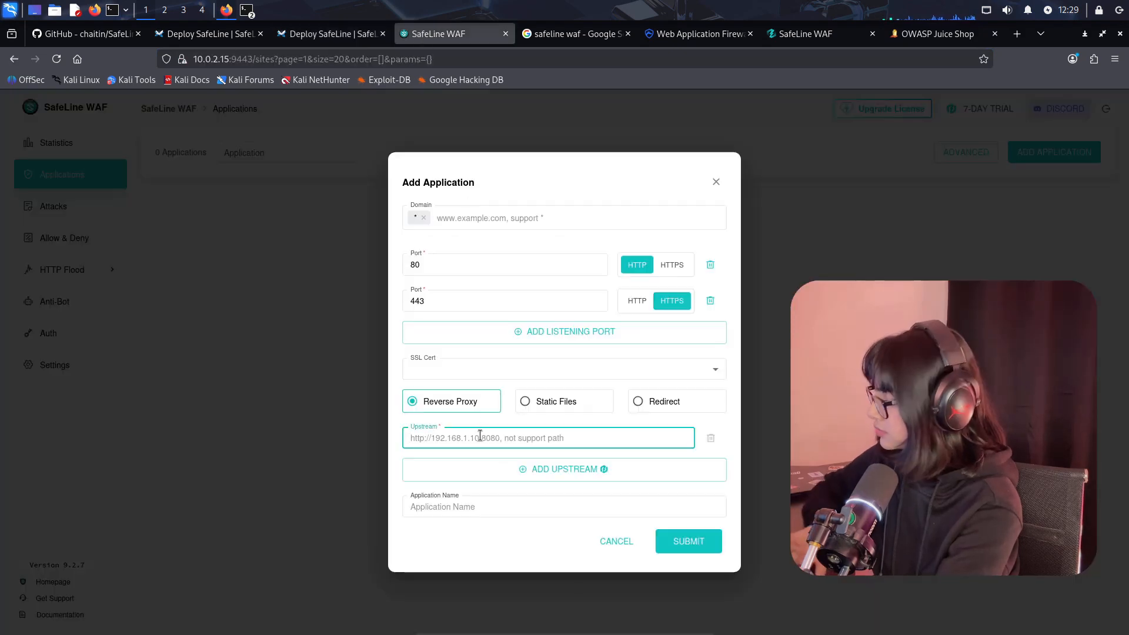
type("http://10.0.2.15:3000/#/")
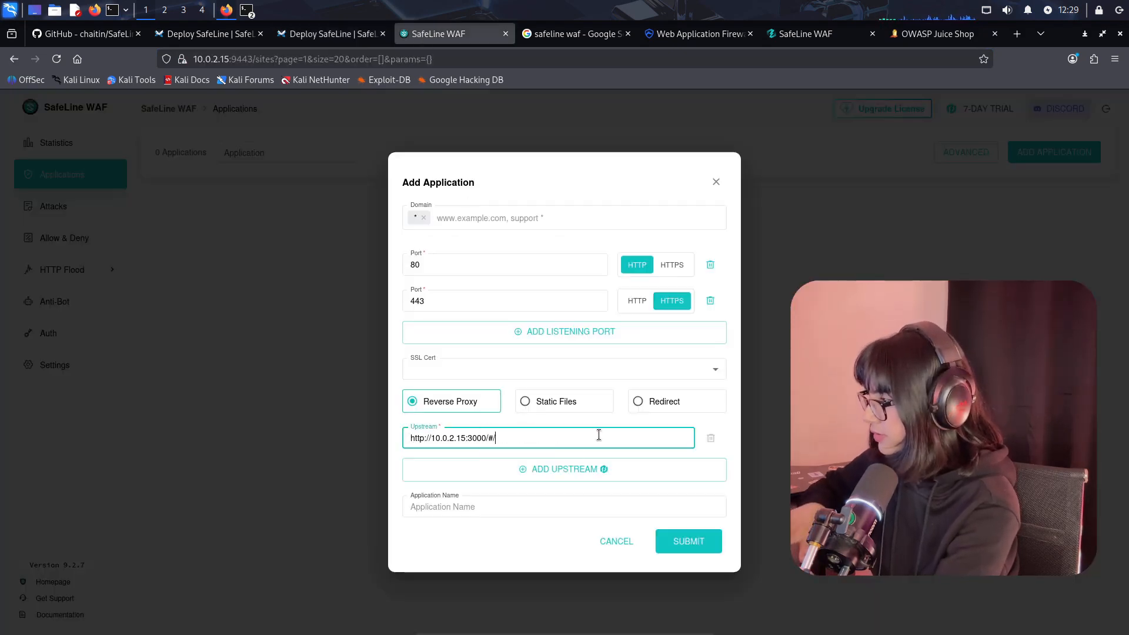
mouse_move(526, 437)
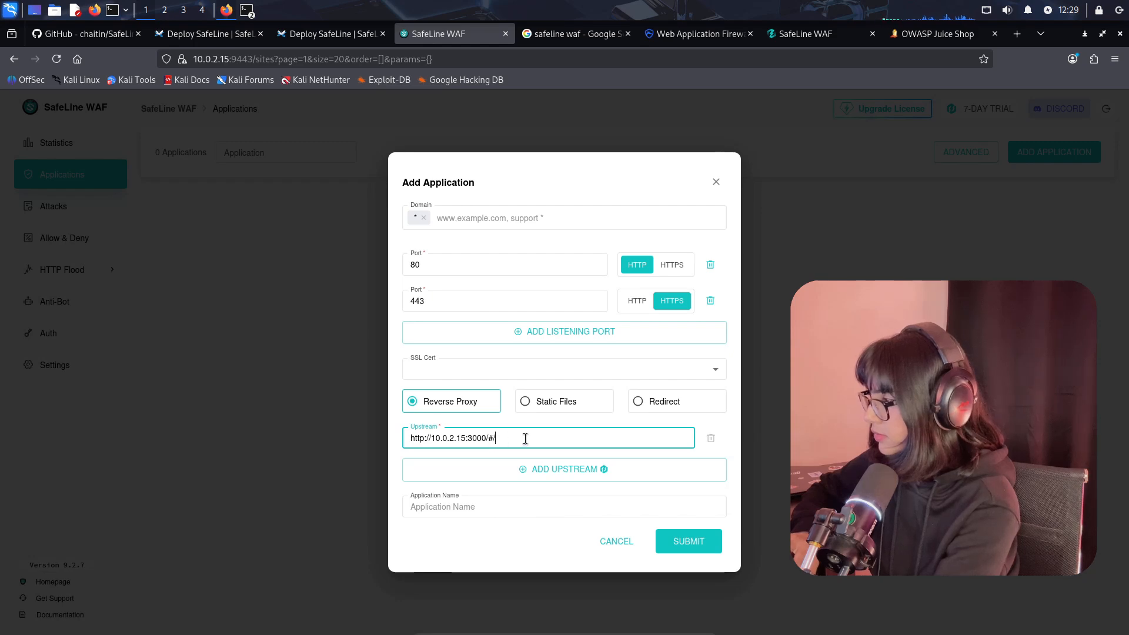
left_click(564, 506)
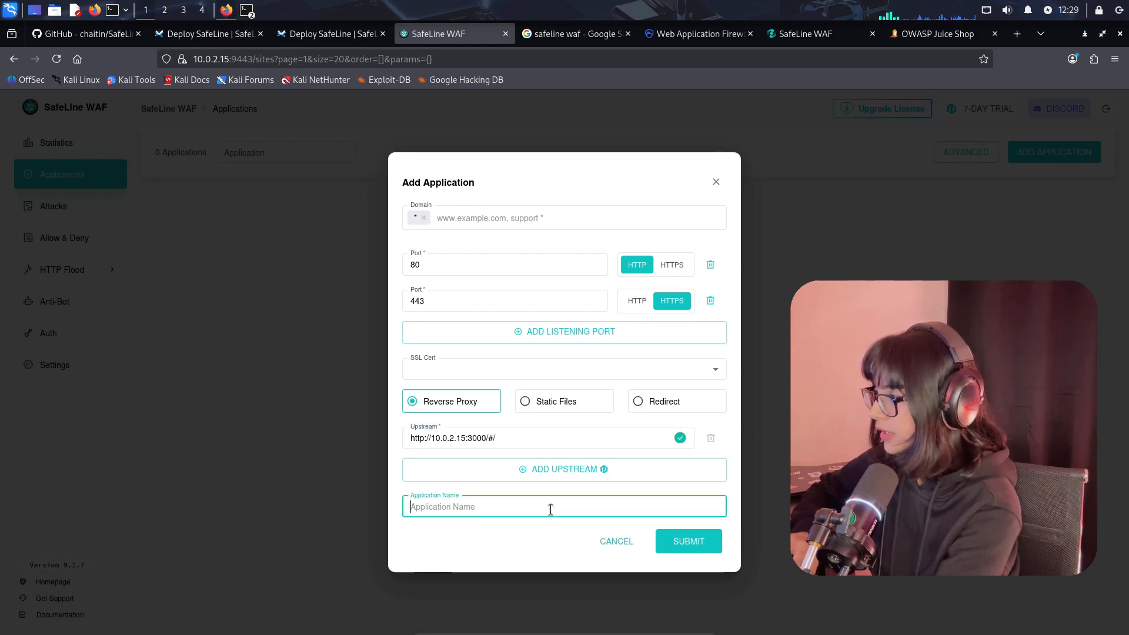
type("J")
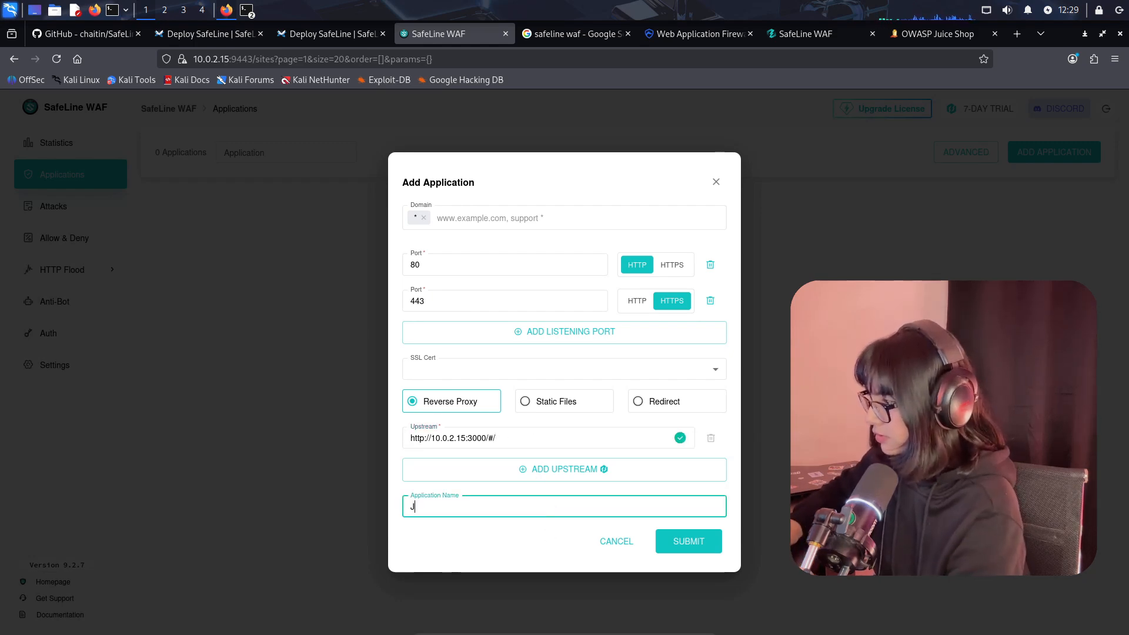
type("uice")
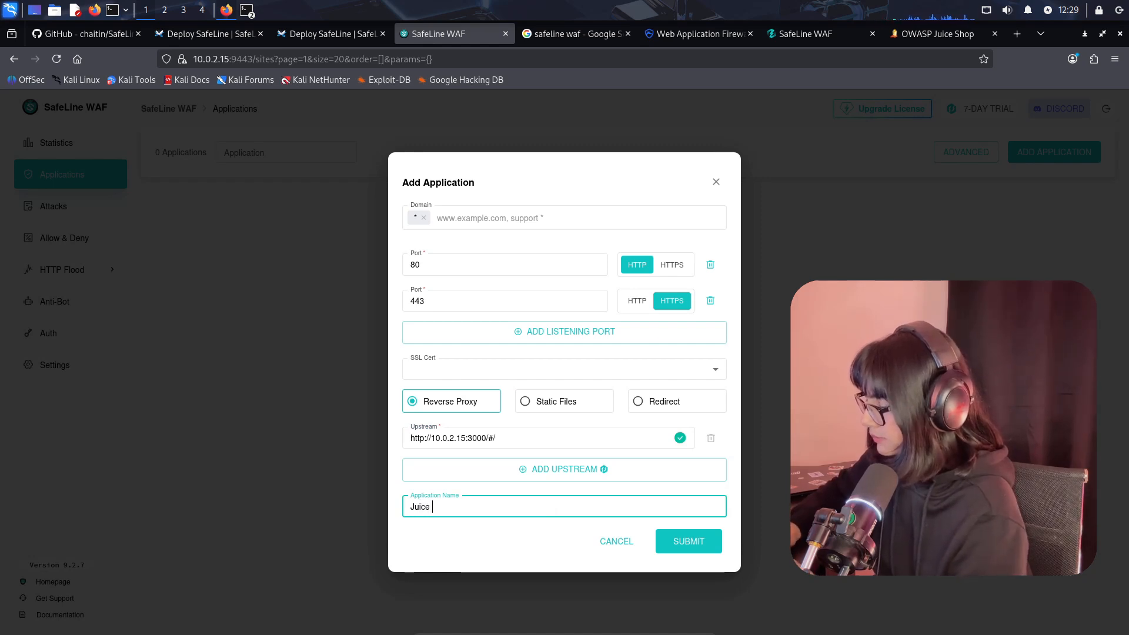
type("Shop")
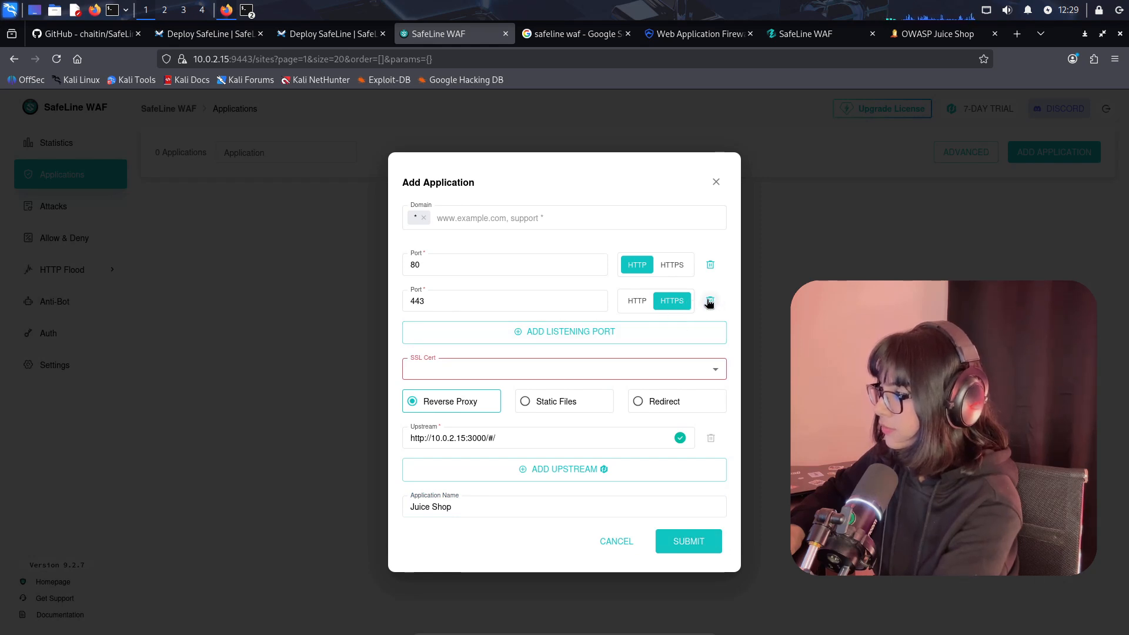
left_click(709, 300)
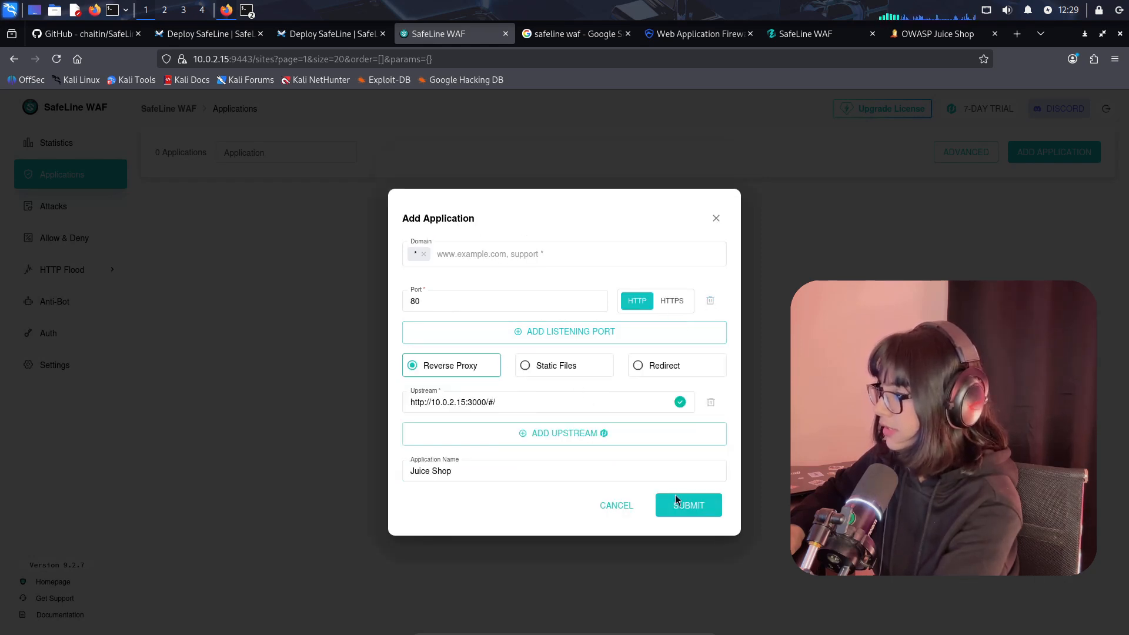
Submit the Juice Shop application so it listens on port 80 in defense mode
left_click(687, 504)
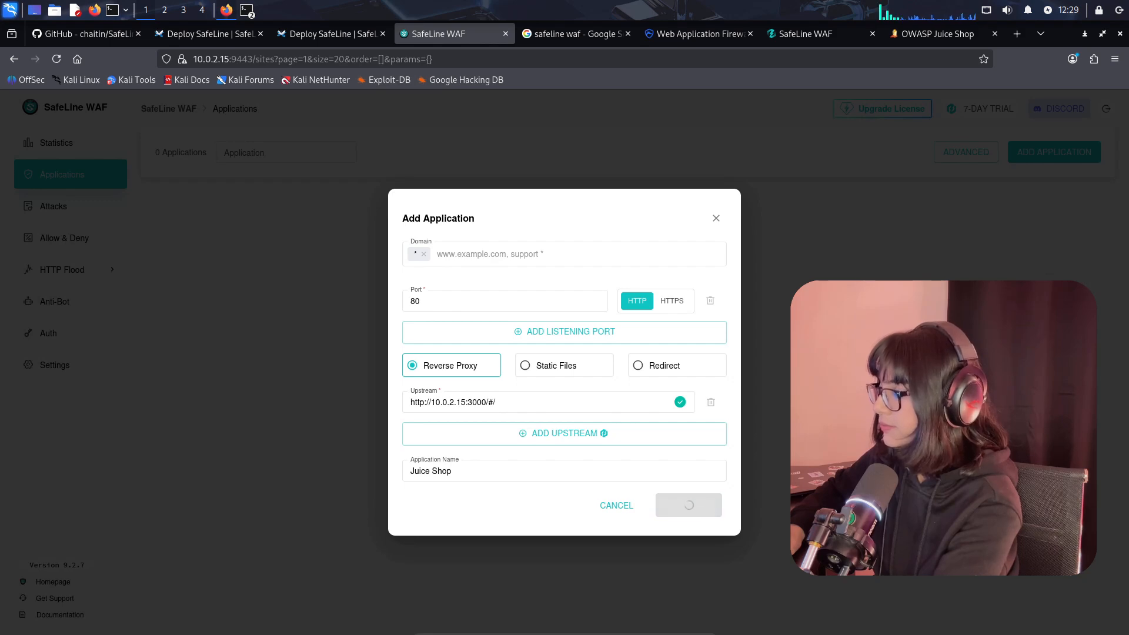
left_click(687, 504)
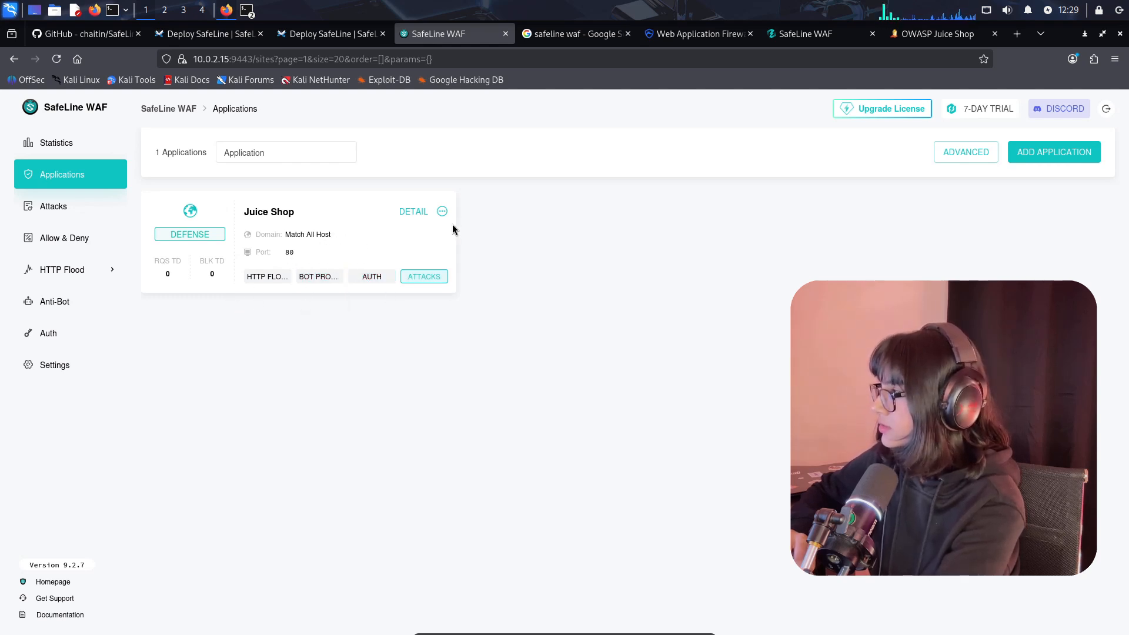
mouse_move(251, 232)
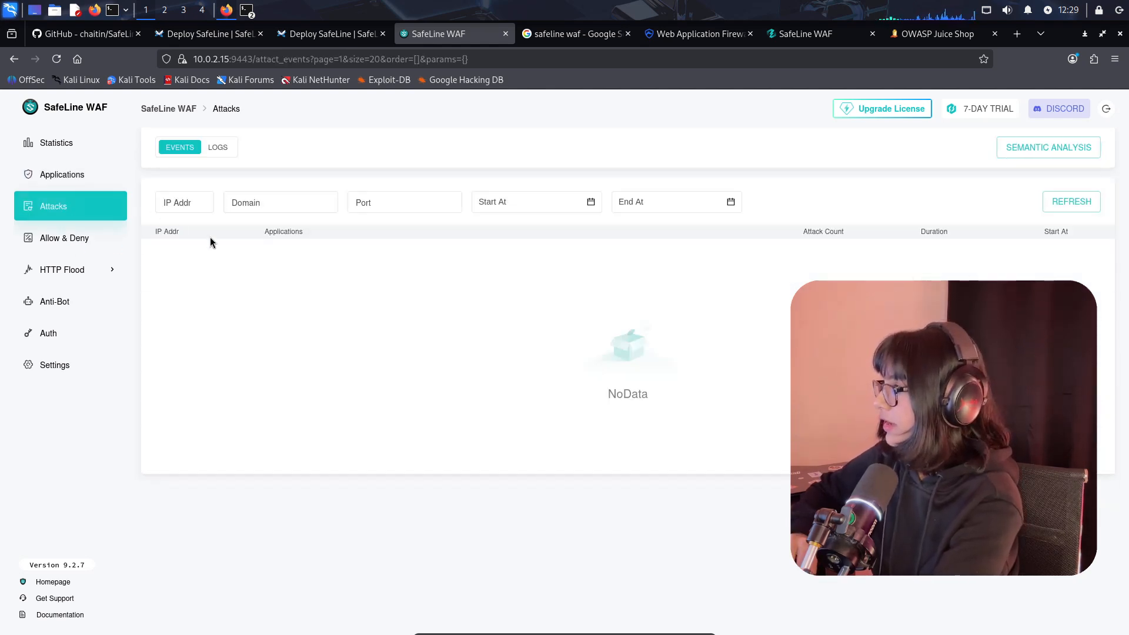
mouse_move(324, 275)
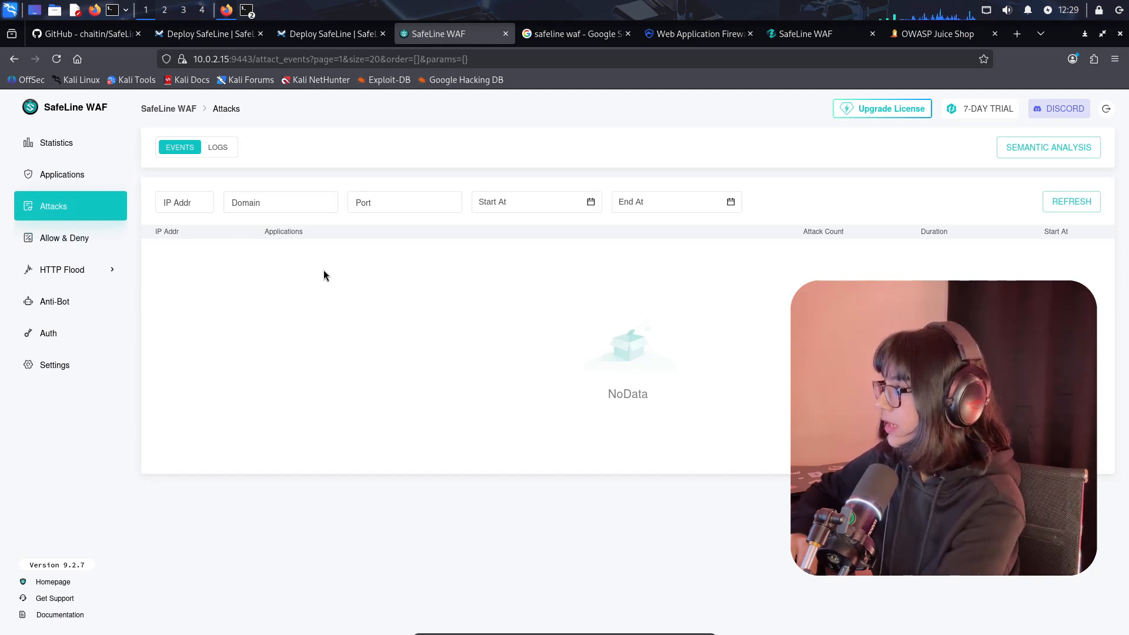
mouse_move(814, 33)
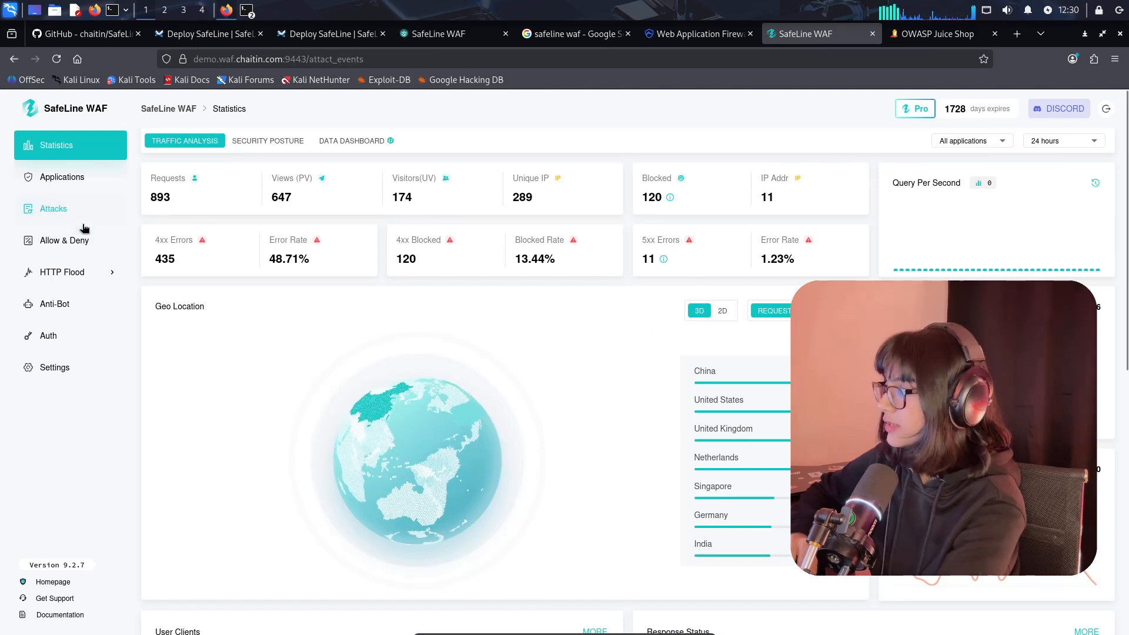
Browse the demo console's attack events table, then go back to the local console tab
left_click(52, 208)
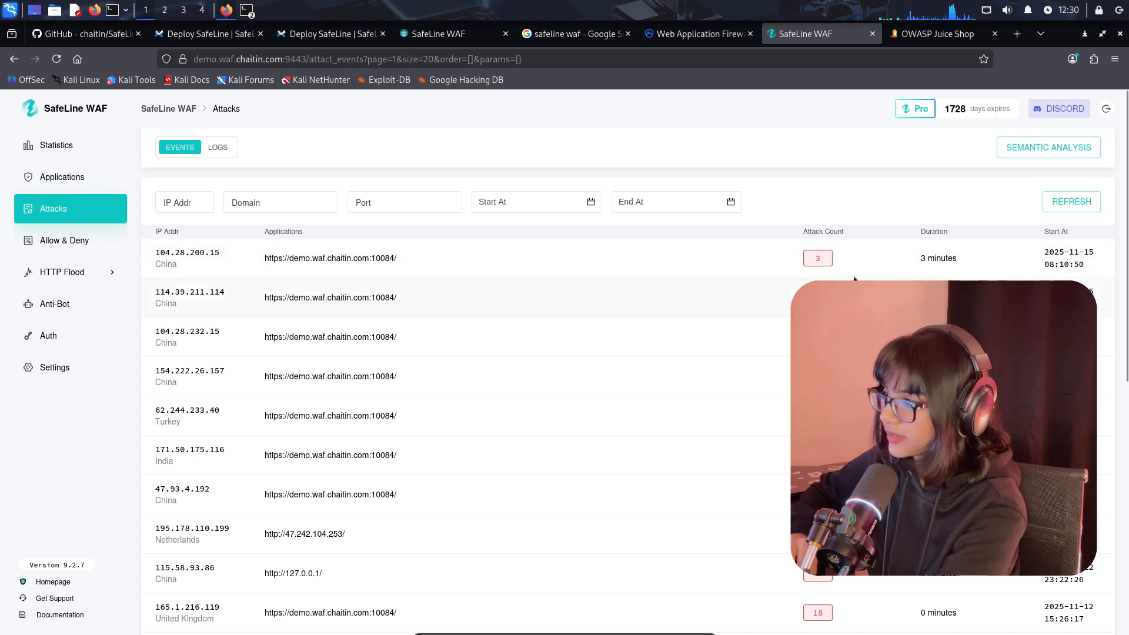
mouse_move(818, 257)
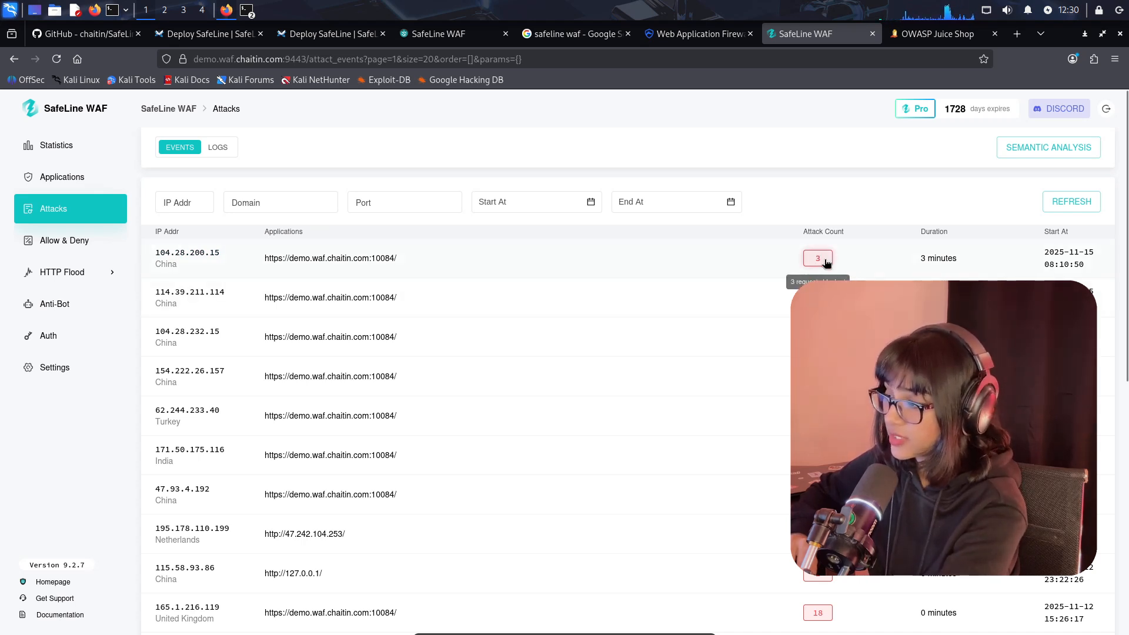
mouse_move(959, 259)
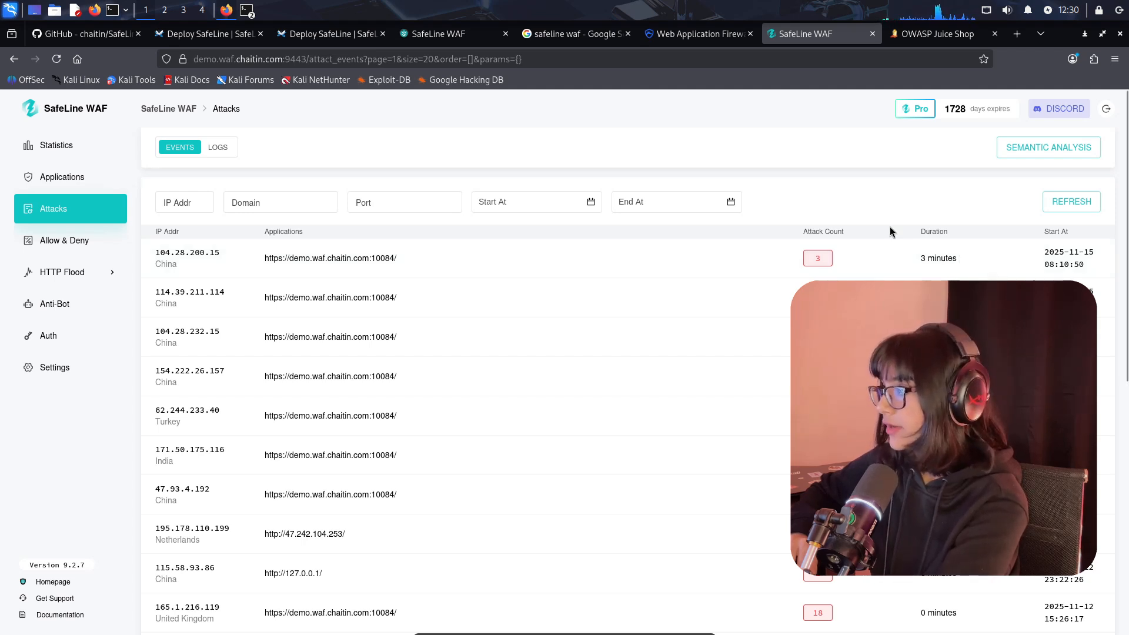
left_click(453, 33)
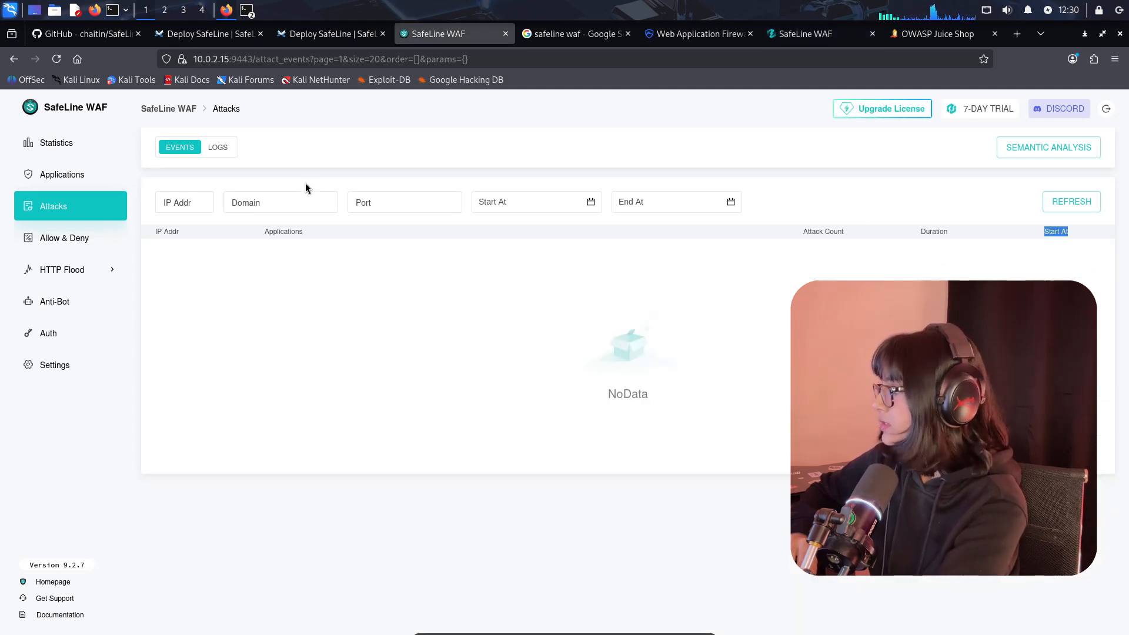
View Allow & Deny events, then its custom rules: Search Engine Spider allow plus two denies
left_click(64, 237)
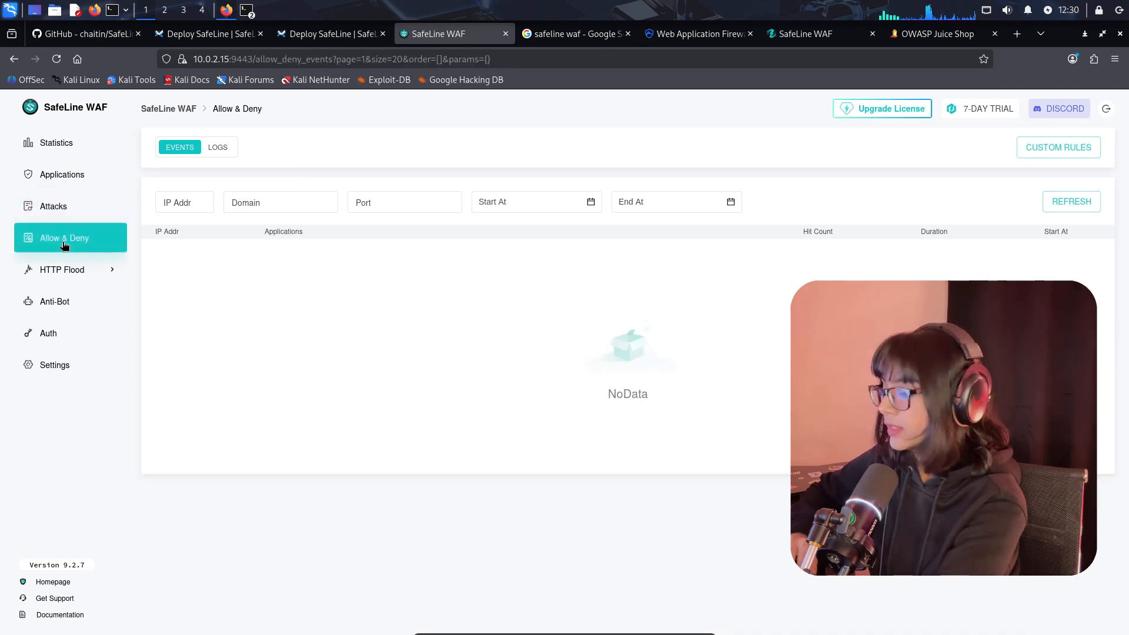
mouse_move(259, 224)
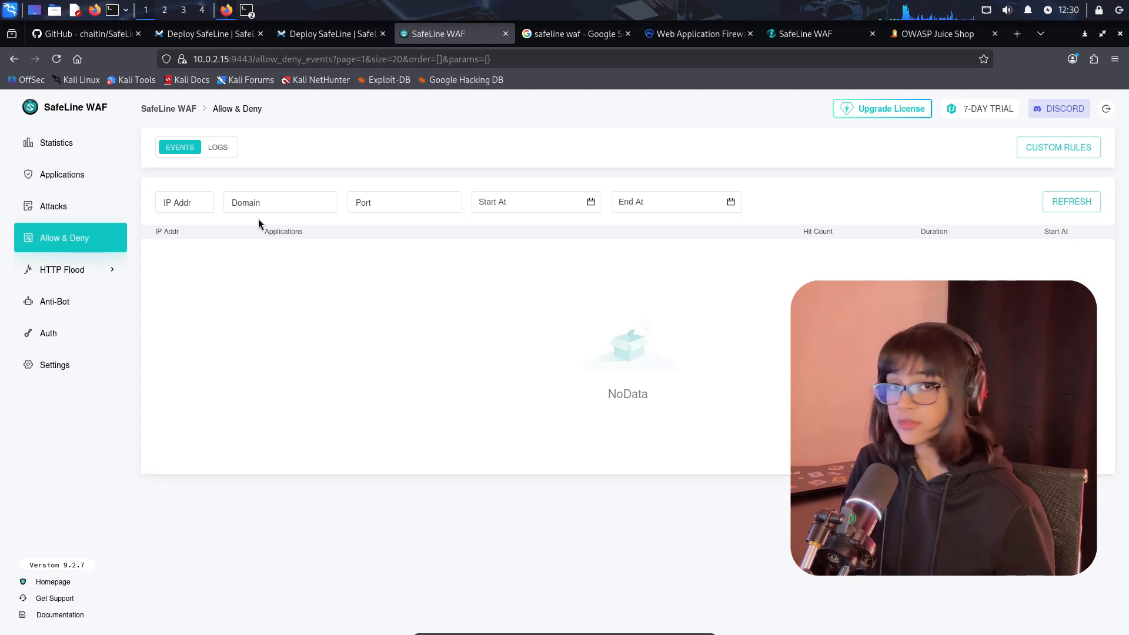
mouse_move(260, 150)
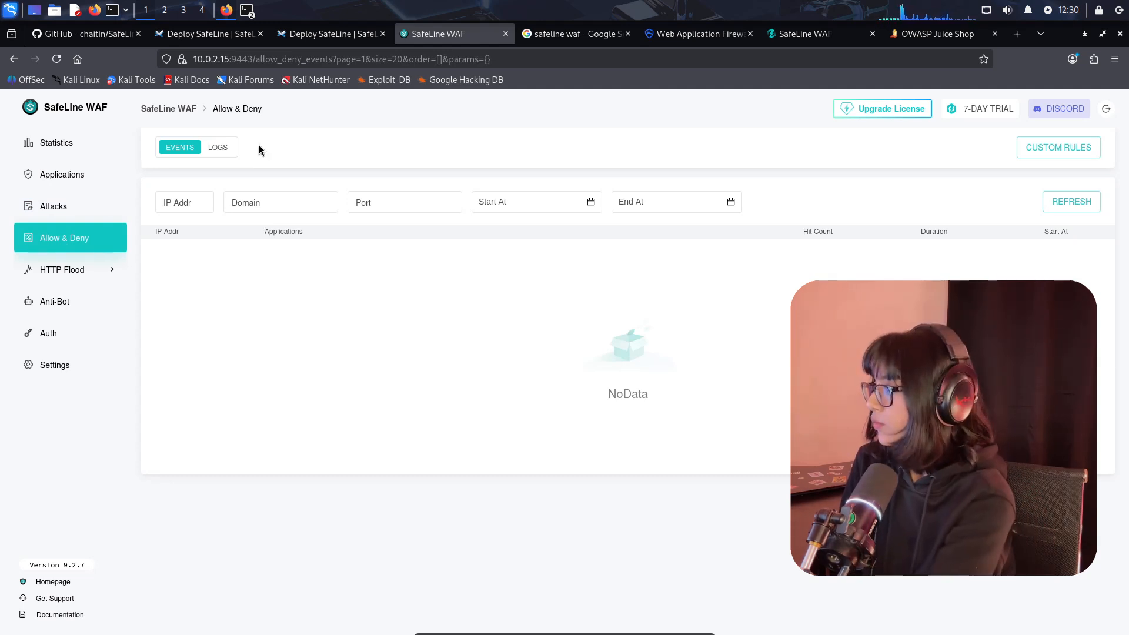
mouse_move(777, 269)
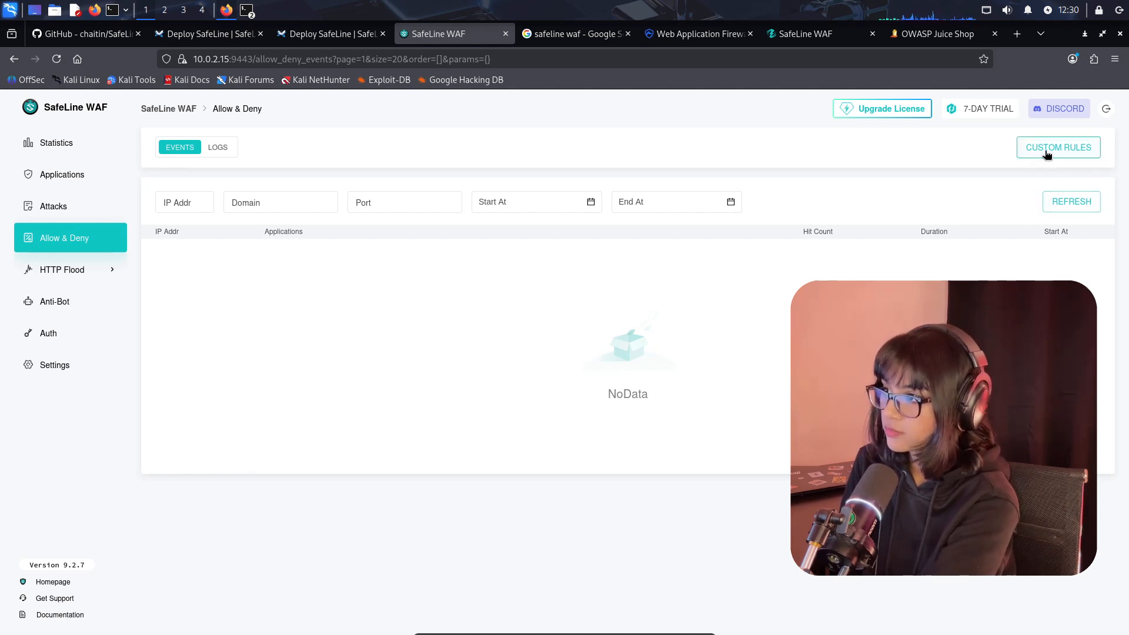
left_click(1058, 147)
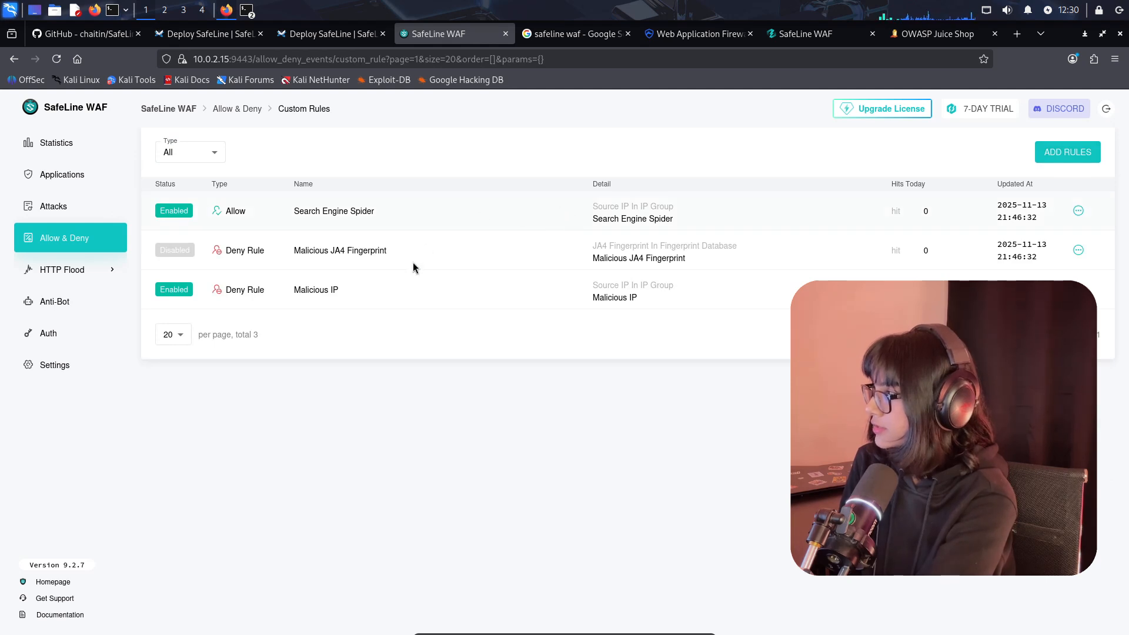
mouse_move(174, 206)
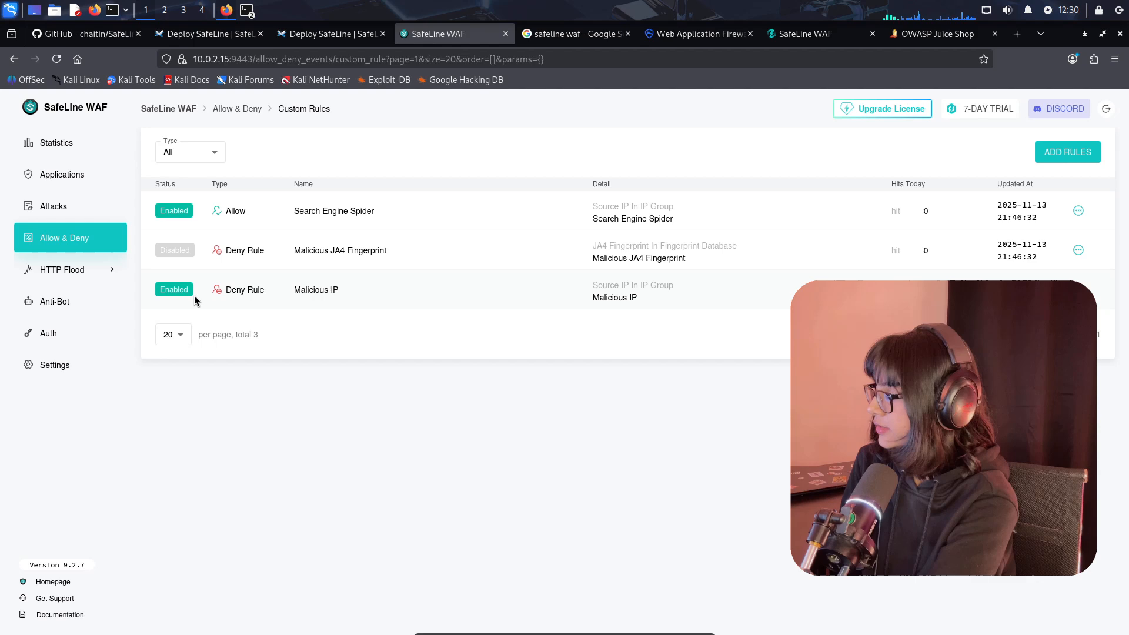
mouse_move(525, 352)
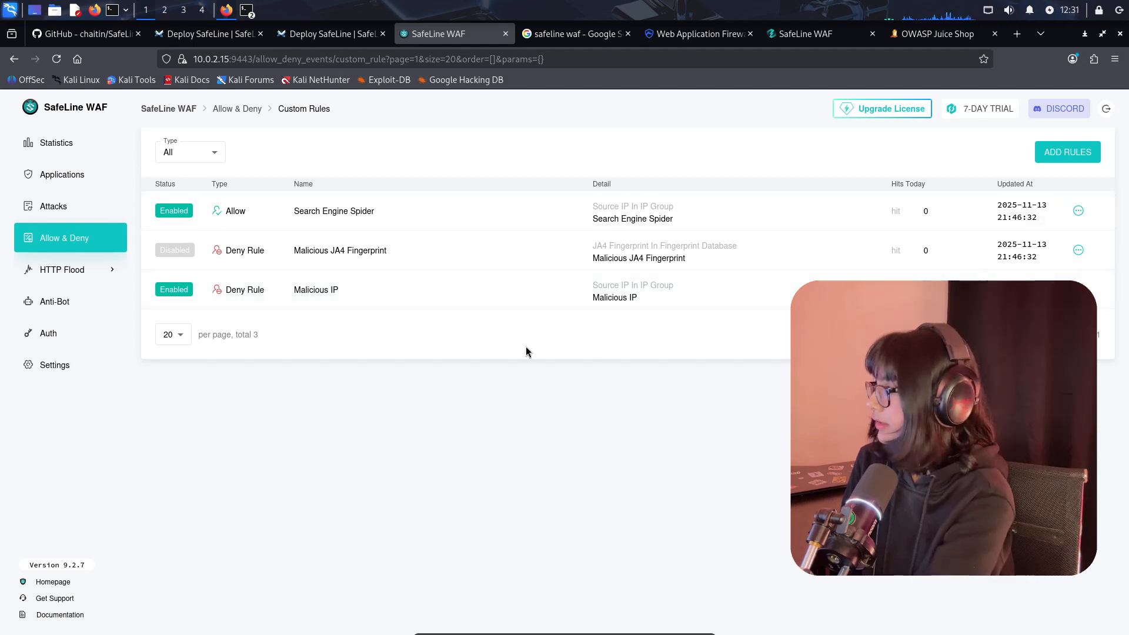
Review Rate Limiting, highlighting demo IPs hit by Basic Access Limit and given Anti-Bot Challenges
left_click(61, 269)
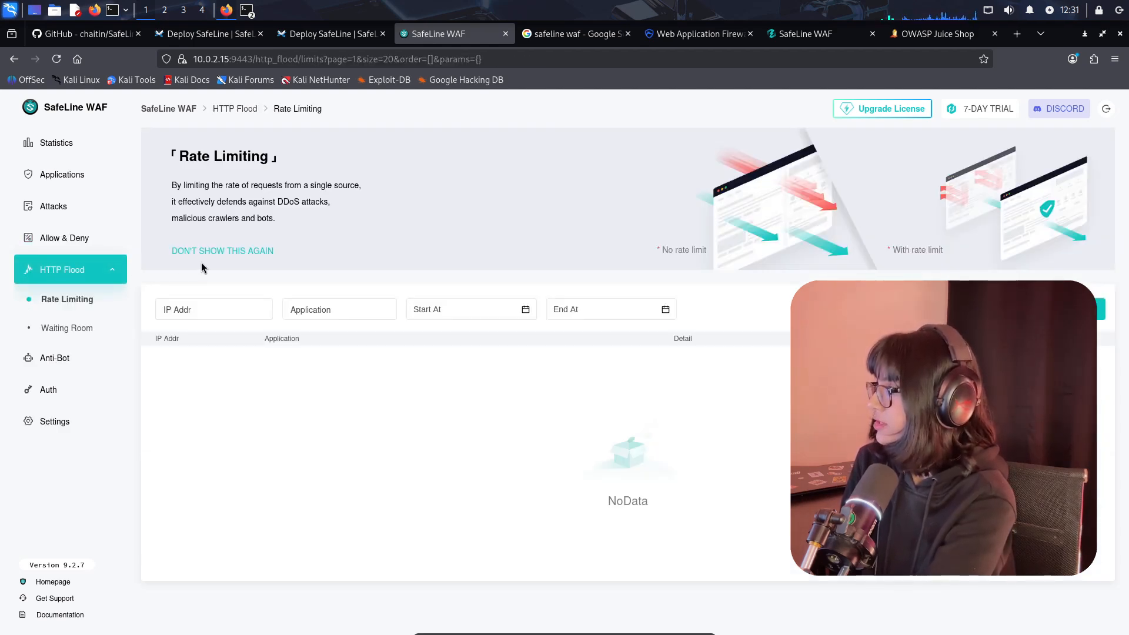
mouse_move(346, 270)
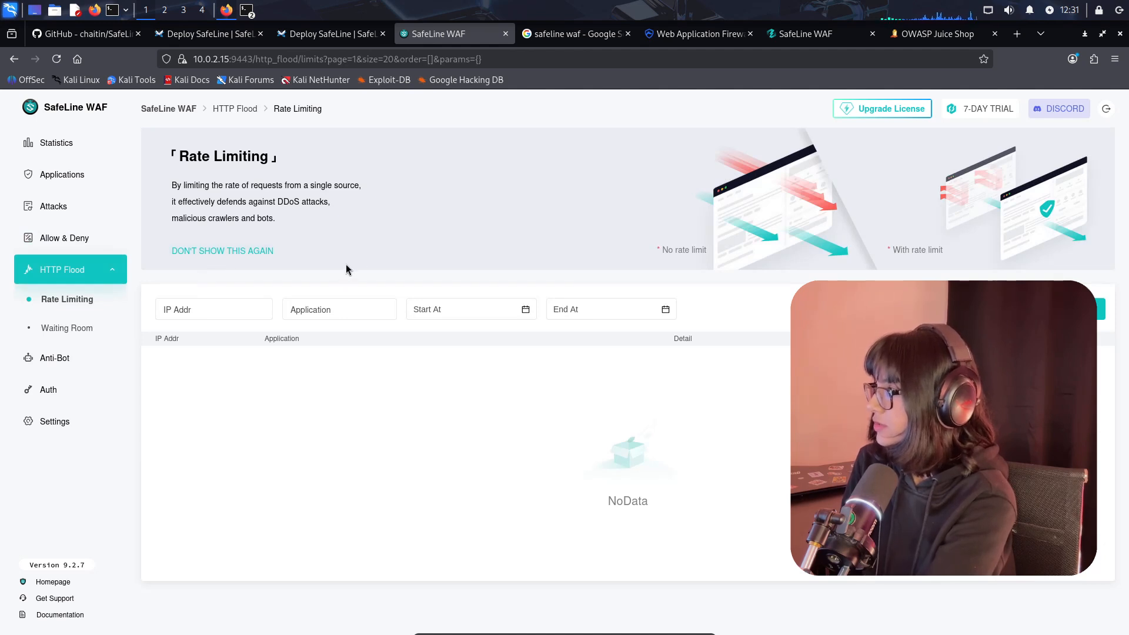
mouse_move(177, 183)
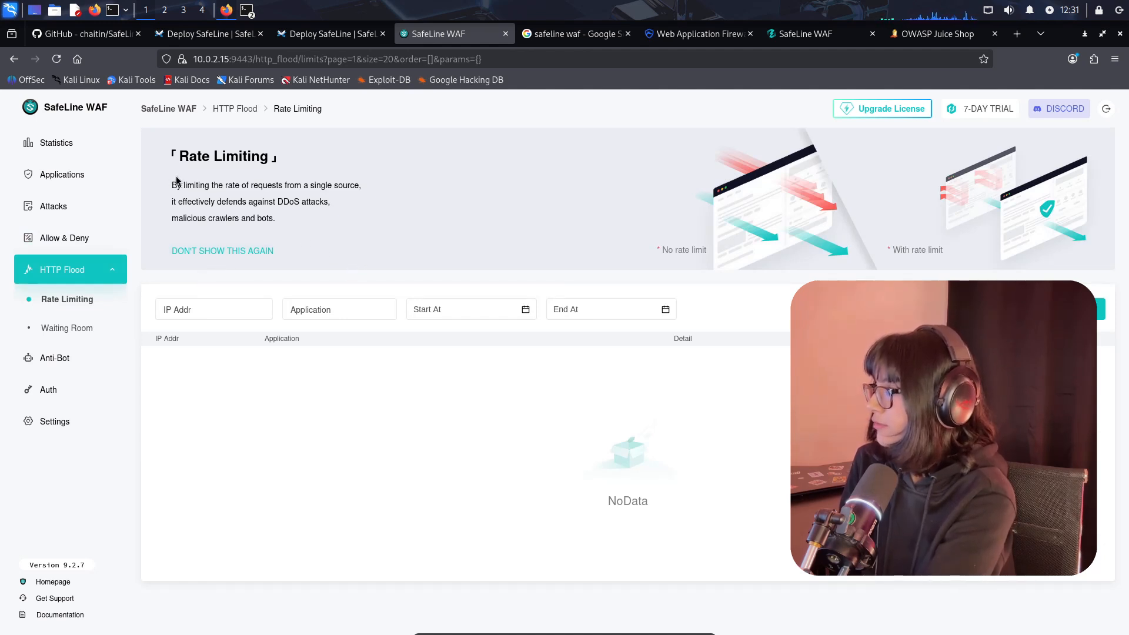
left_click_drag(171, 185, 301, 185)
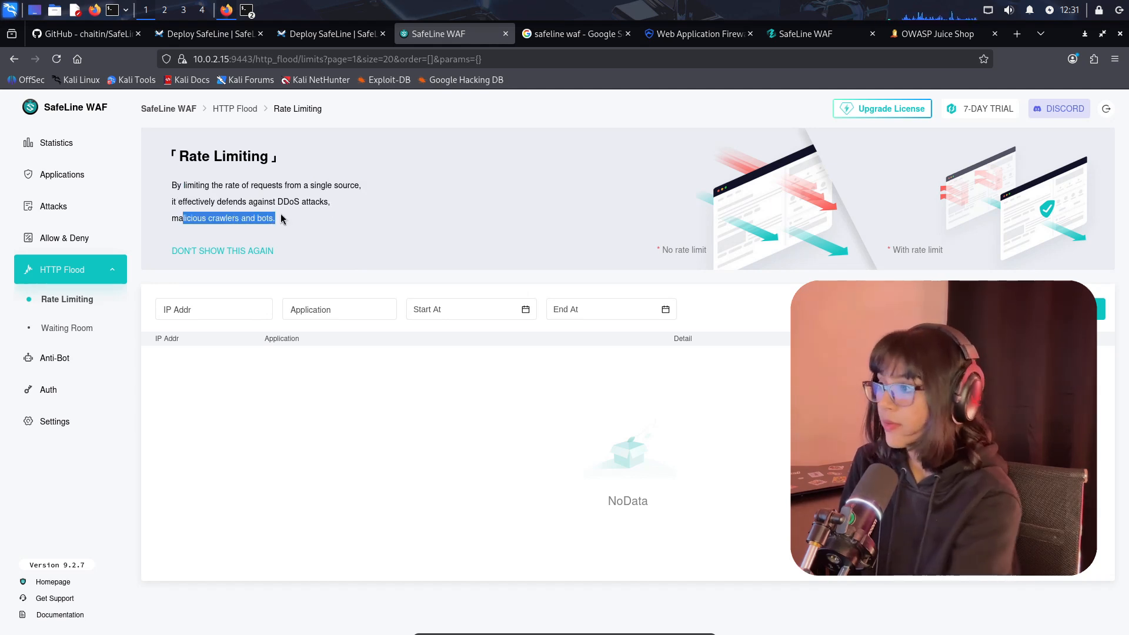
mouse_move(787, 74)
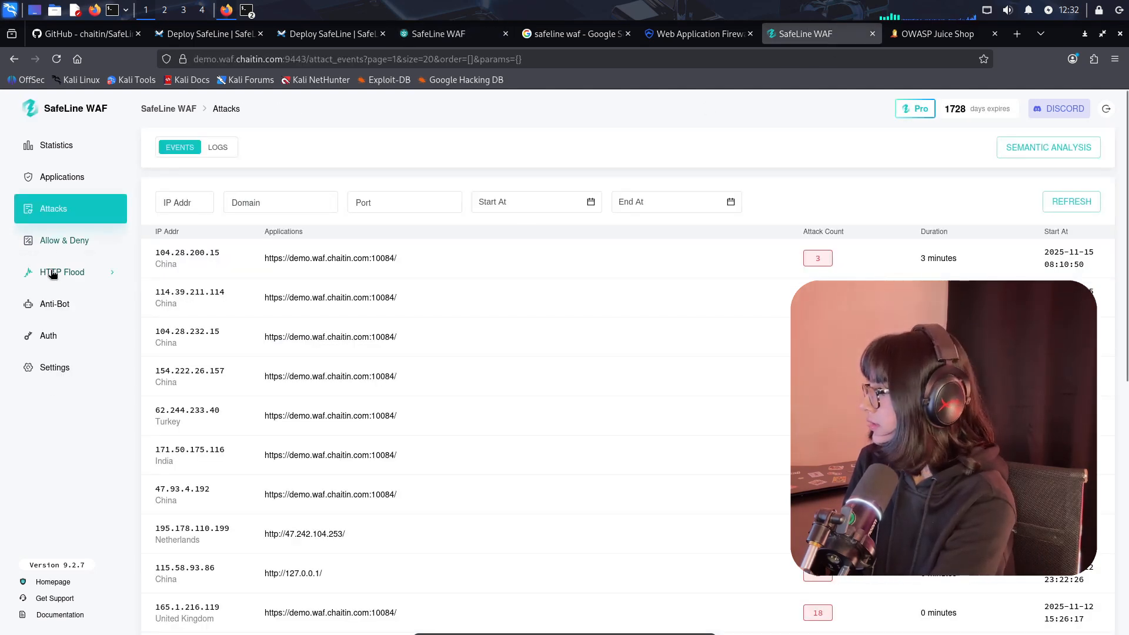
left_click(62, 271)
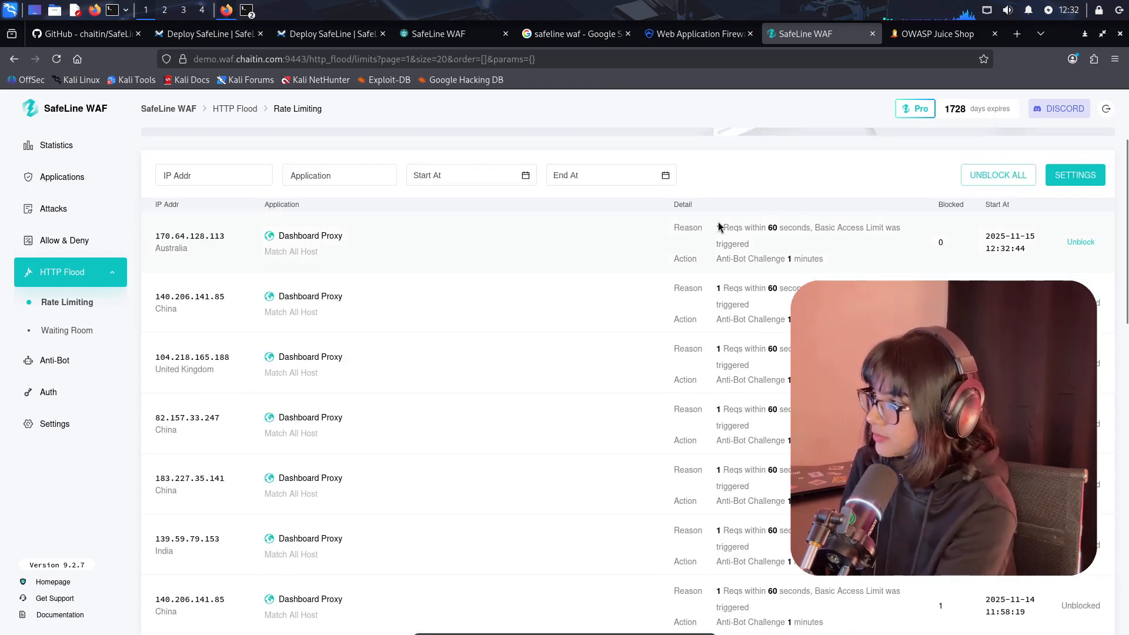
double_click(763, 227)
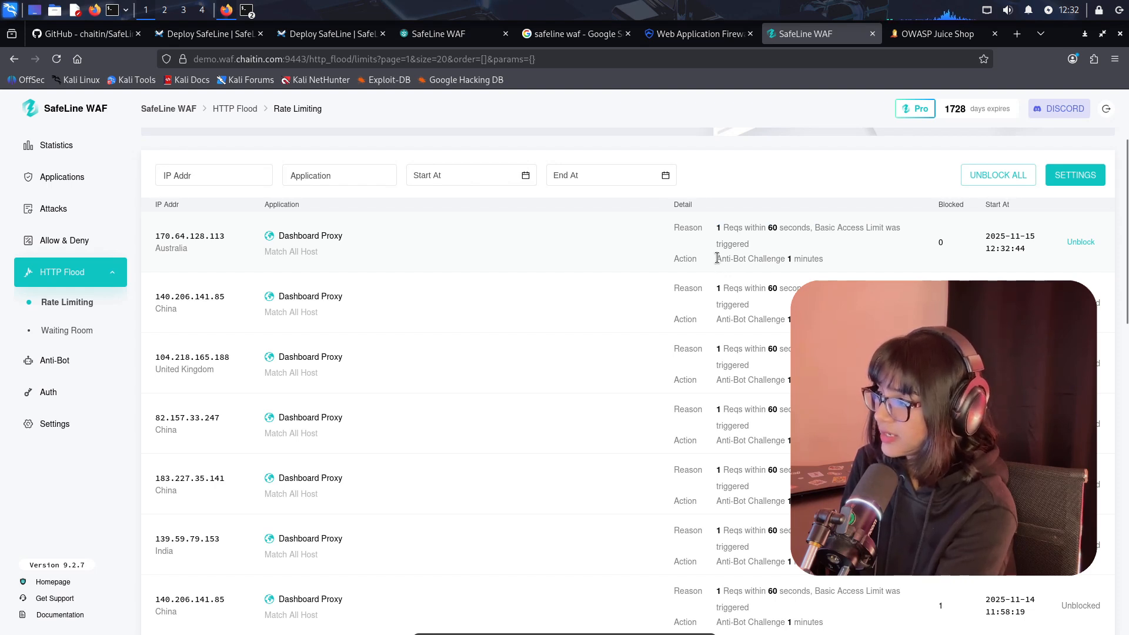
double_click(768, 258)
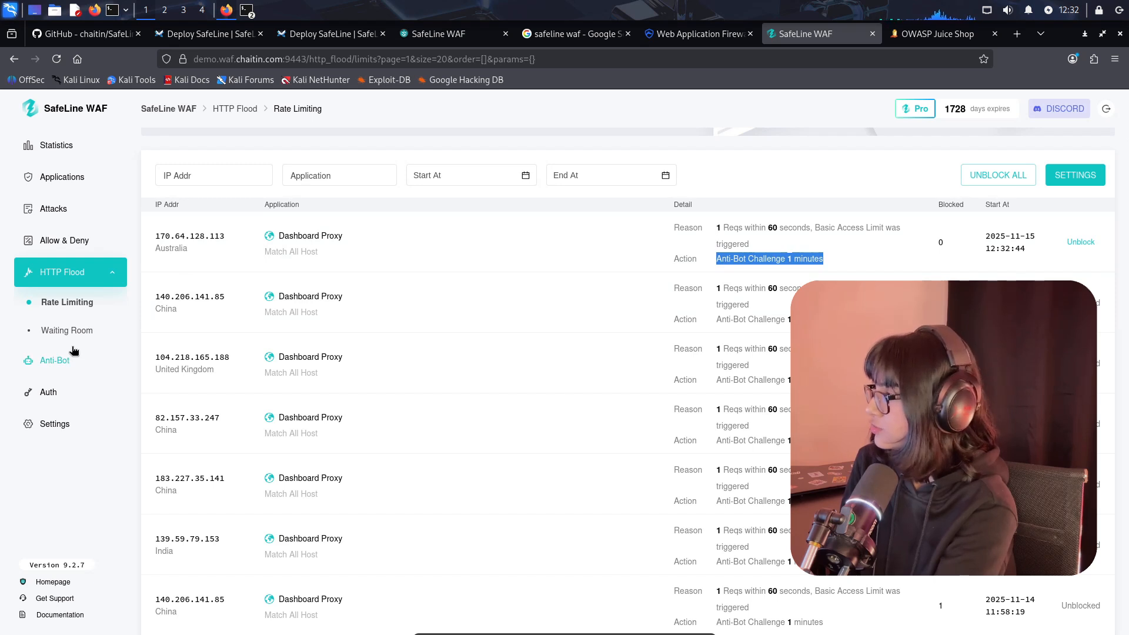
mouse_move(74, 371)
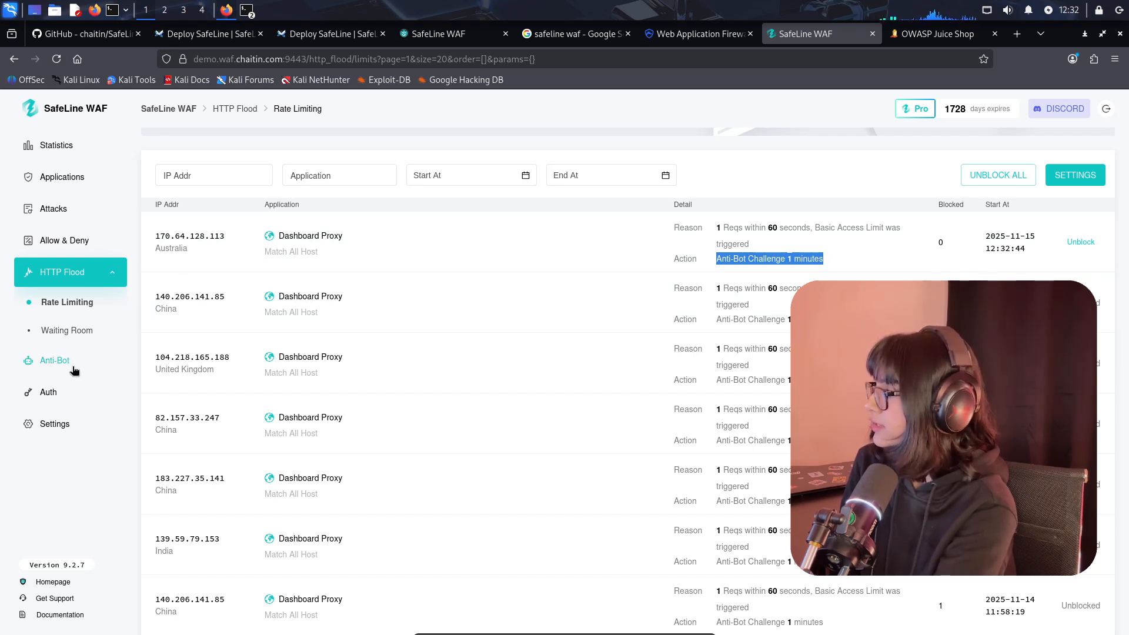
Browse demo Anti-Bot records of IPs challenged by the CAPTCHA Challenge and Anti-Replay demos
left_click(55, 360)
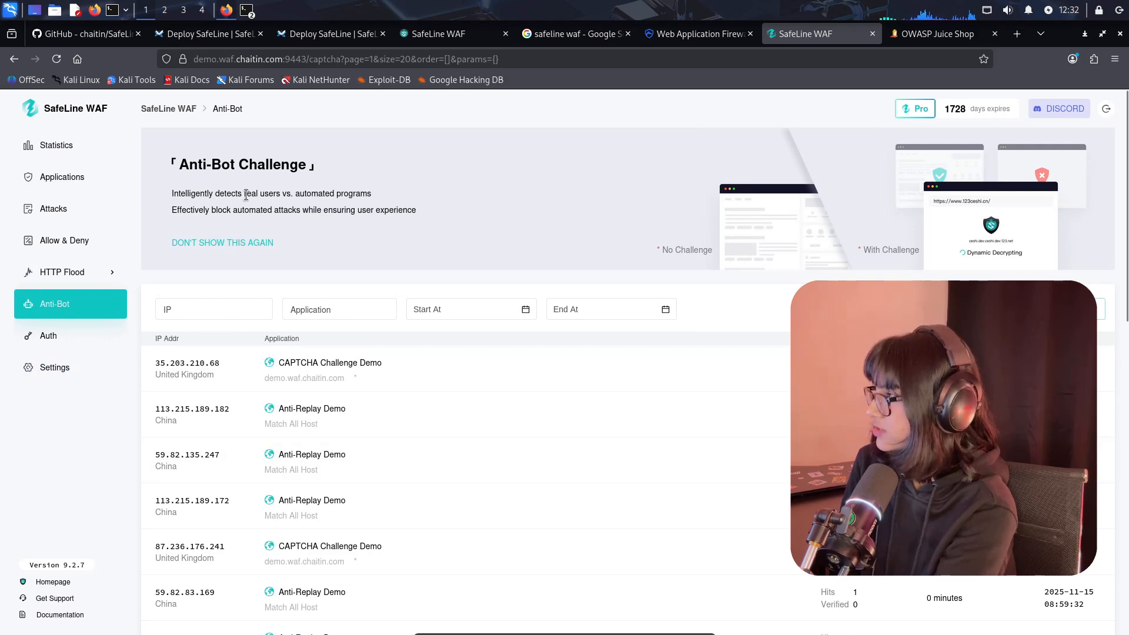
scroll("down", 3)
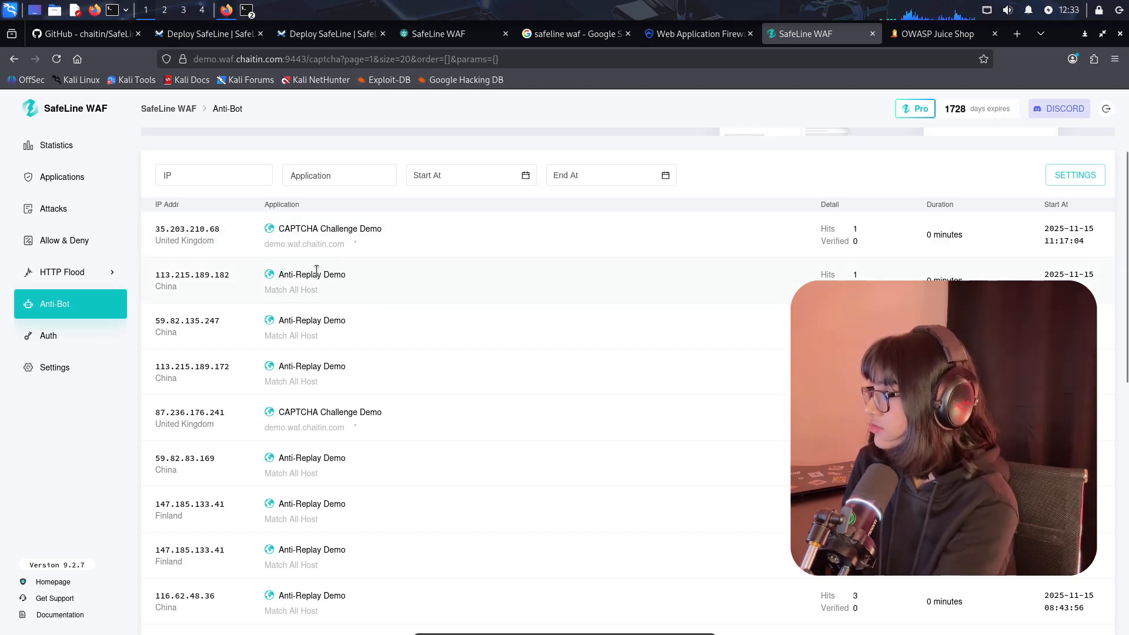
Open Auth user management, start an Add user form, then cancel it, leaving zero users
left_click(49, 332)
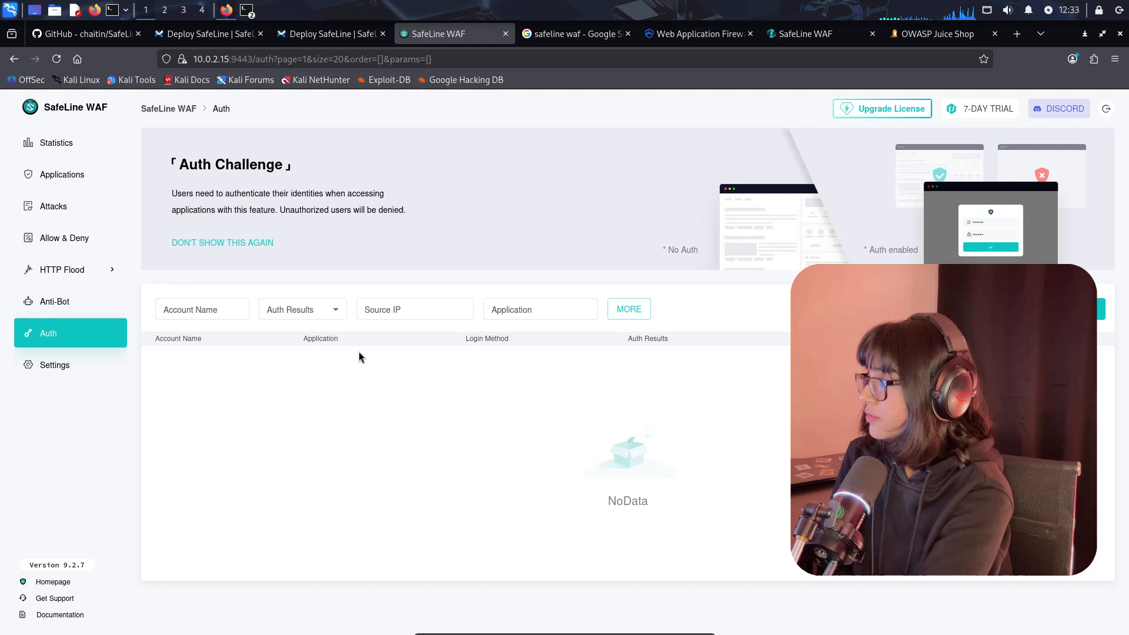
mouse_move(347, 353)
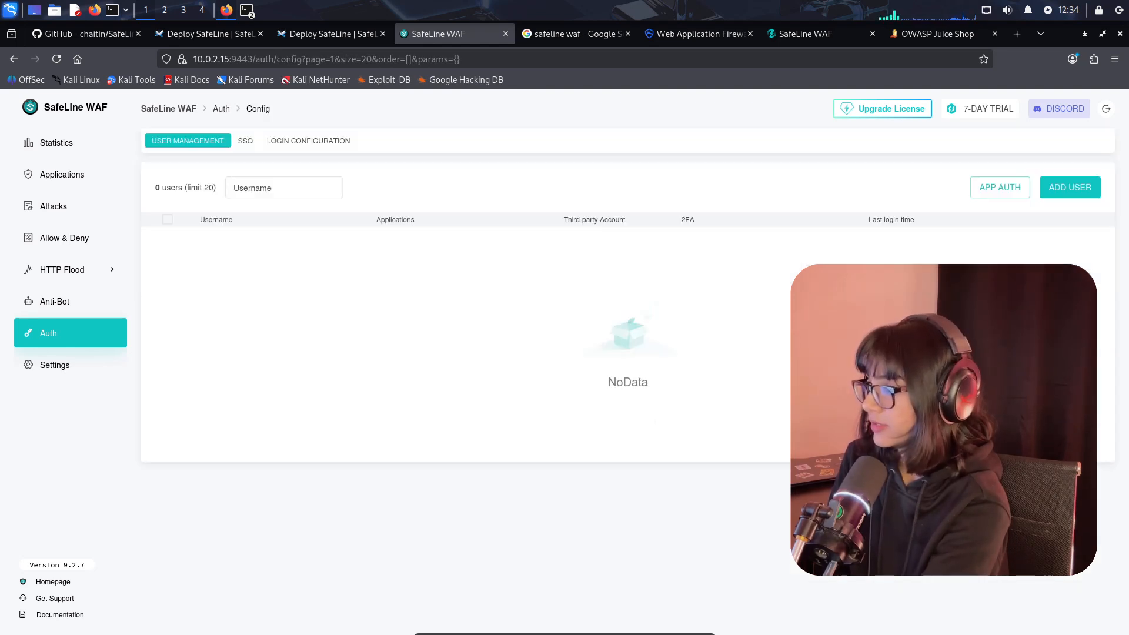
mouse_move(1071, 187)
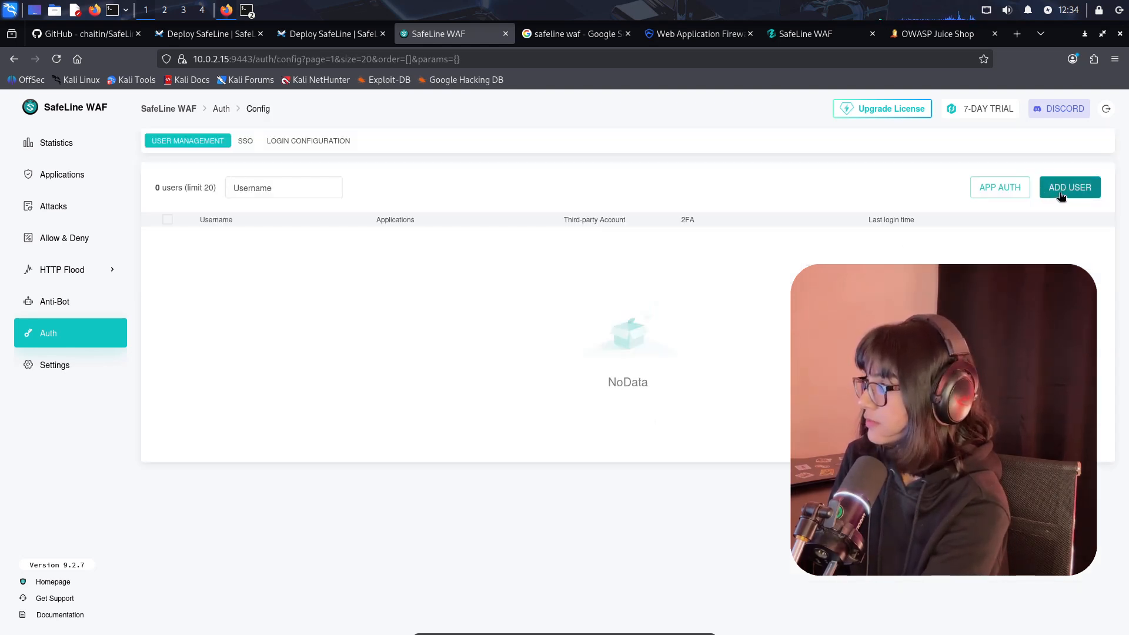
left_click(1069, 187)
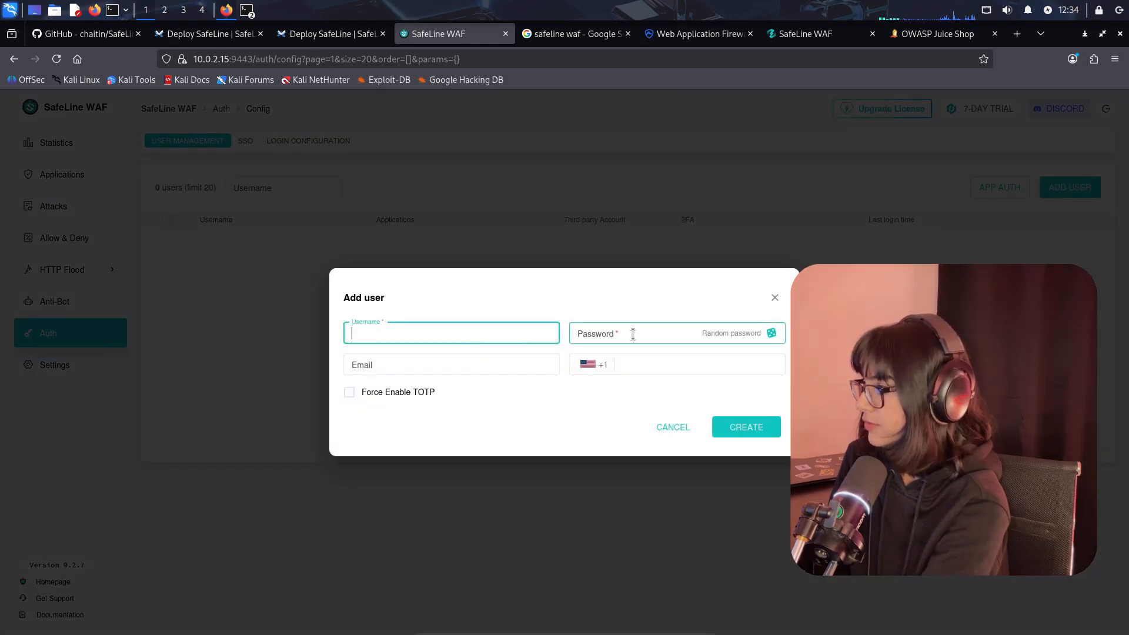
left_click(451, 364)
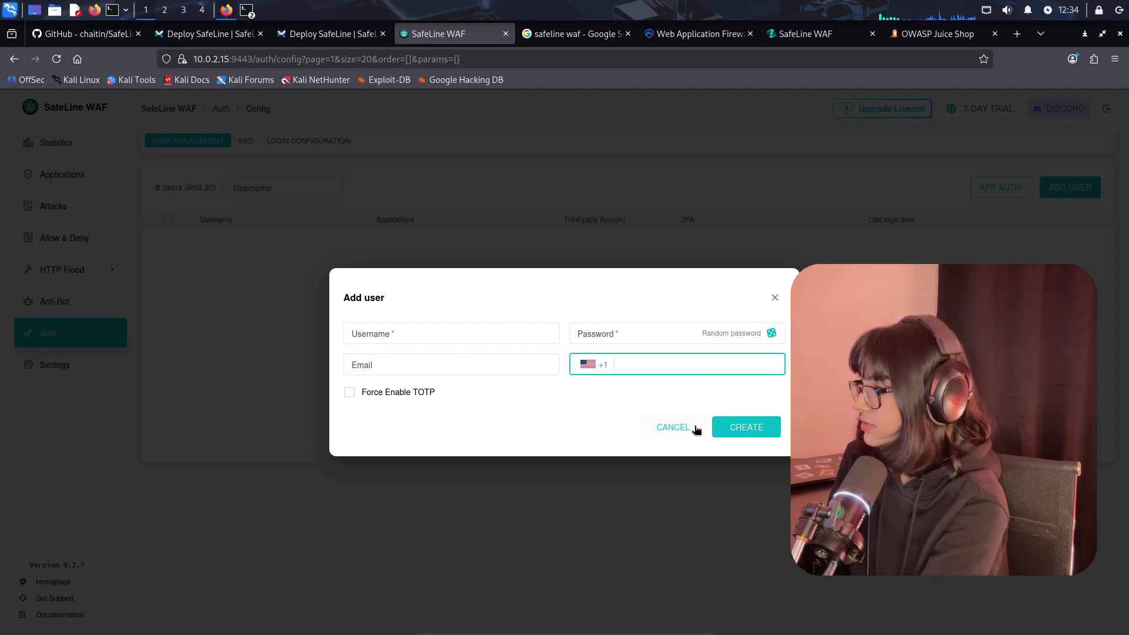
left_click(671, 427)
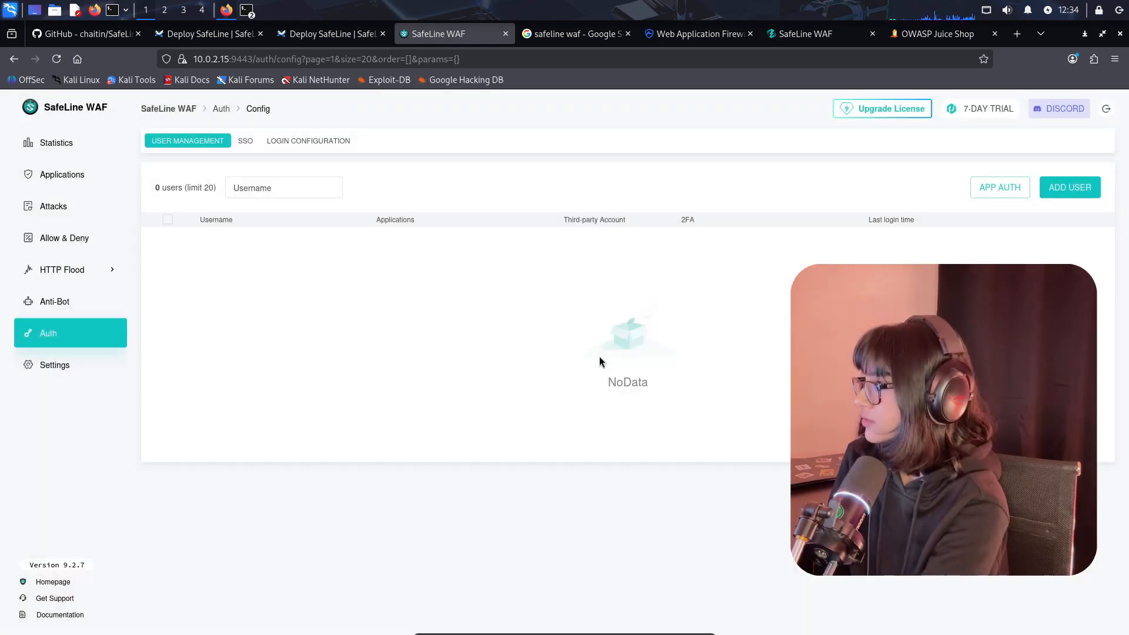
mouse_move(570, 356)
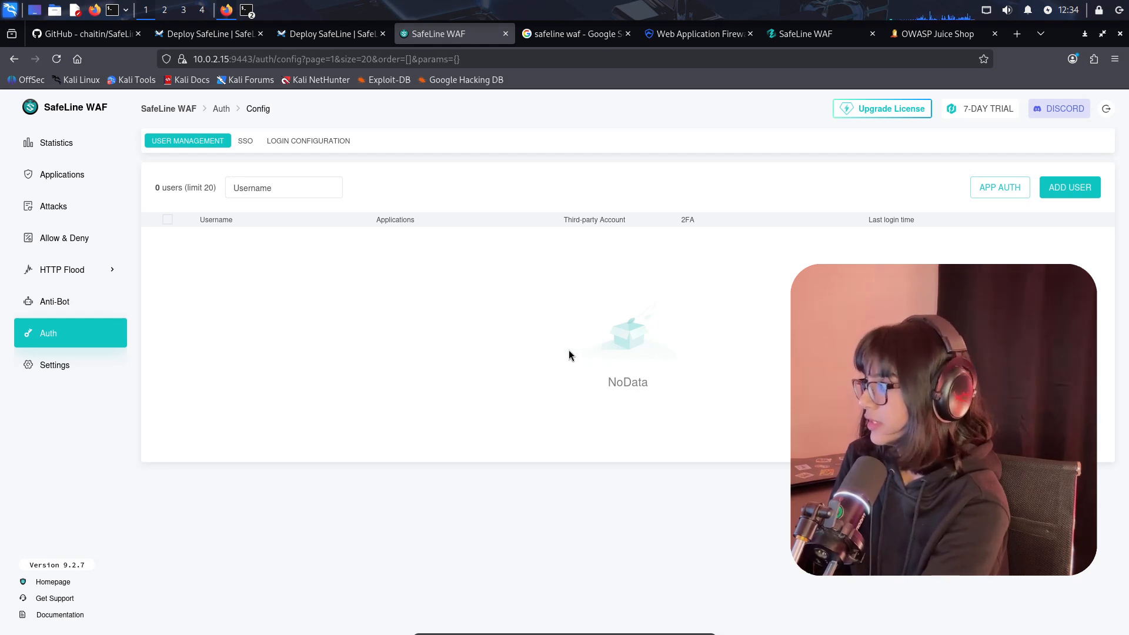
mouse_move(587, 308)
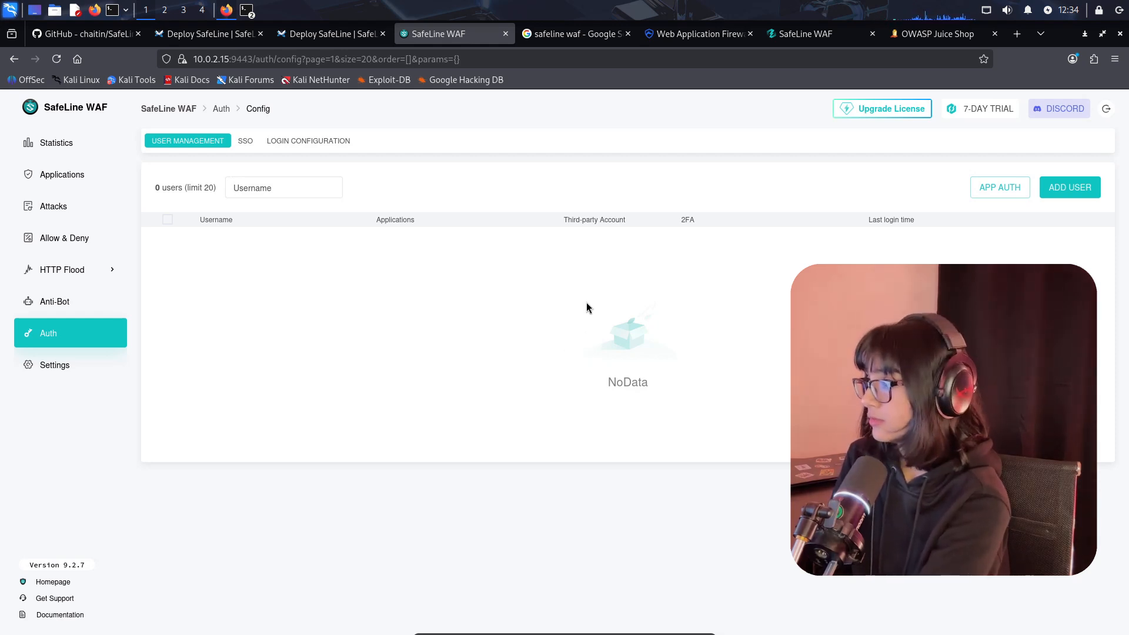
Load the Juice Shop URL carrying <script>alert('XSS')</script> to trigger SafeLine's block
left_click(937, 33)
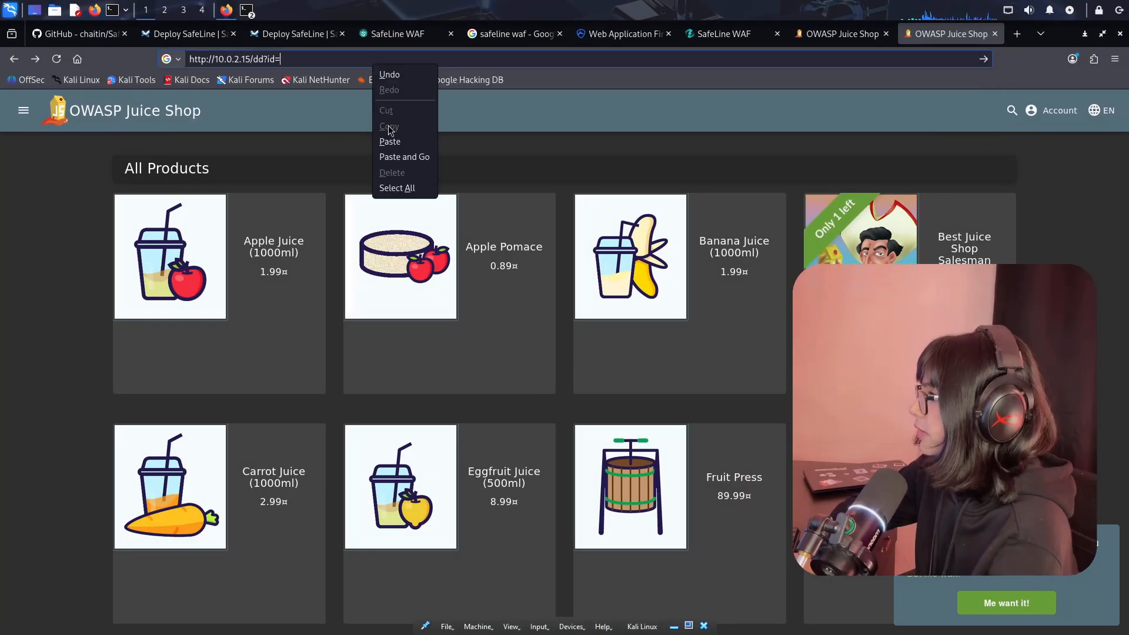
left_click(404, 156)
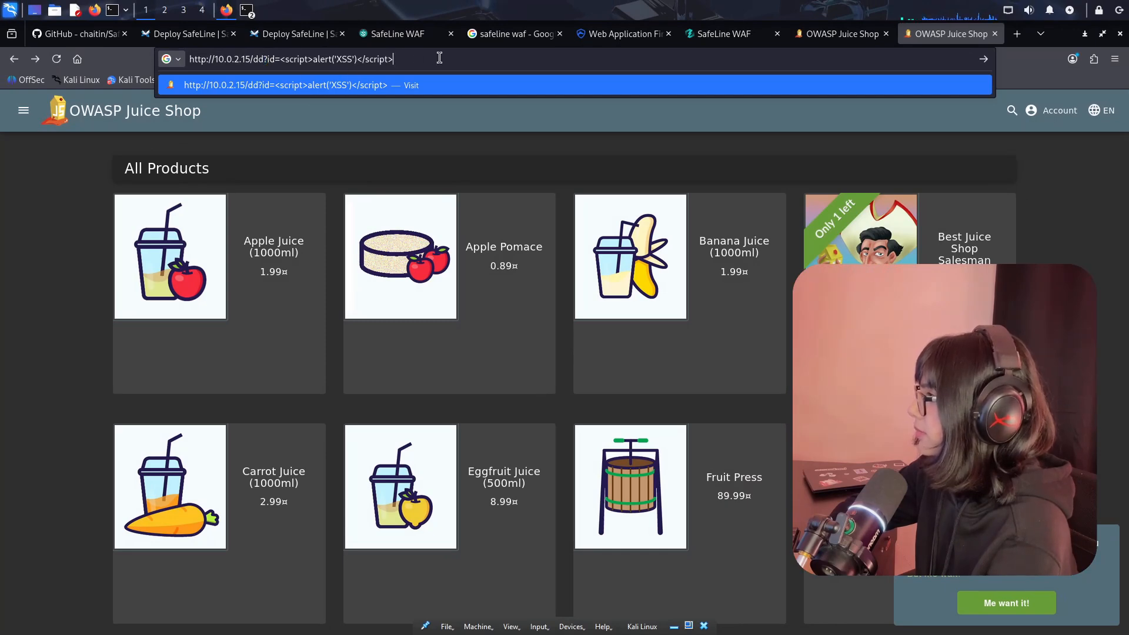
key("Return")
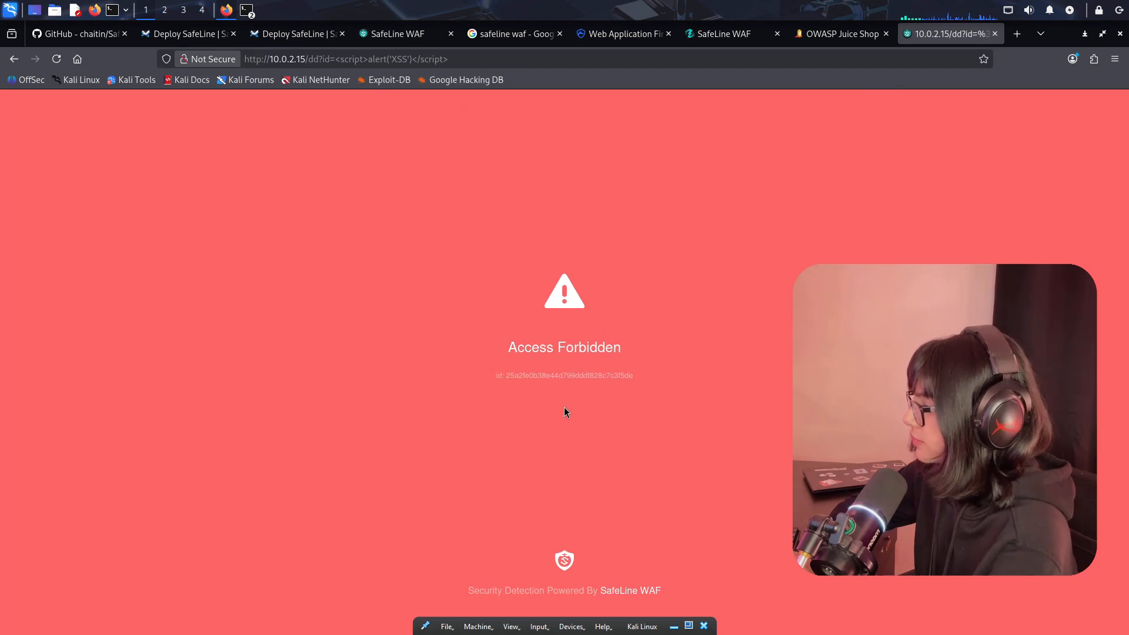
mouse_move(545, 598)
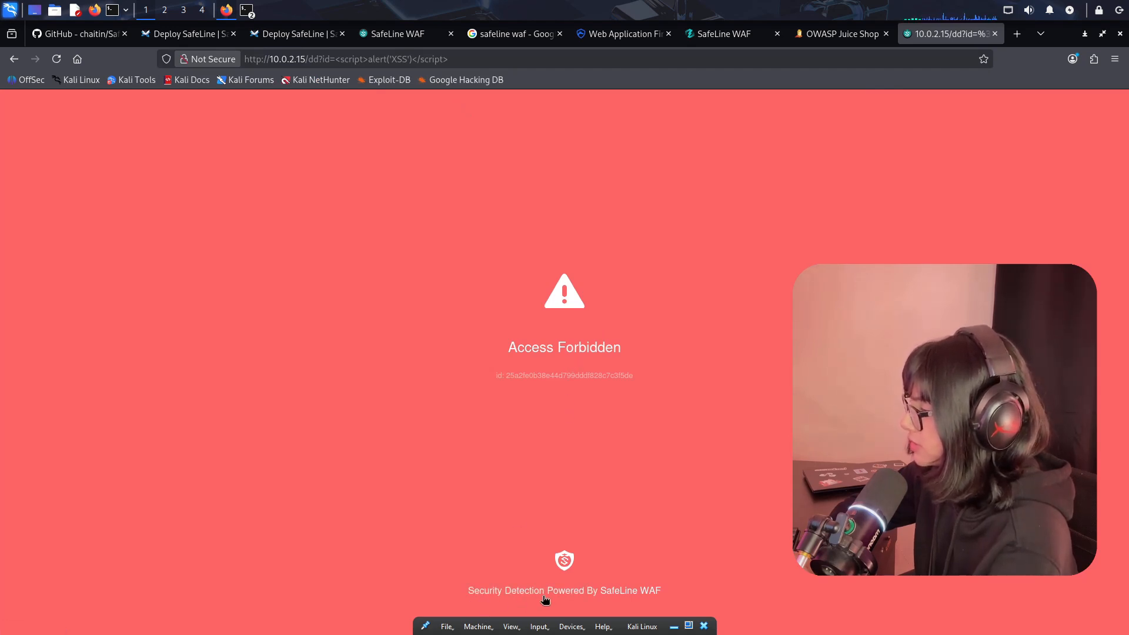
mouse_move(624, 471)
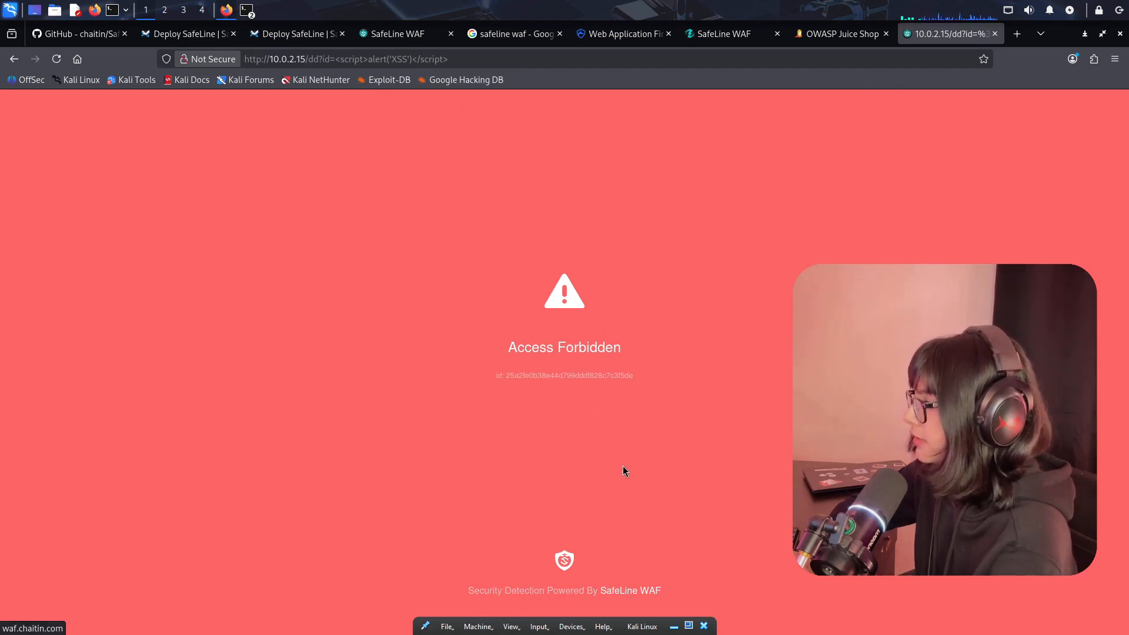
mouse_move(518, 369)
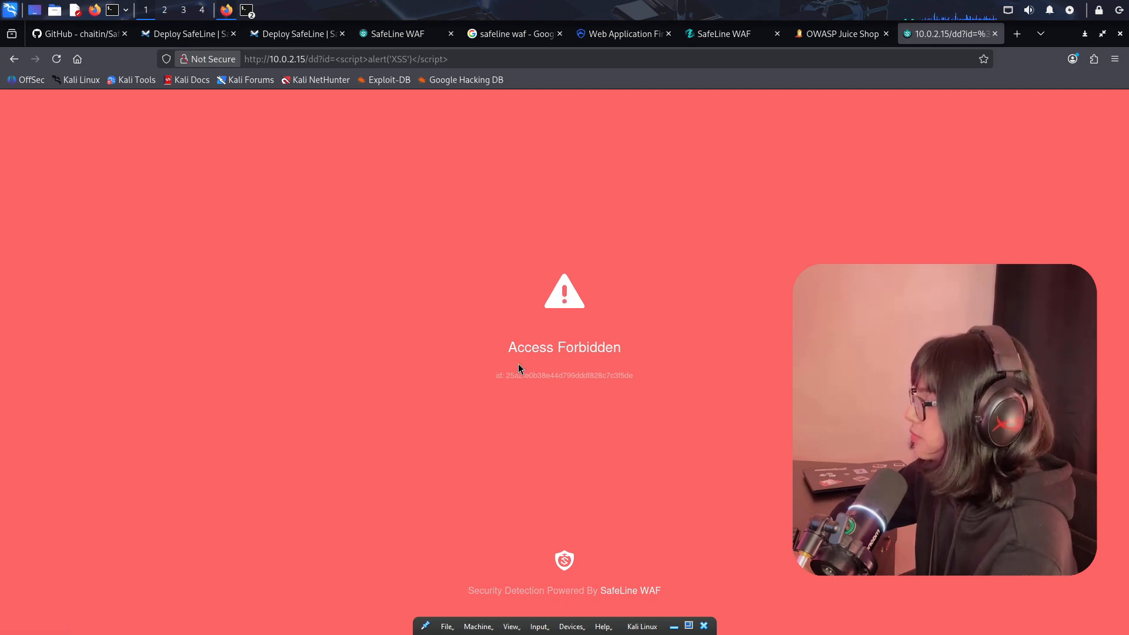